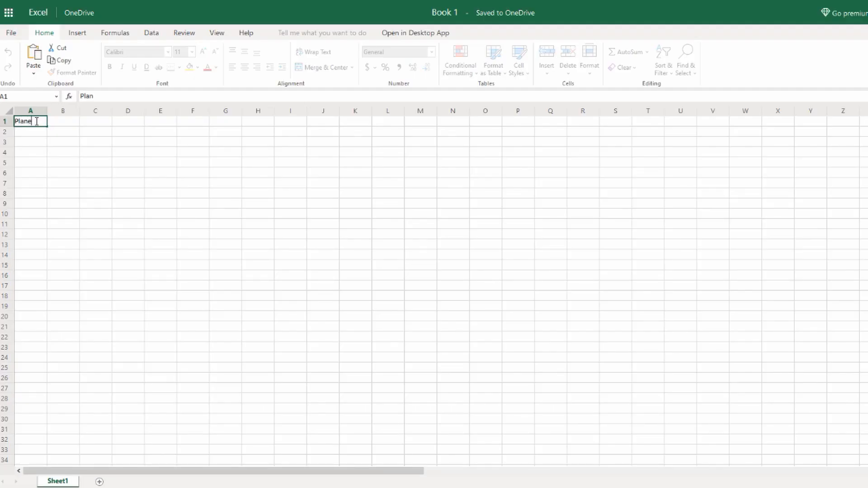
- Title the sheet 'Planet P&L' and label A3 'Base Total (PED)'
type("t P&L")
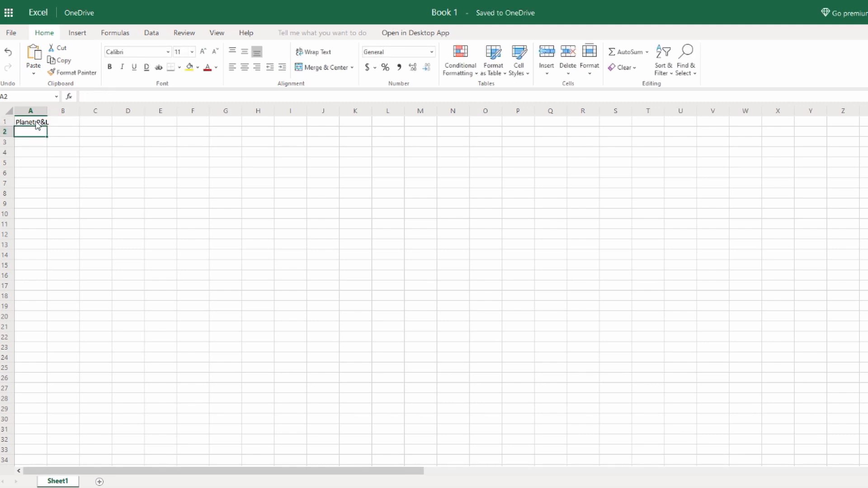
key("Return")
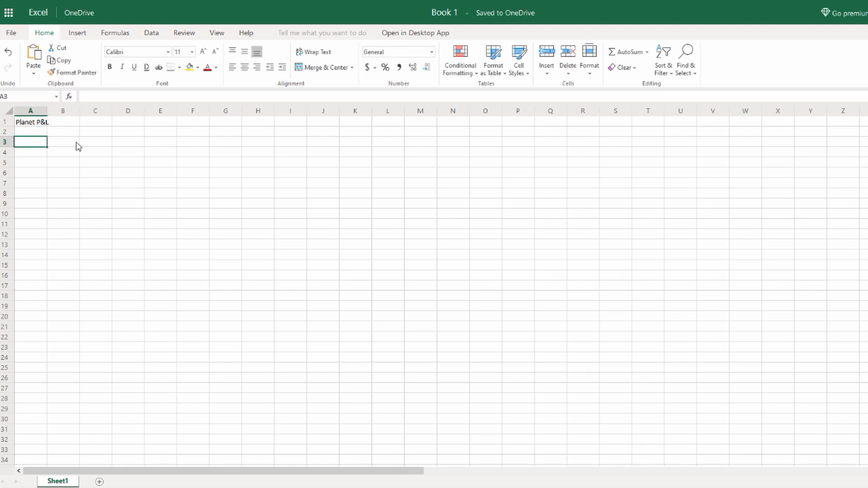
type("Ba")
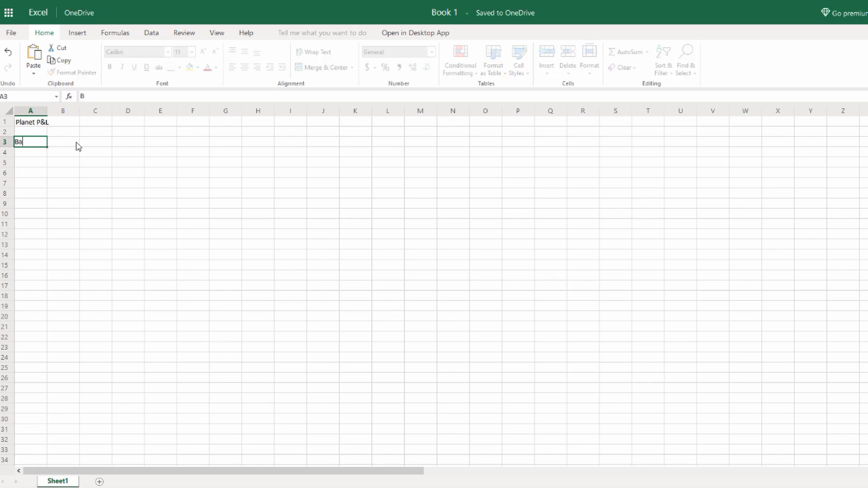
type("se Toa")
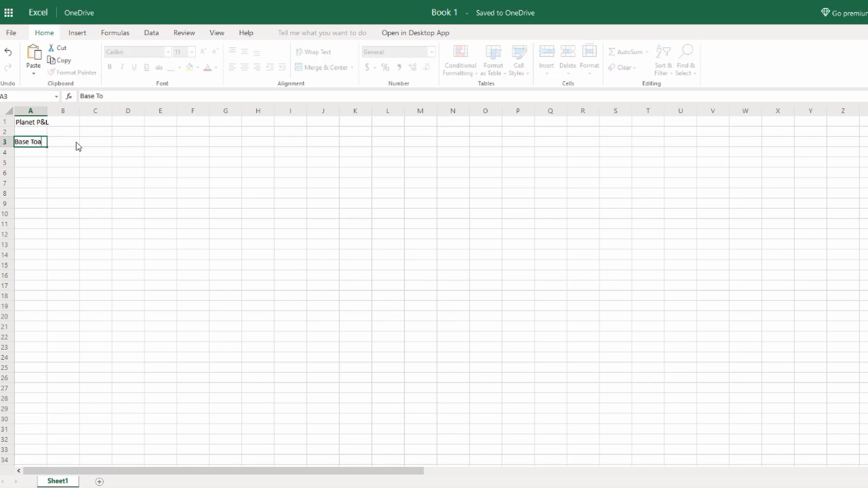
type("tal")
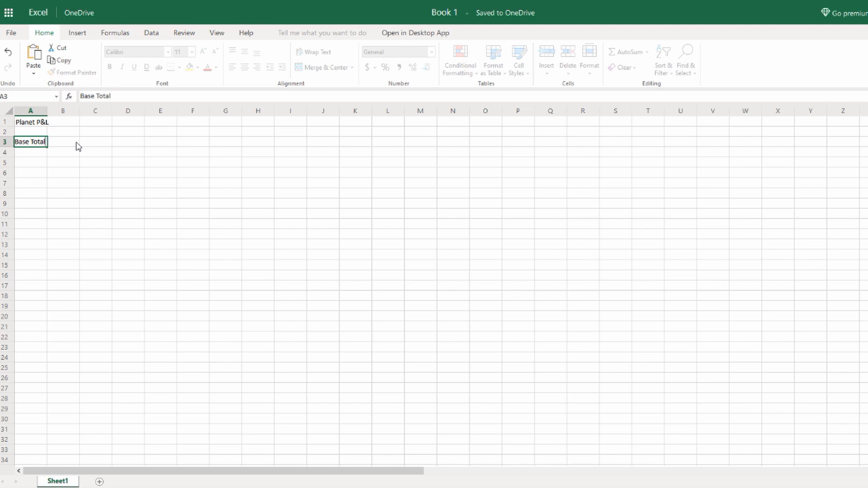
type("(PE")
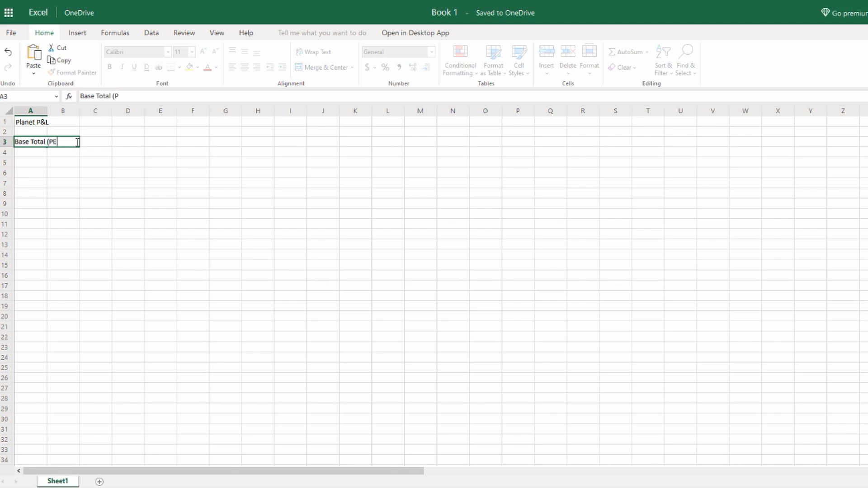
type("D)")
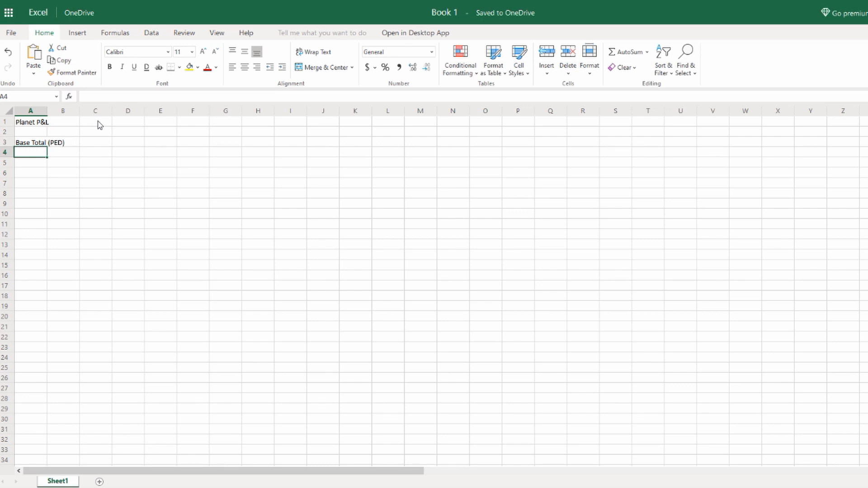
mouse_move(128, 147)
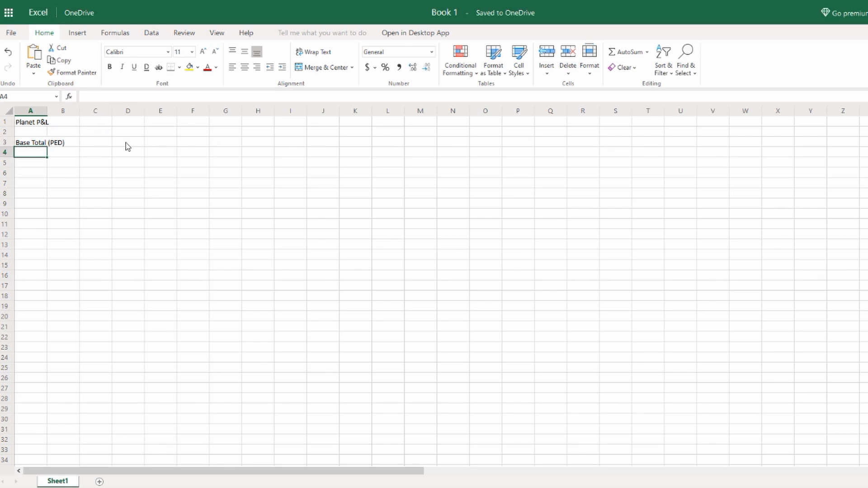
- Label cell D3 '% Overall Return'
left_click(128, 143)
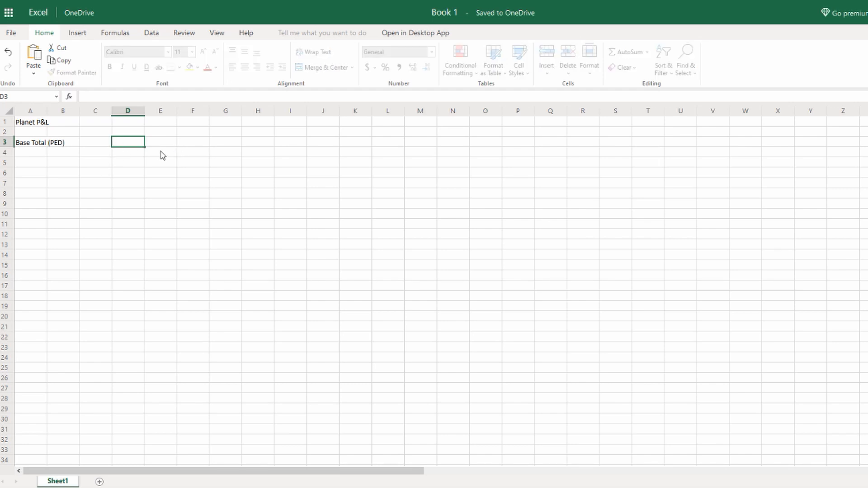
type("%")
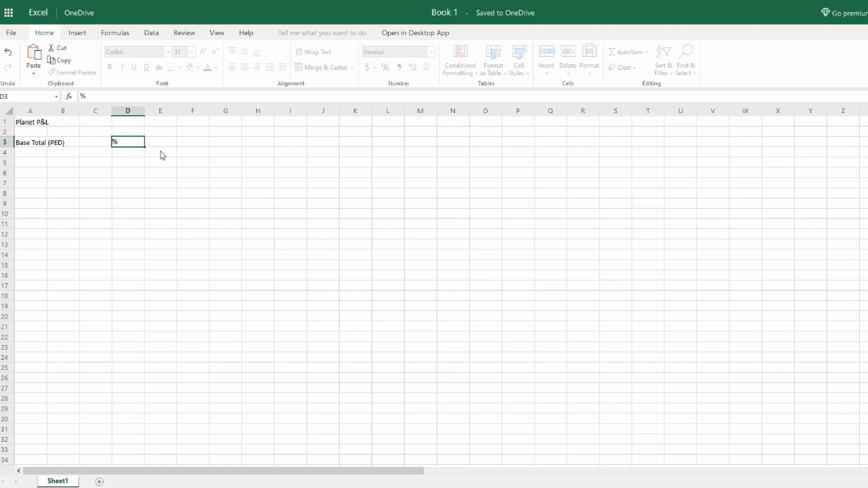
type("Overall")
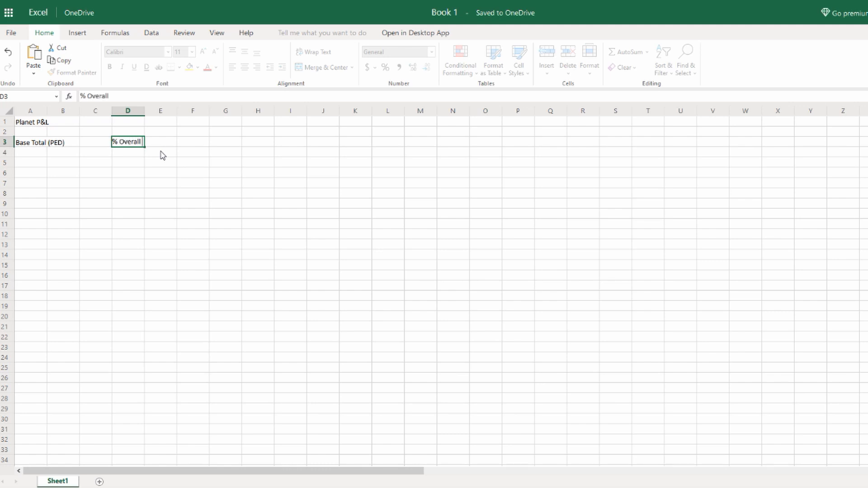
type("Return")
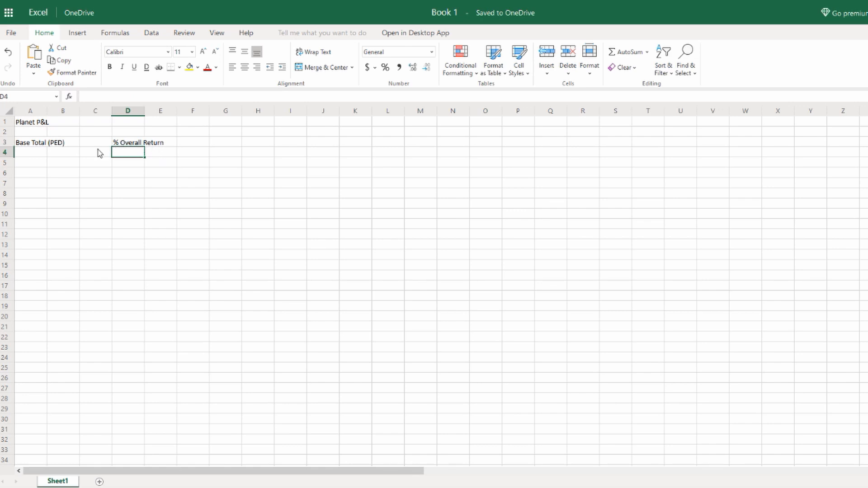
mouse_move(37, 176)
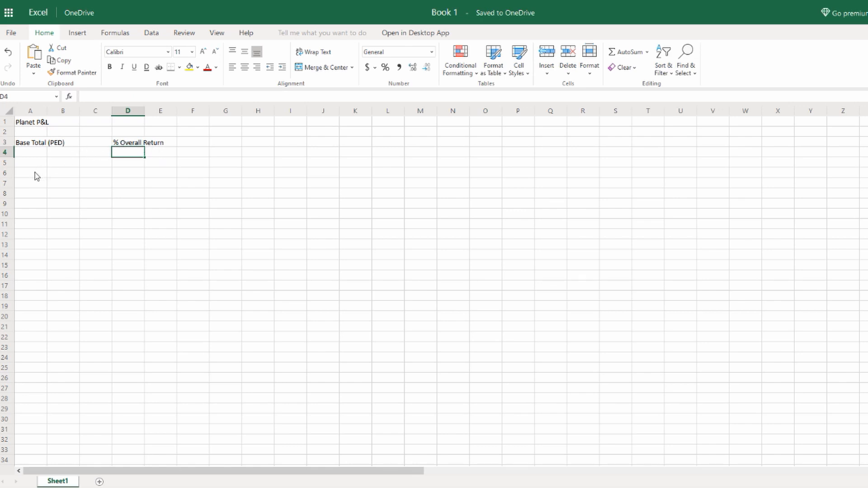
- Enter 'Run/Date/Description' in A6 and widen column A to fit it
left_click(29, 172)
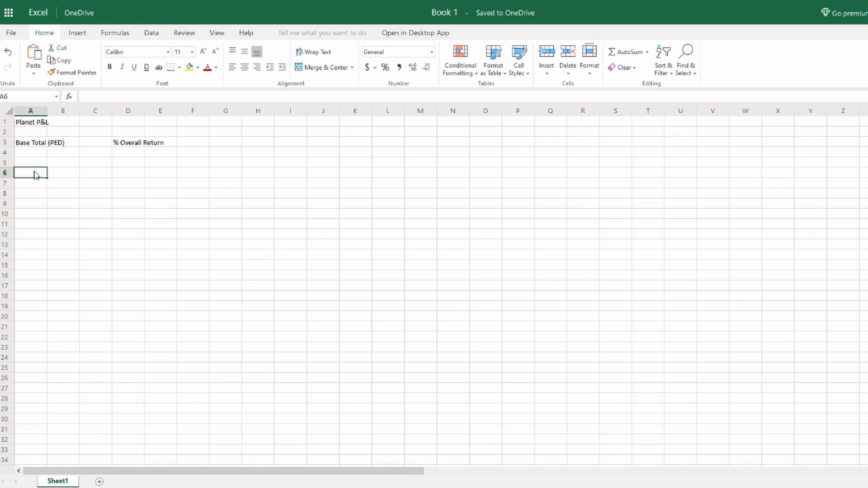
type("Run/Date/Description")
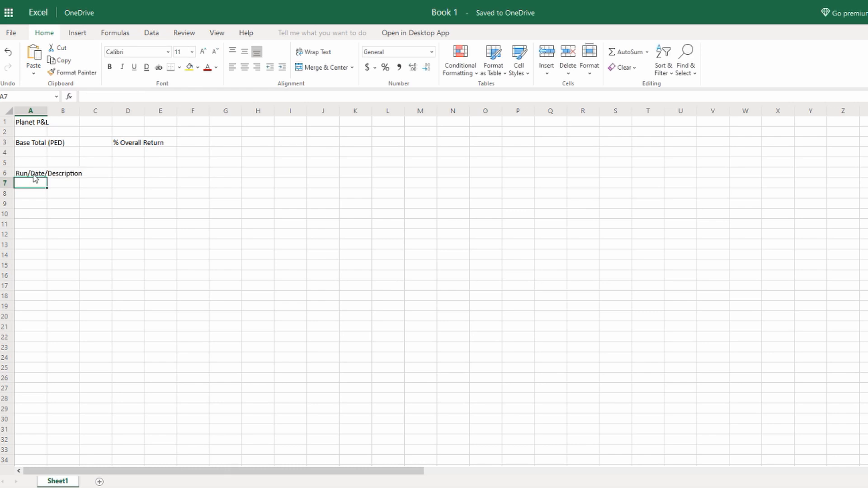
left_click(49, 172)
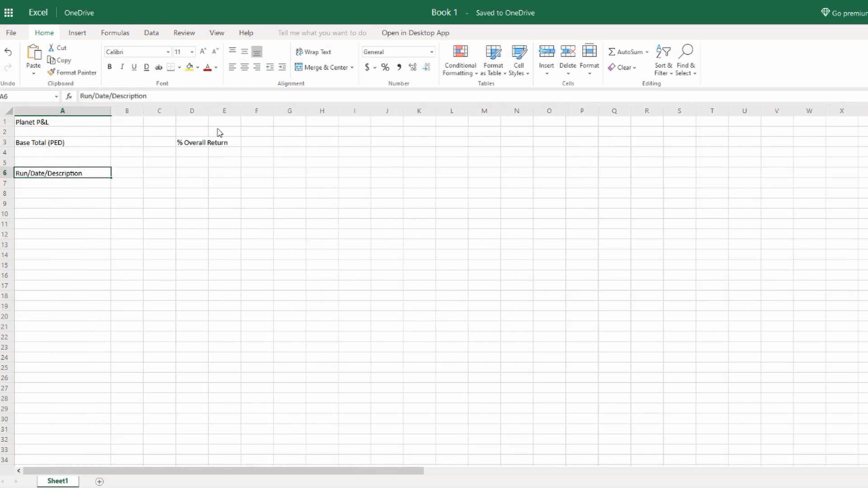
- Add the 'Cost/ Run (PED)' heading with Probes, Finder Decay, Refiner and other cost columns
left_click(121, 173)
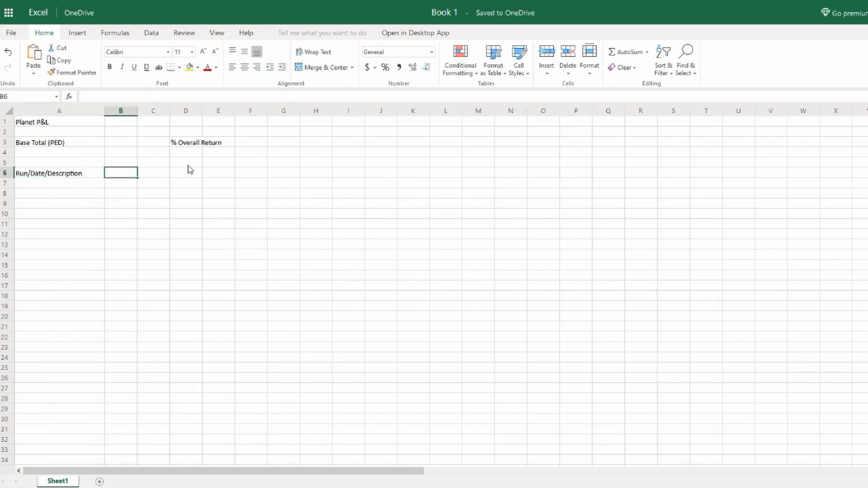
type("Cost/ Run (PED")
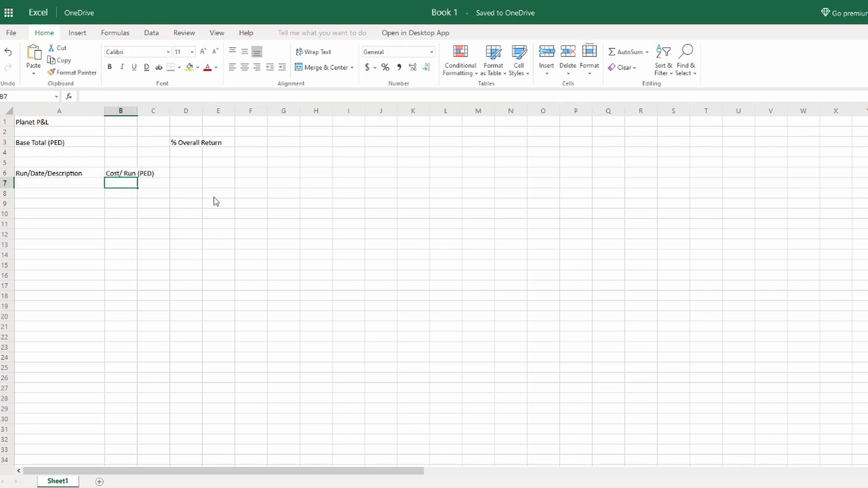
type("Probes")
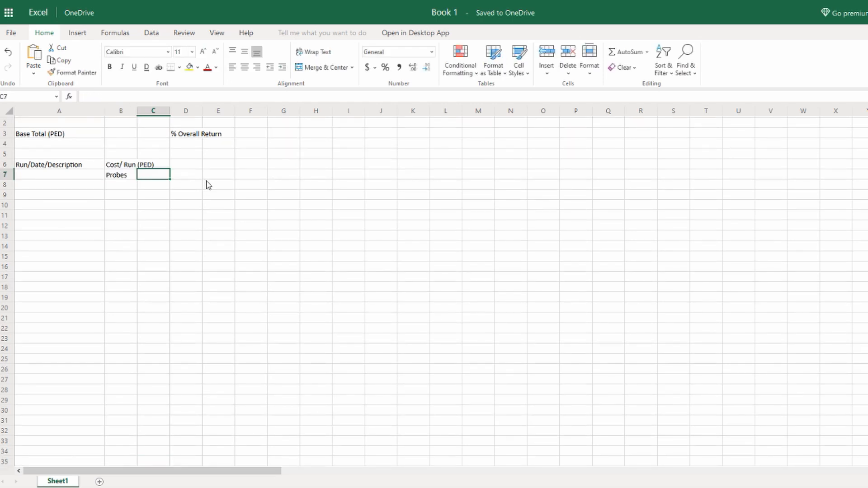
type("Finder Decay")
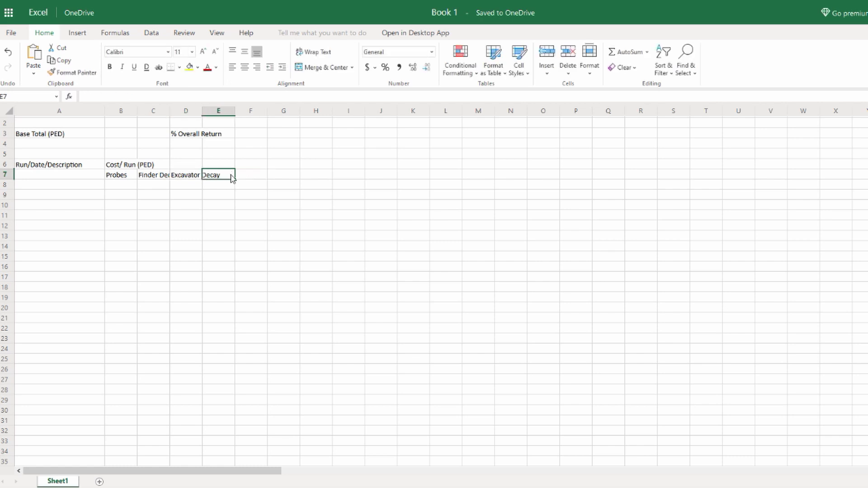
type("Refiner")
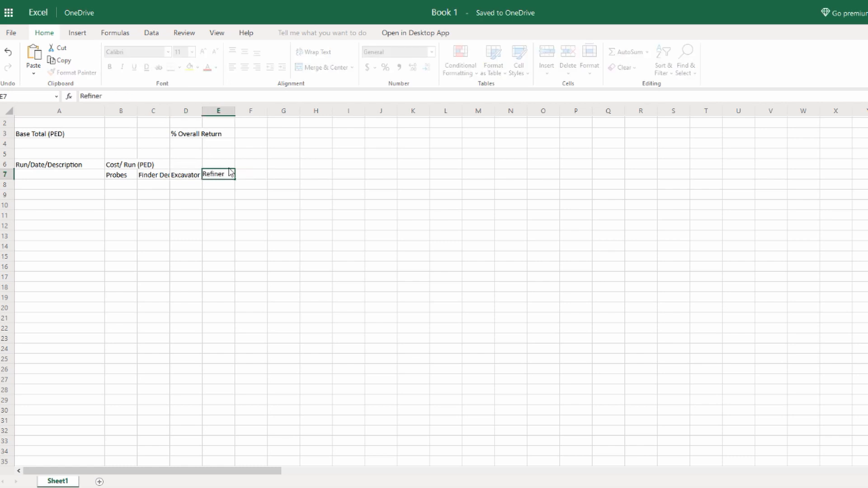
type("Decat")
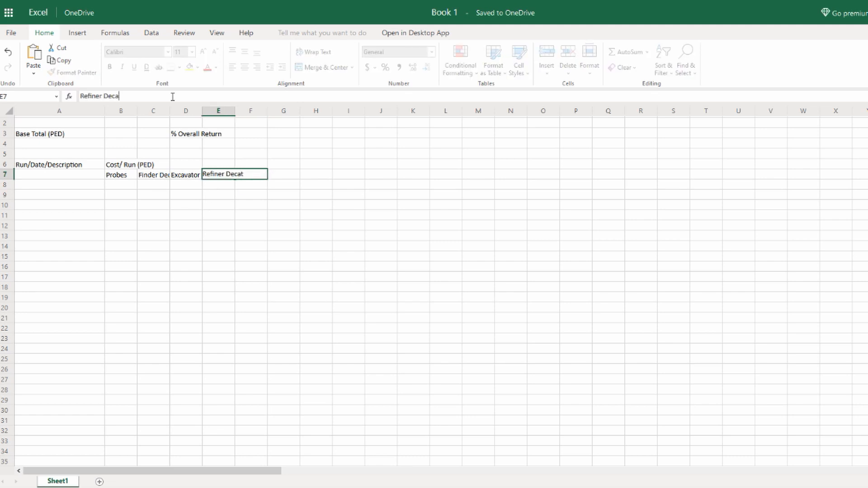
type("FUu")
left_click(316, 175)
type("Armor")
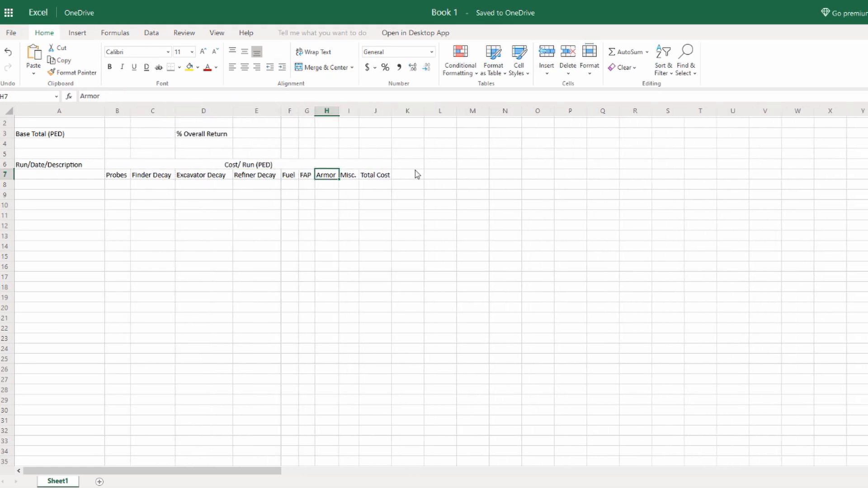
- Add 'Return/Run (PED) TT value' at L6 and 'Sales AH/TT' headings through Run Return and %
left_click(409, 164)
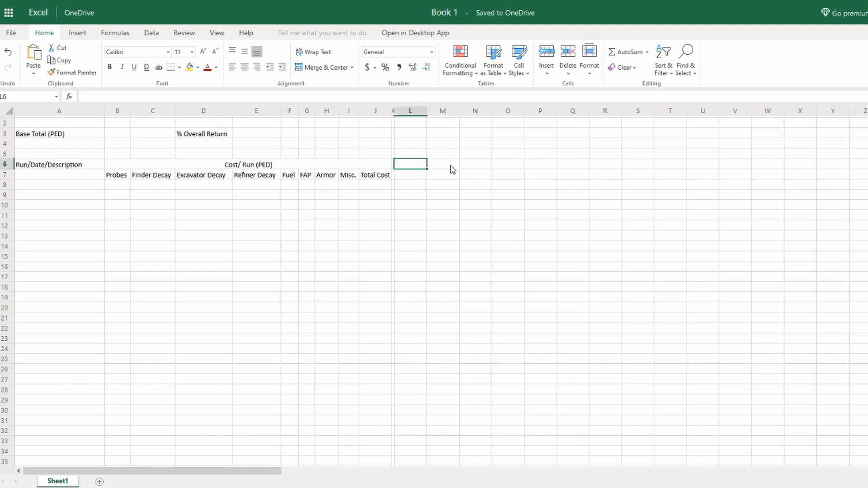
type("Return/Run (PED) TT value")
left_click(572, 164)
type("S")
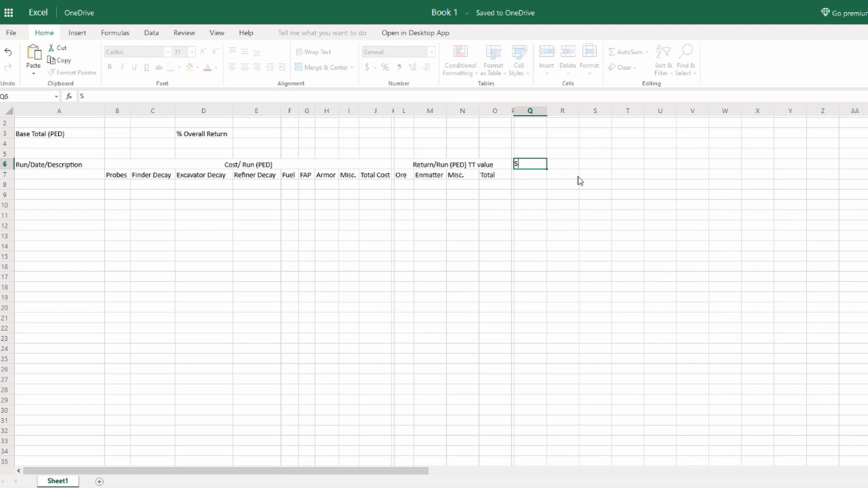
type("ales TT")
left_click(627, 174)
type("EN (sale")
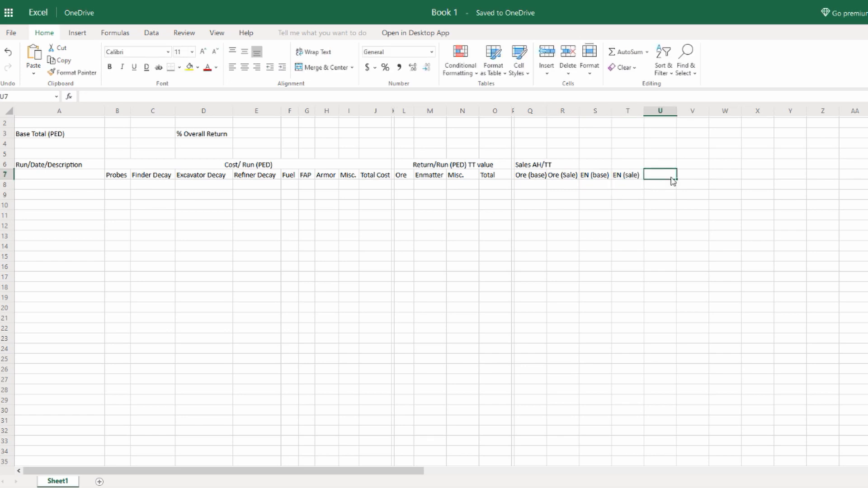
type("AH Fee")
left_click(725, 175)
type("TT sale")
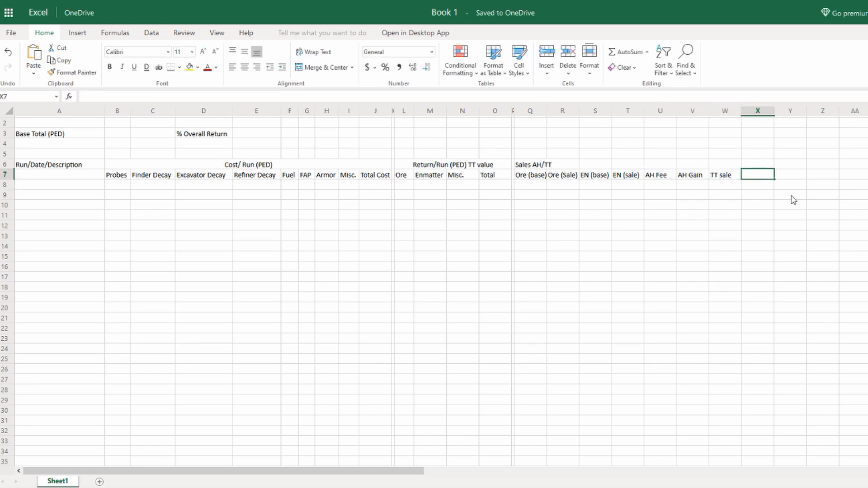
type("Rune")
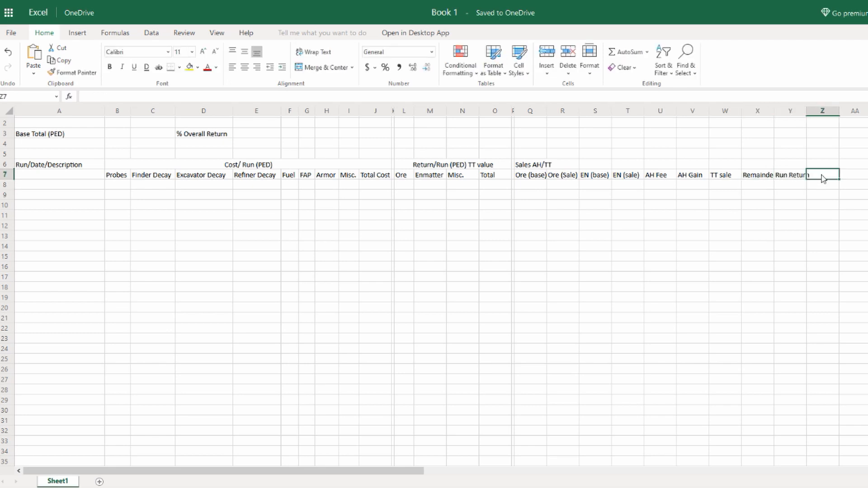
type("%")
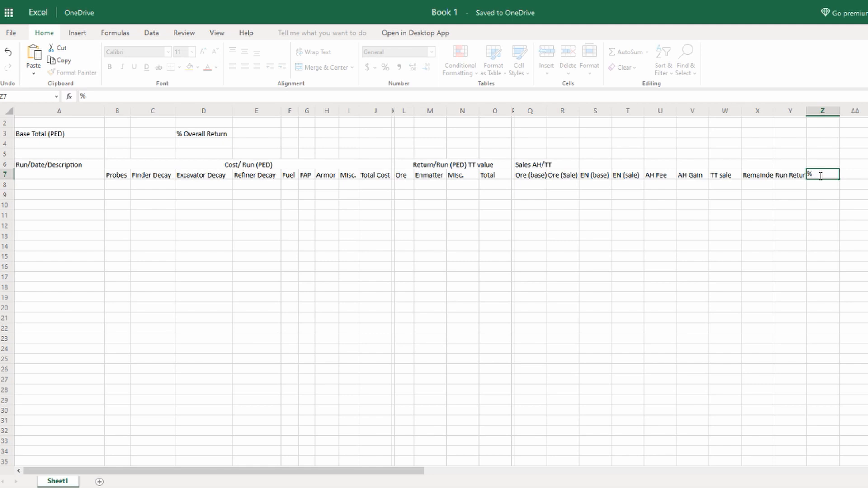
type("RR ")
key("enter")
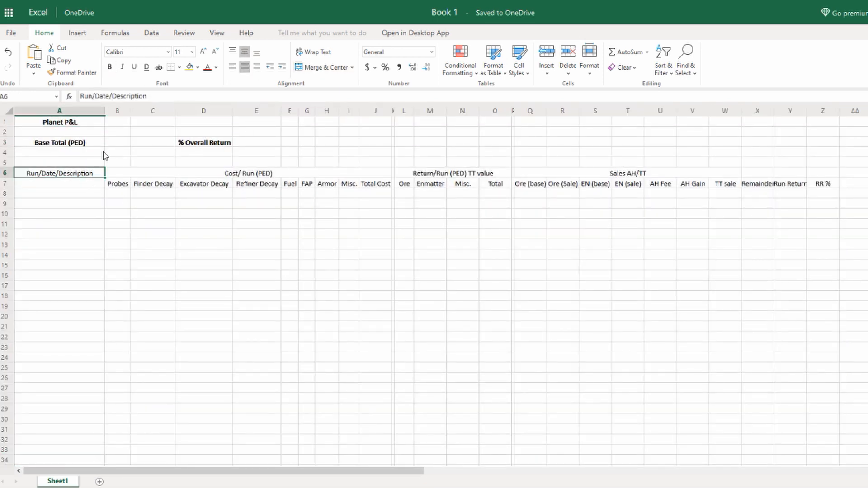
- AutoFit the Sales columns so Remainder and Run Return show fully, then select A8
left_click(462, 224)
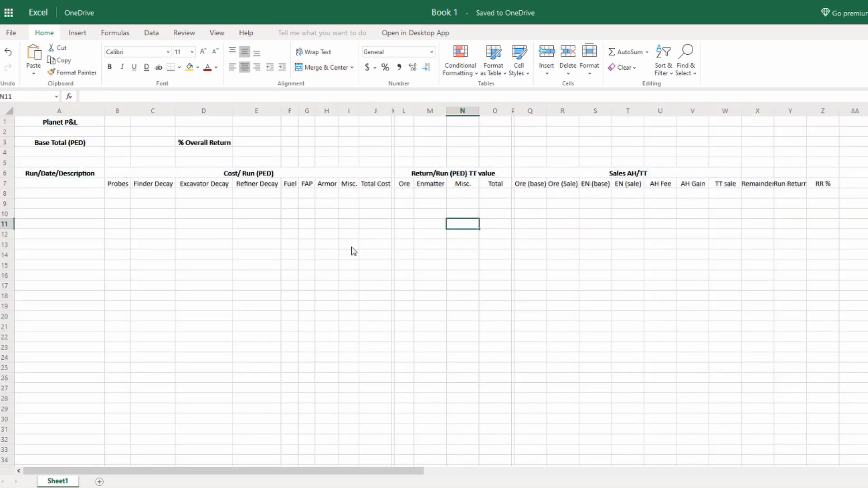
left_click(59, 193)
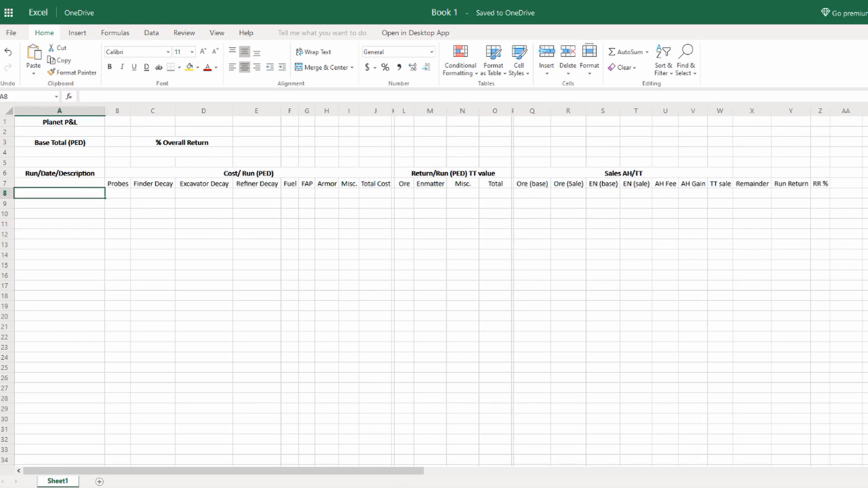
mouse_move(745, 213)
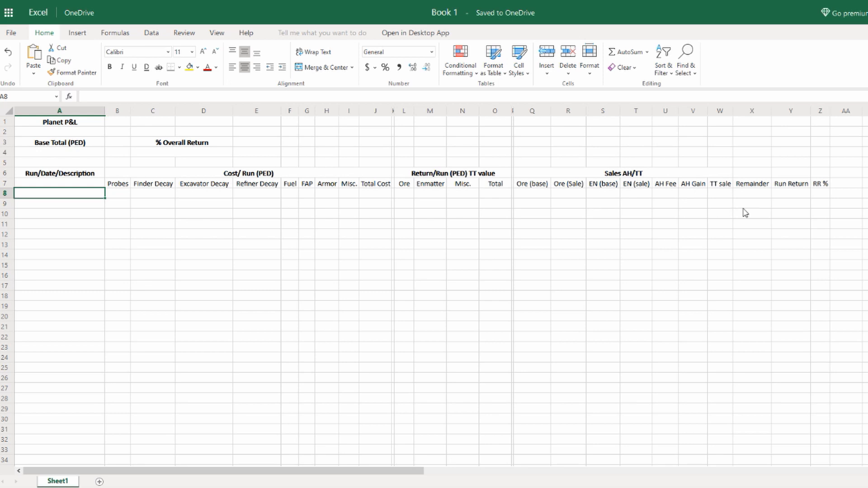
mouse_move(740, 222)
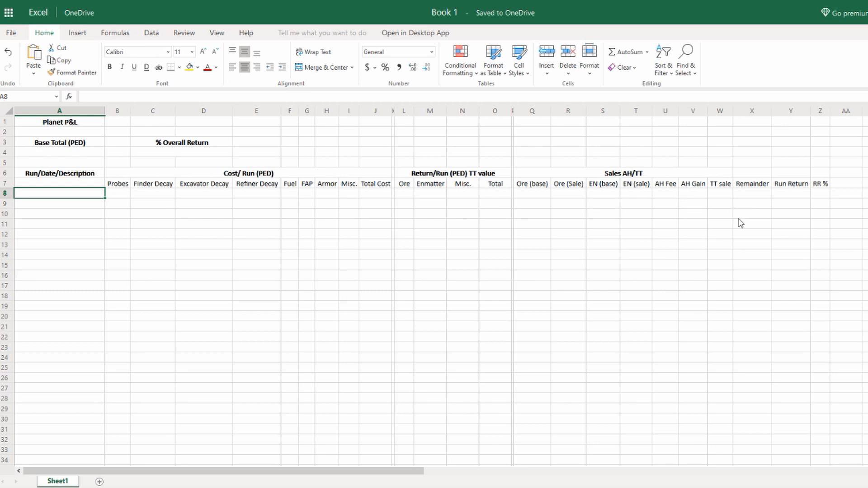
mouse_move(710, 227)
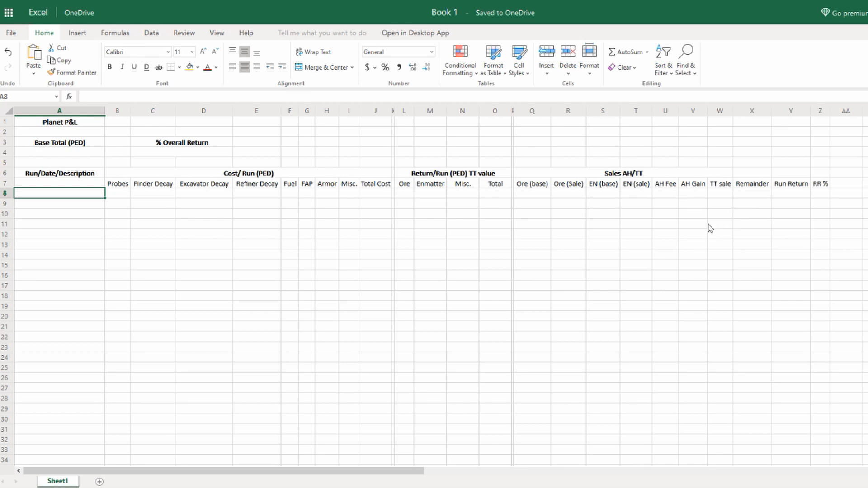
mouse_move(68, 200)
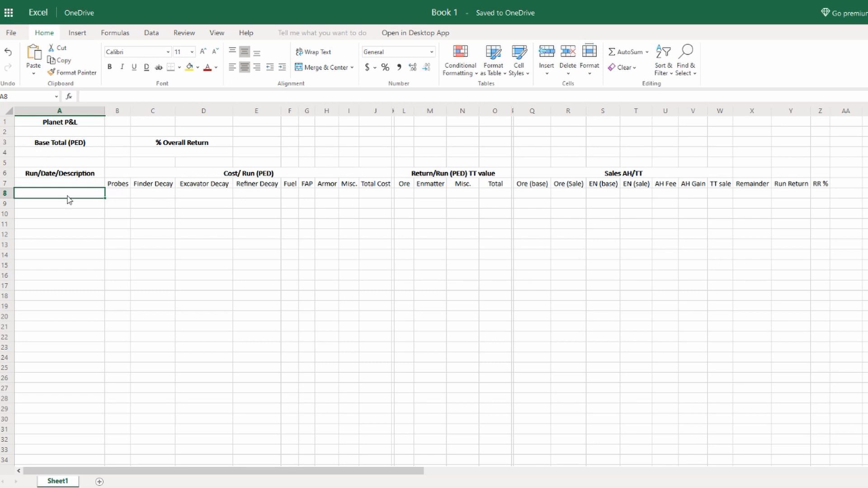
- Enter '2020-04-29/F-105/RE-101/T-104' as the first run description in A8
type("2")
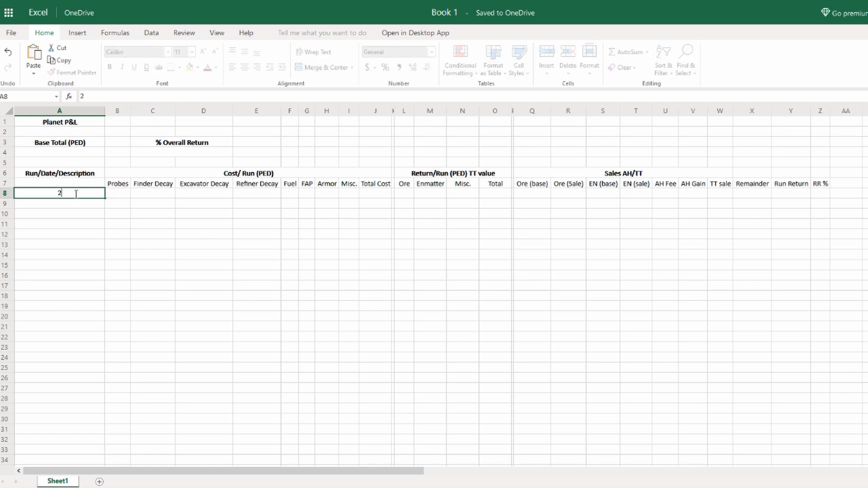
type("0")
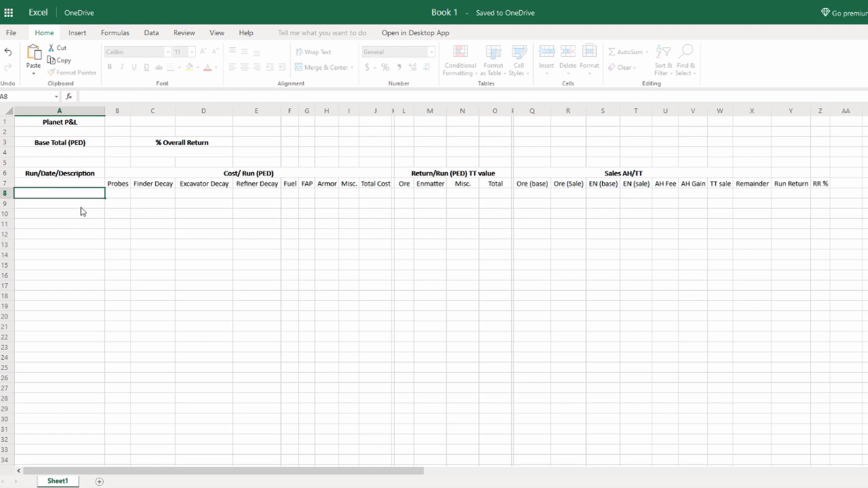
left_click(59, 213)
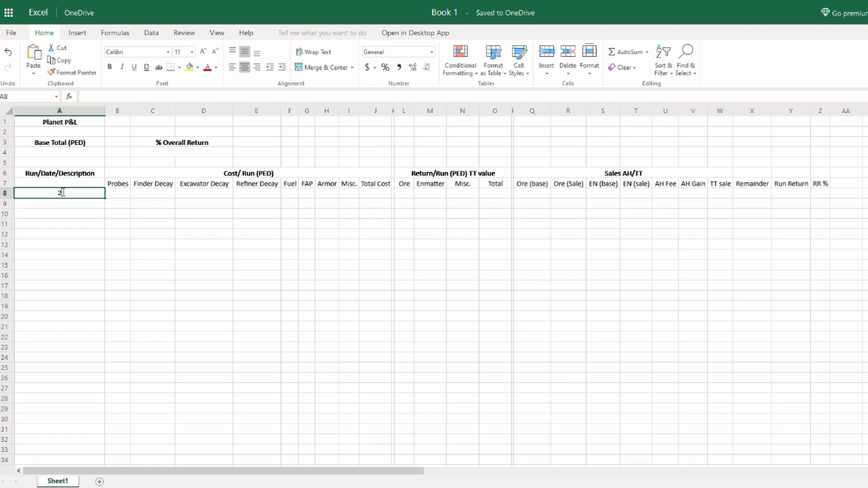
type("2020")
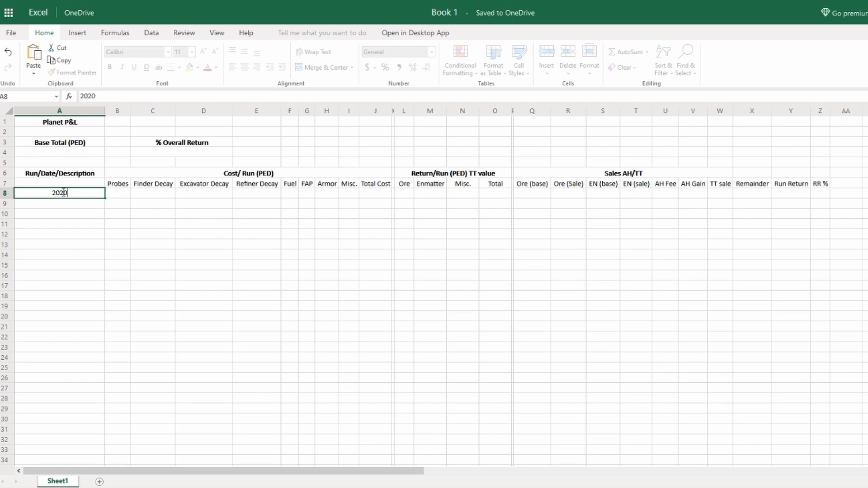
type("-040")
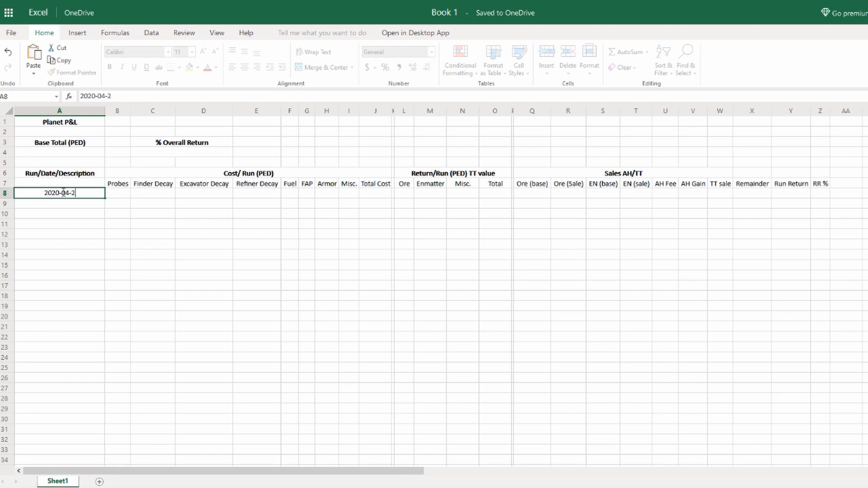
type("9")
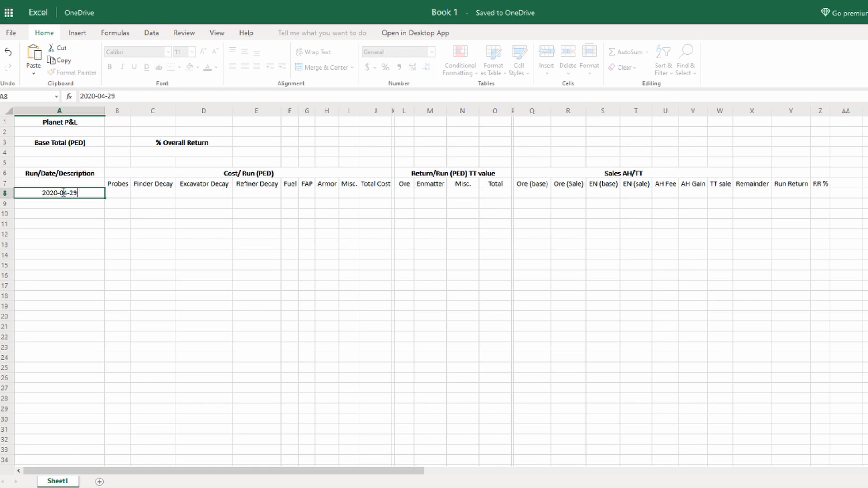
type("/")
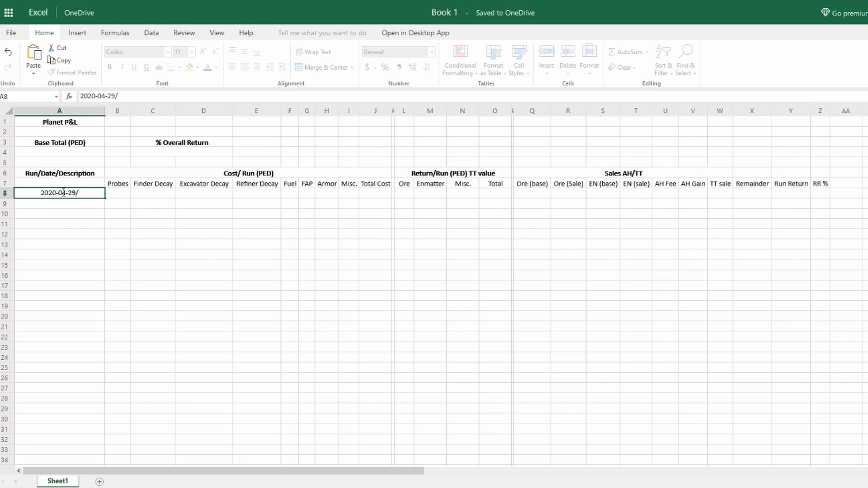
type("F-1")
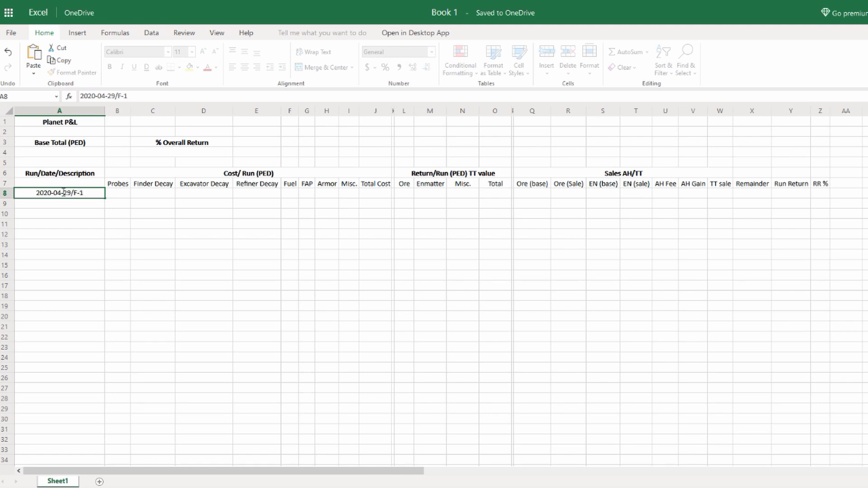
type("05")
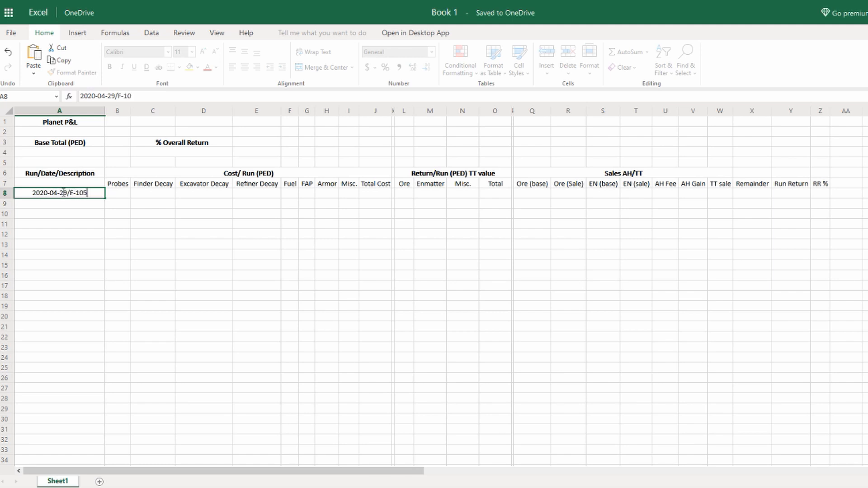
type("5")
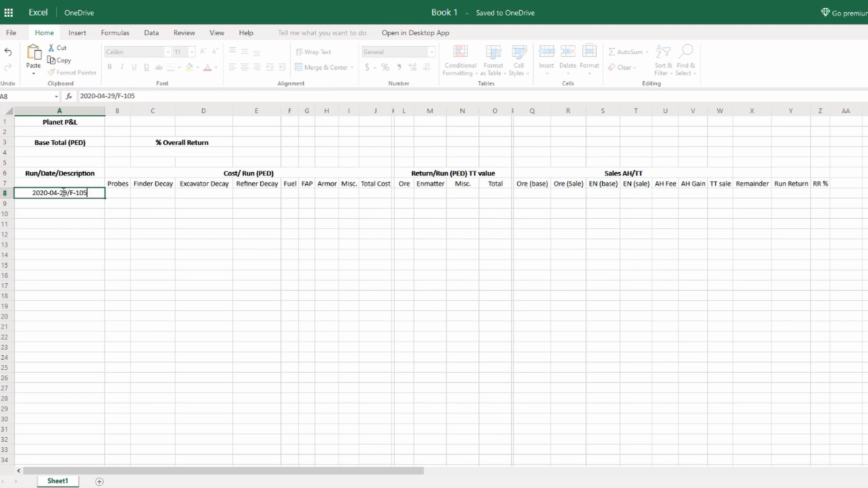
type("/")
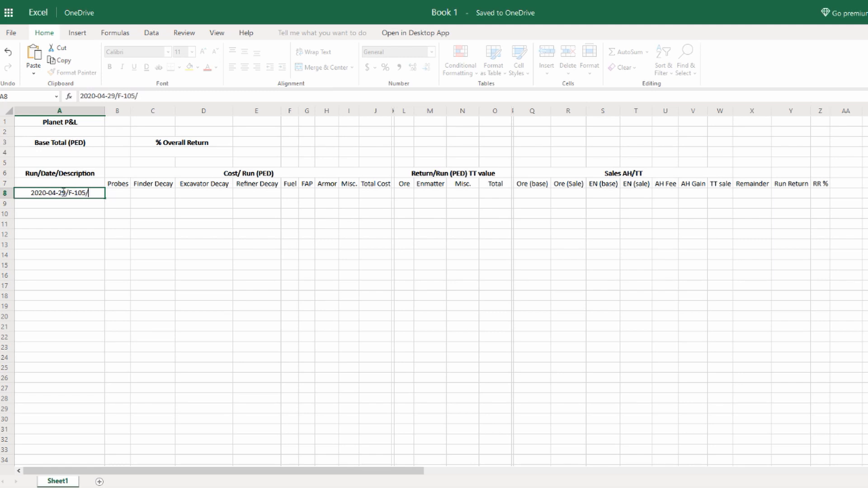
type("RE")
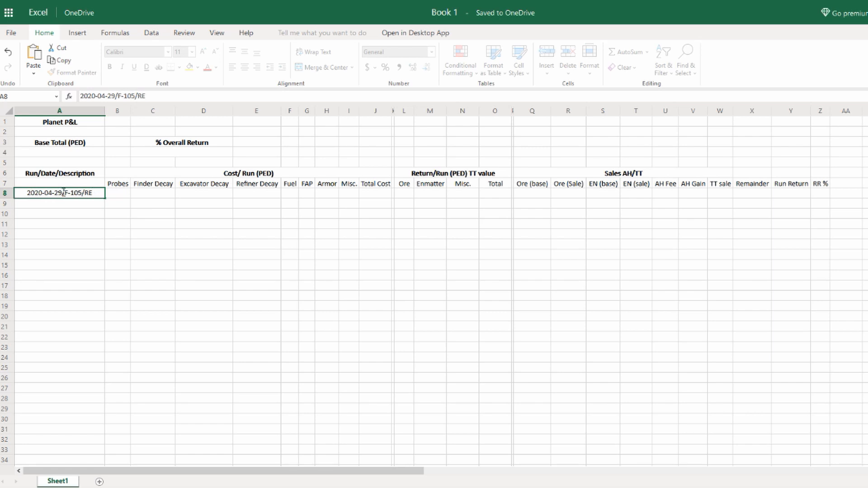
type("-101")
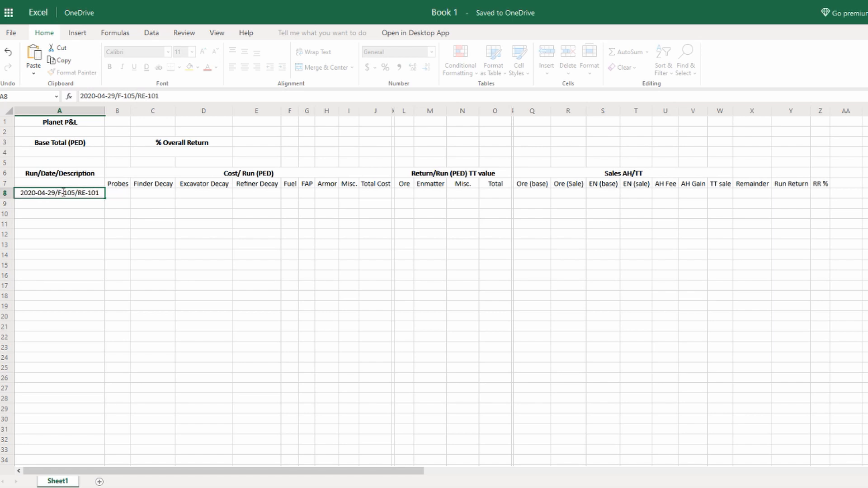
type("/")
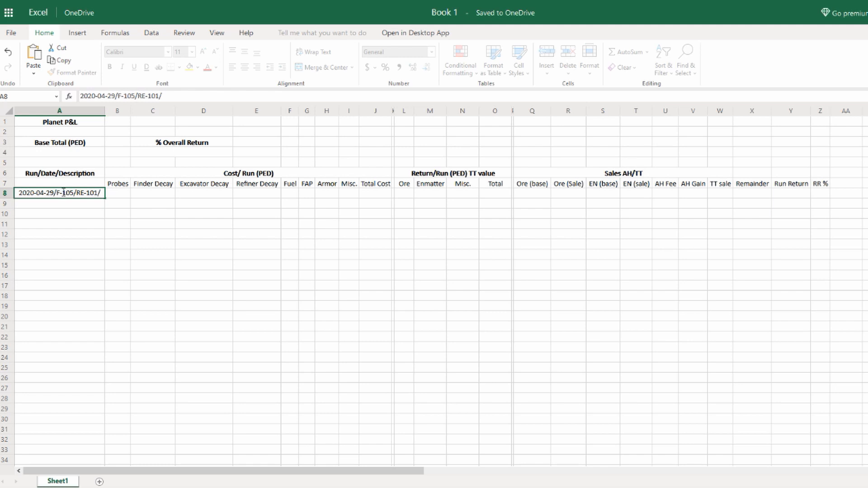
type("T-104")
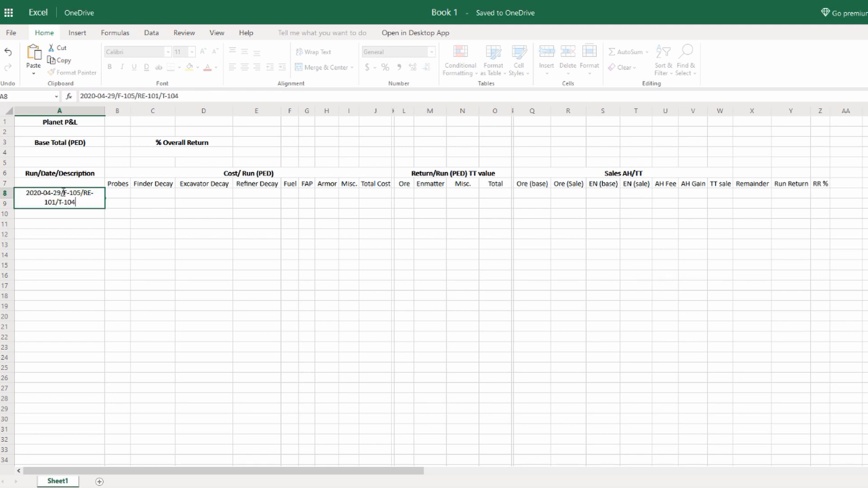
key("Return")
type("50")
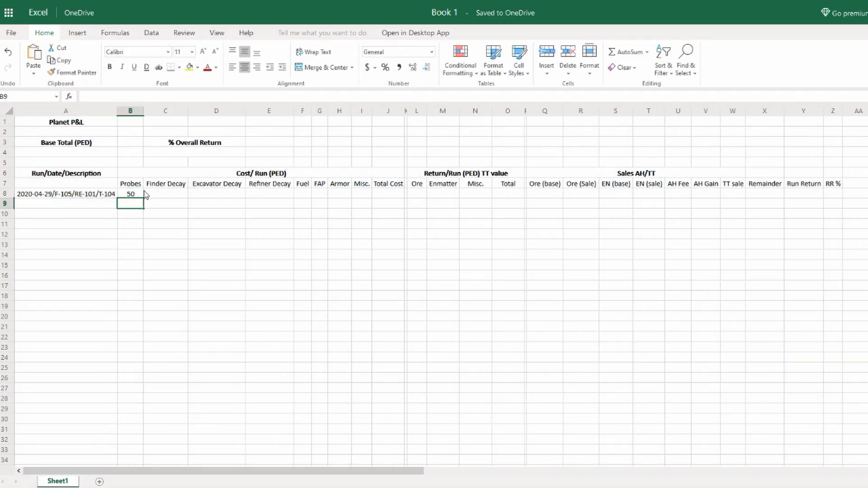
- Enter decay costs 0.574 Finder, 0.433 Excavator and 0.254 Refiner in row 8
left_click(165, 194)
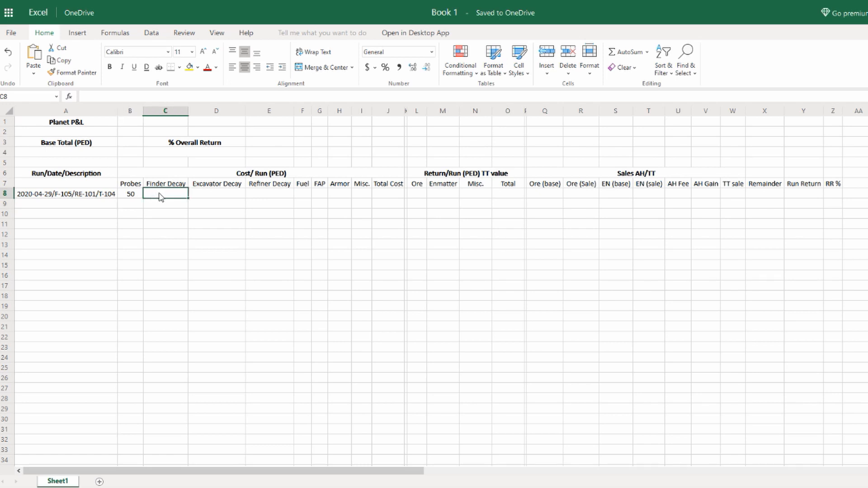
type("0")
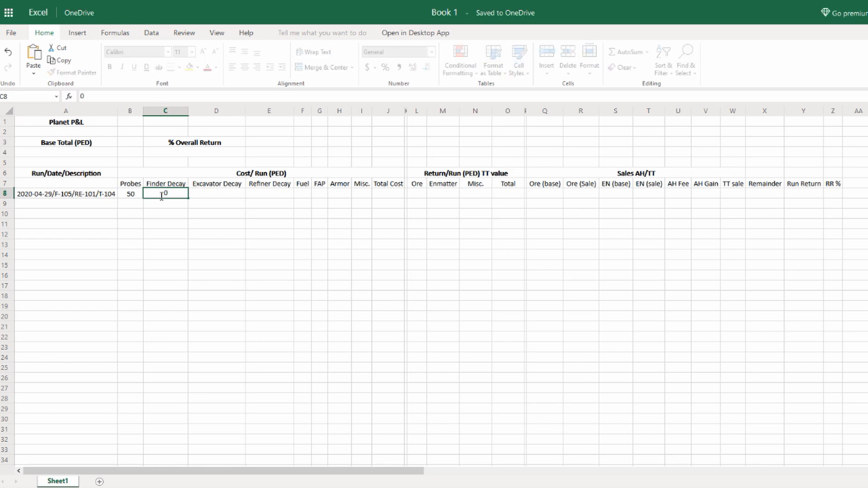
type("0.574")
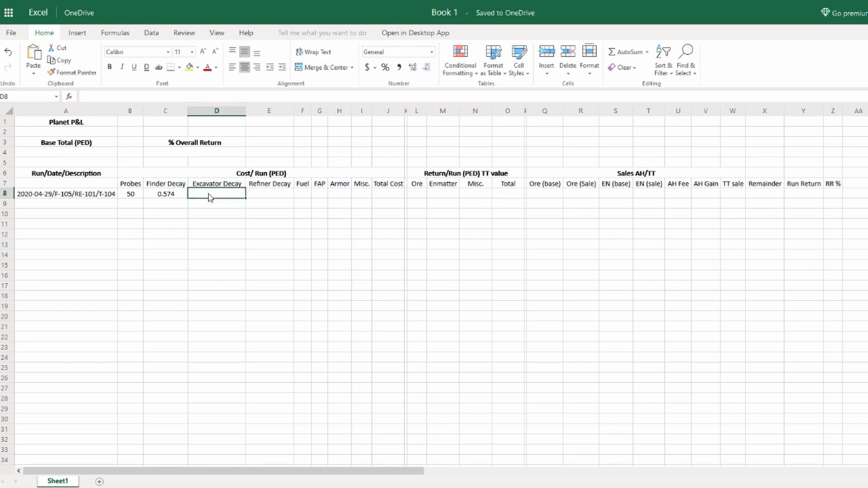
type("0.4")
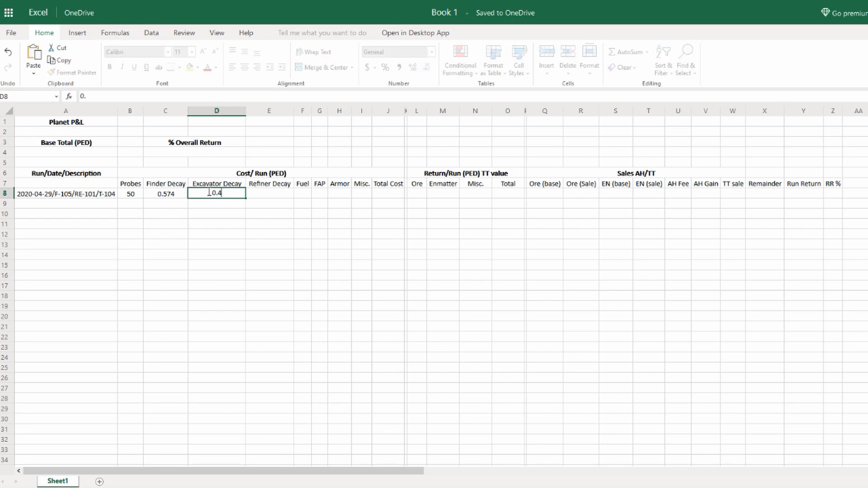
key("Return")
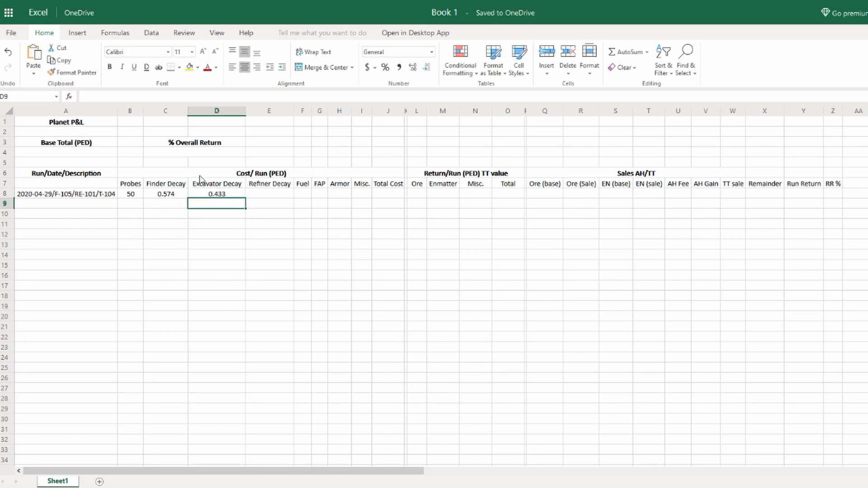
left_click(269, 192)
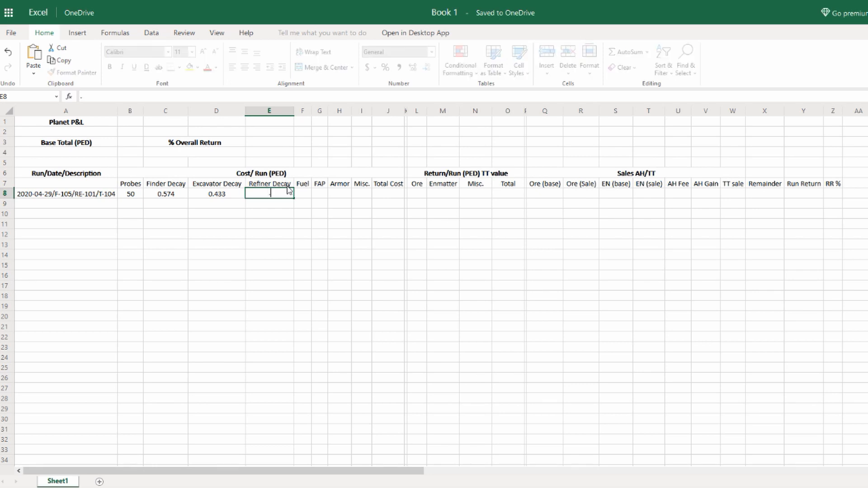
type(".254")
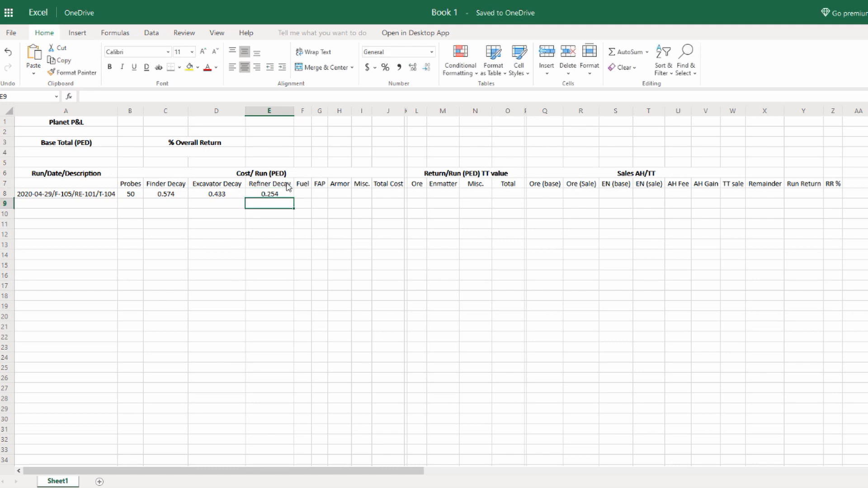
left_click(301, 193)
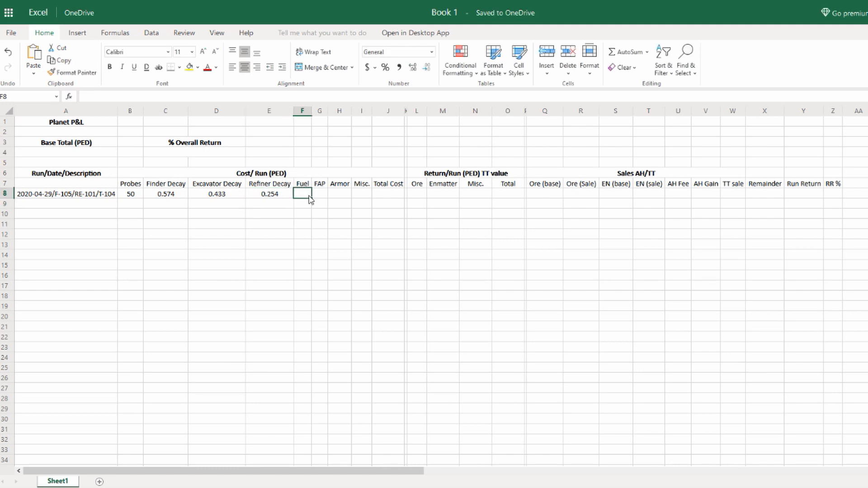
mouse_move(321, 198)
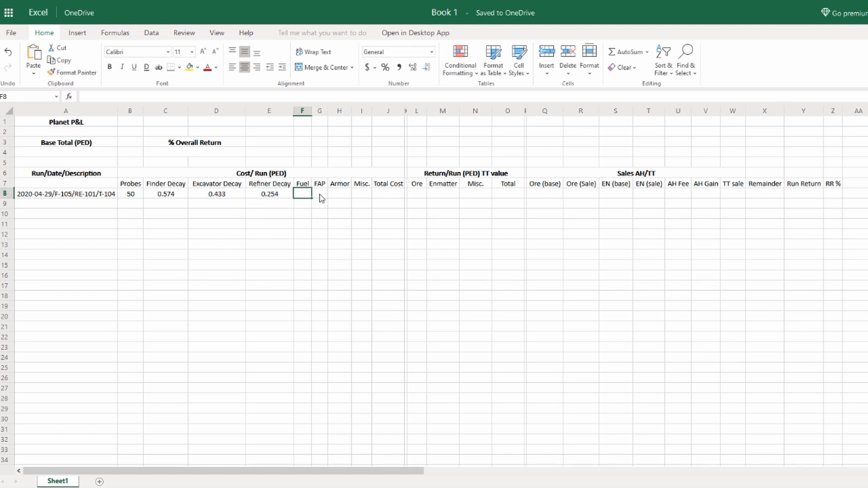
mouse_move(338, 126)
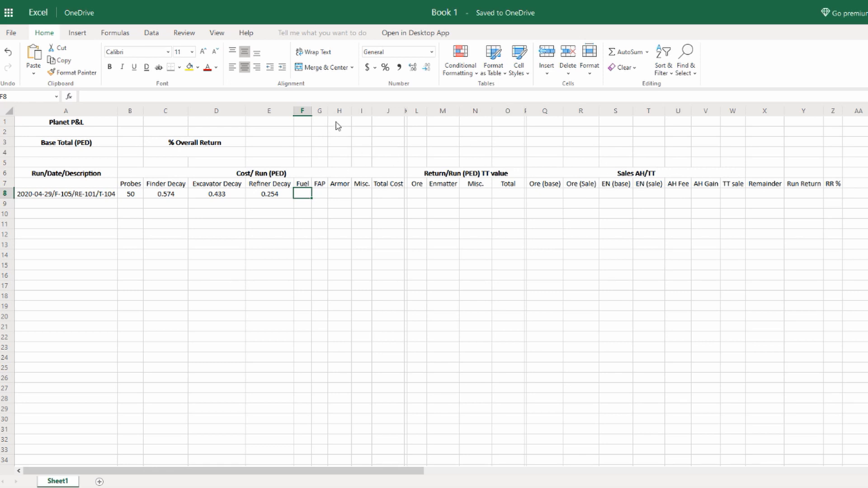
- Widen the Fuel, FAP, Armor and Misc. columns so their headers fit
left_click_drag(311, 110, 318, 110)
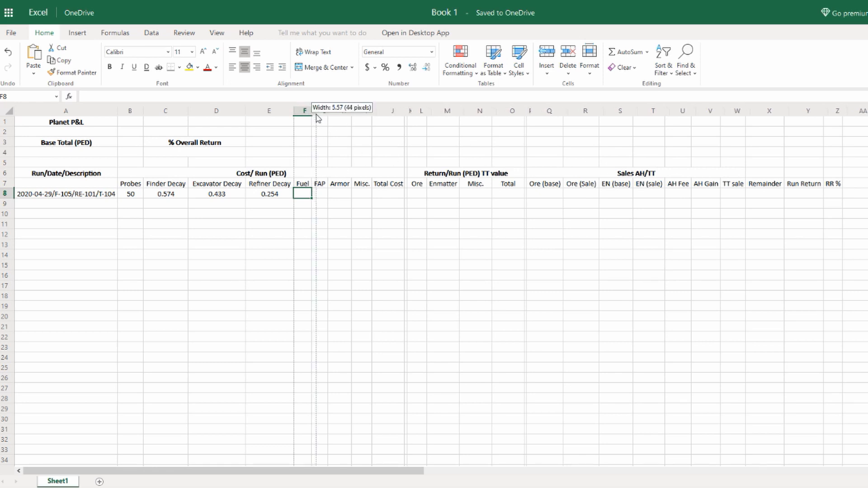
left_click_drag(313, 110, 336, 110)
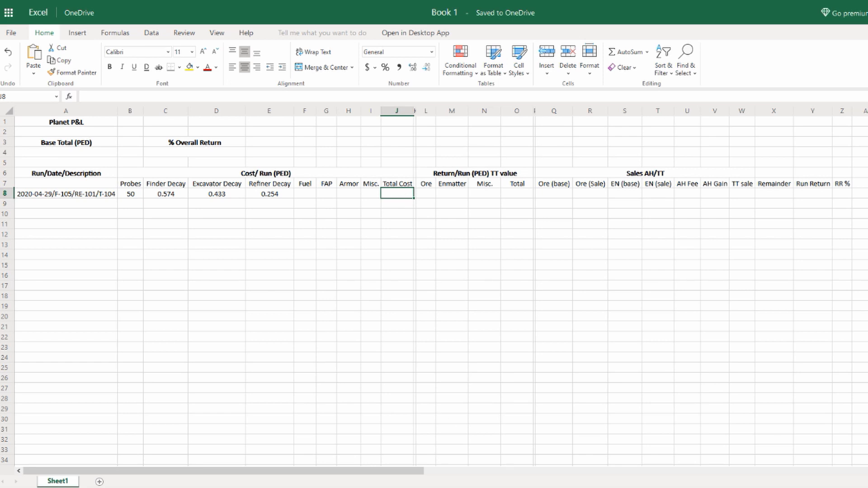
left_click(304, 193)
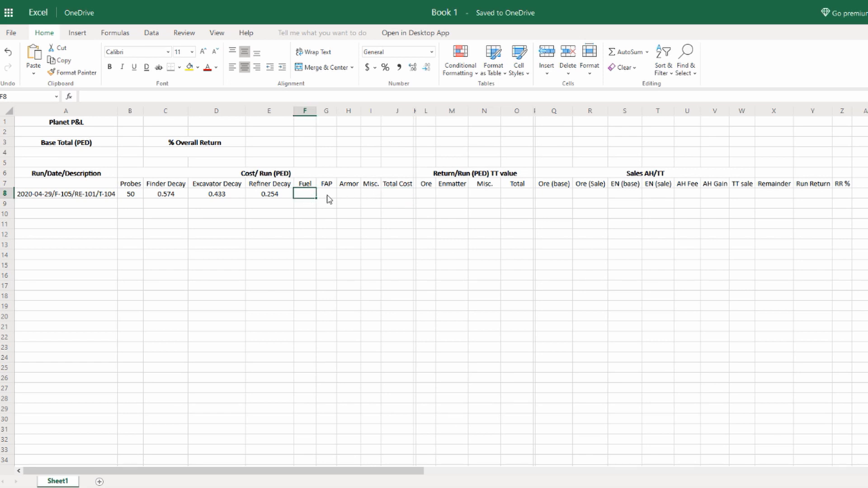
left_click(396, 193)
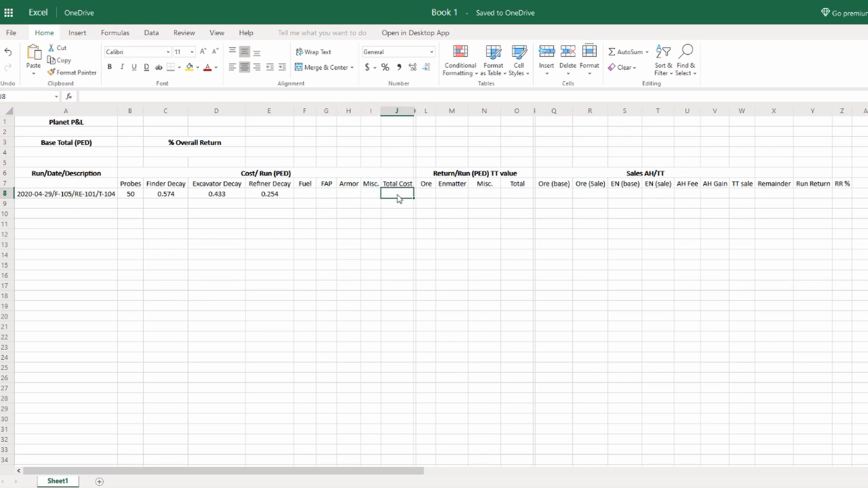
- Build J8's Total Cost formula adding B8 through I8, showing 51.261
type("=")
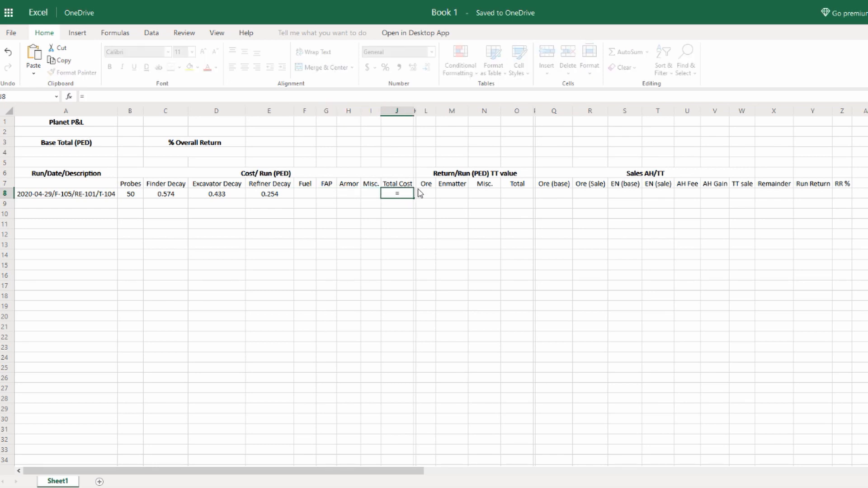
mouse_move(365, 193)
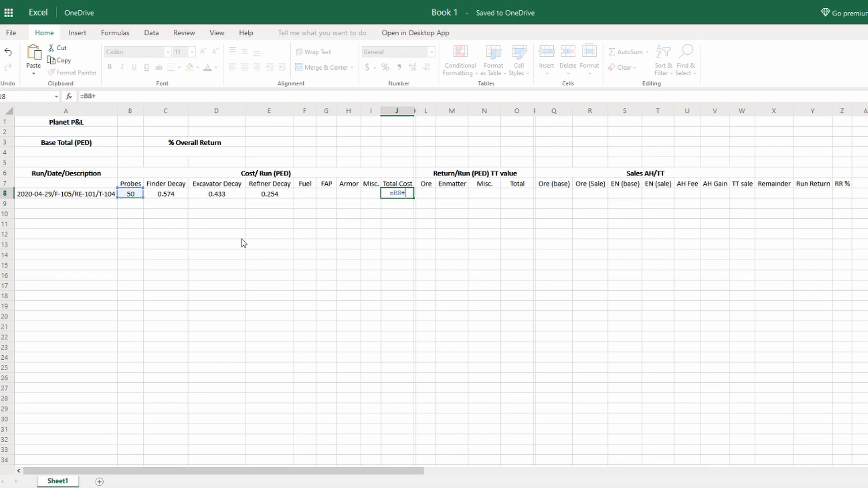
left_click(165, 194)
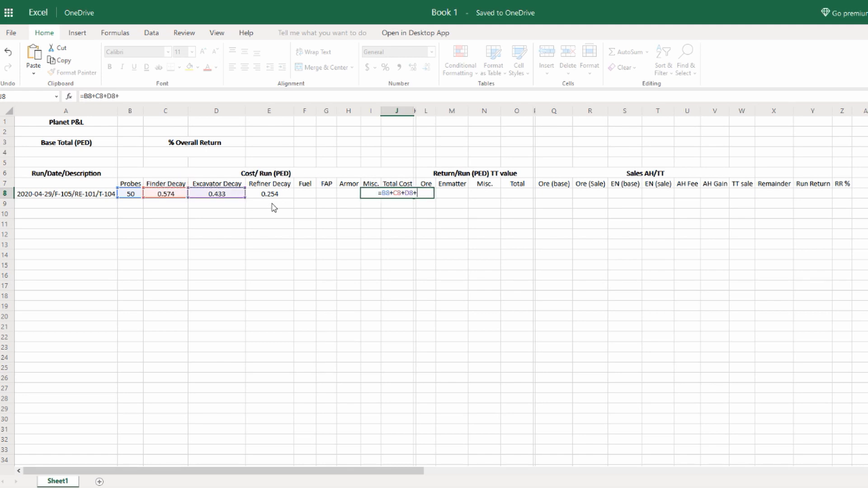
left_click(268, 194)
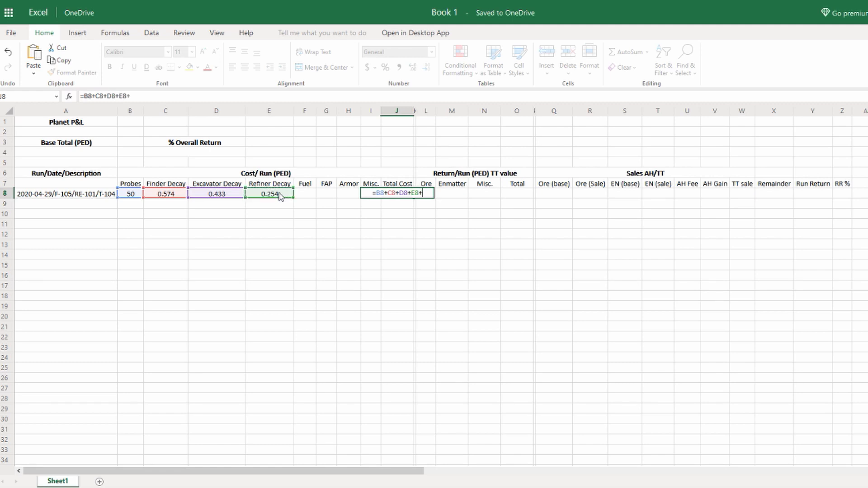
left_click(304, 193)
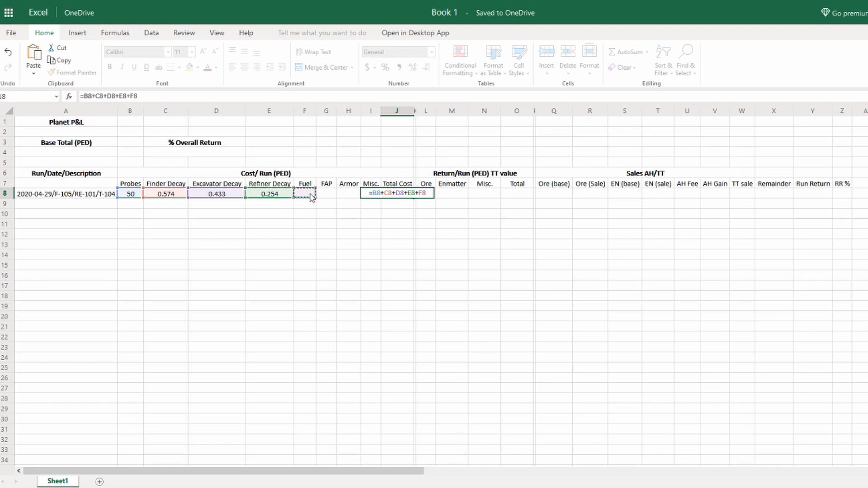
left_click(325, 194)
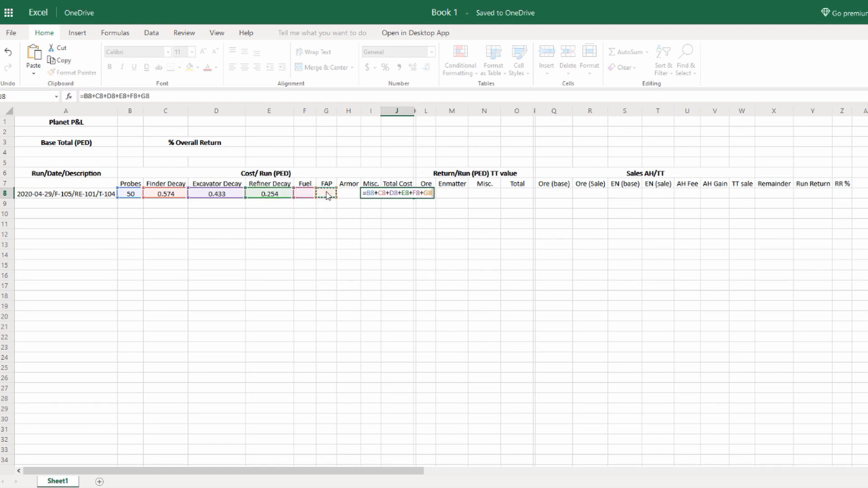
type("+H8")
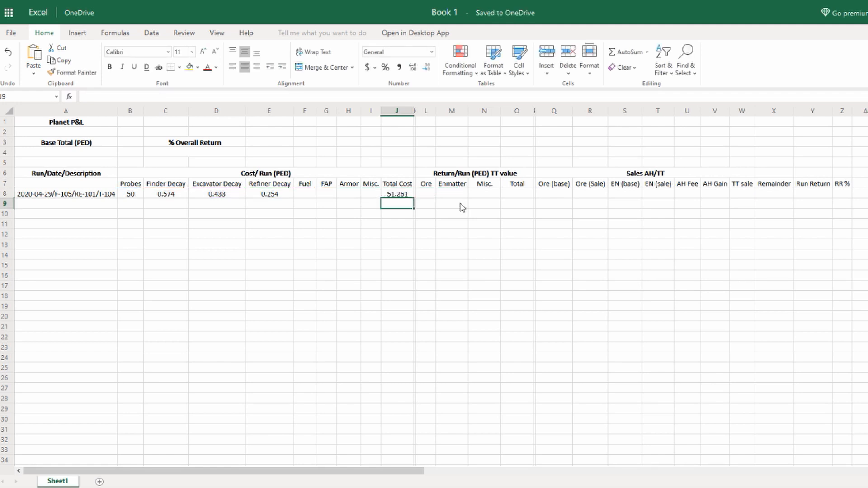
left_click(397, 194)
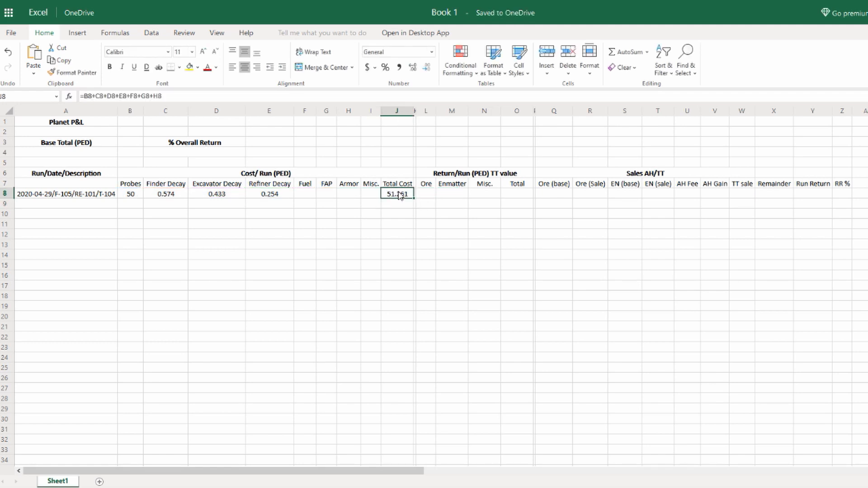
left_click(369, 193)
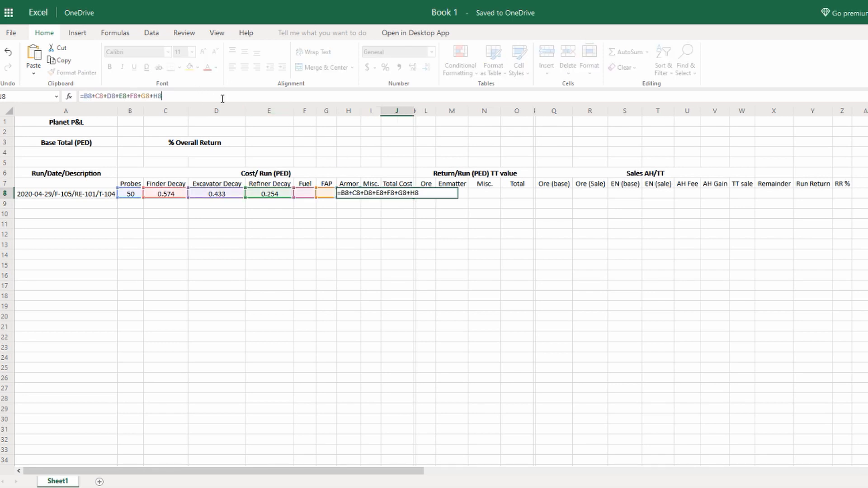
type("+I")
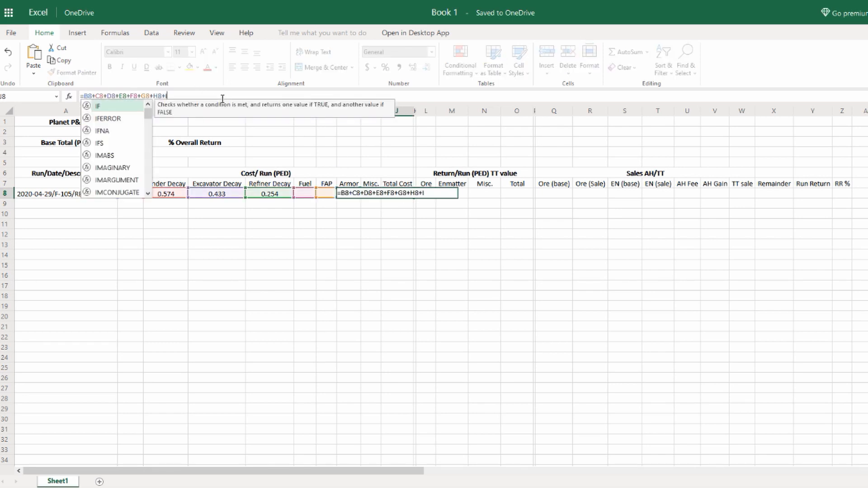
key("Return")
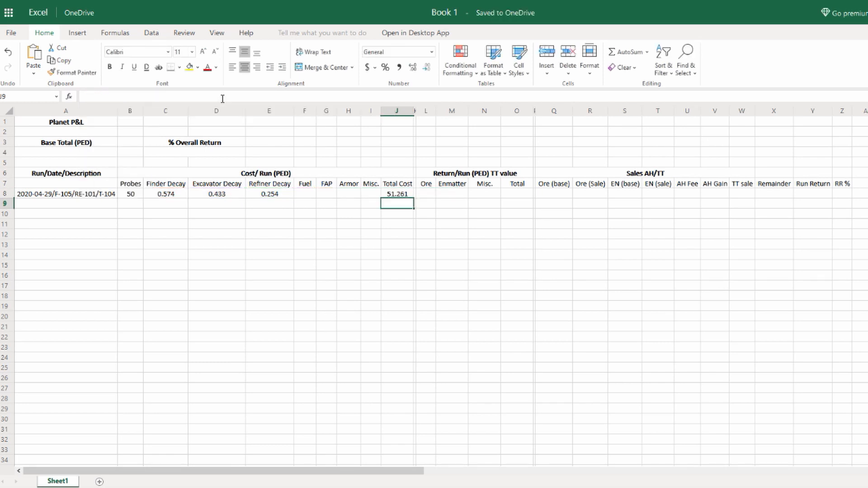
mouse_move(404, 205)
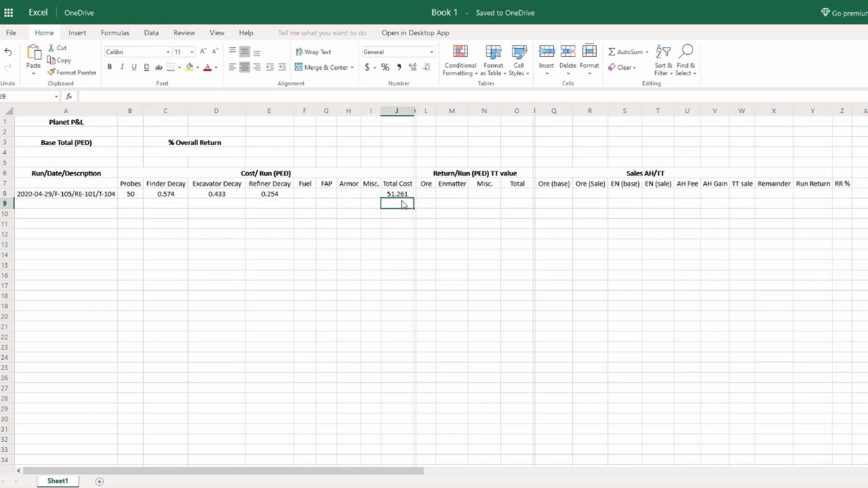
- Replace J8's formula with =SUM(B8:I8) and confirm it still shows 51.261
left_click(396, 193)
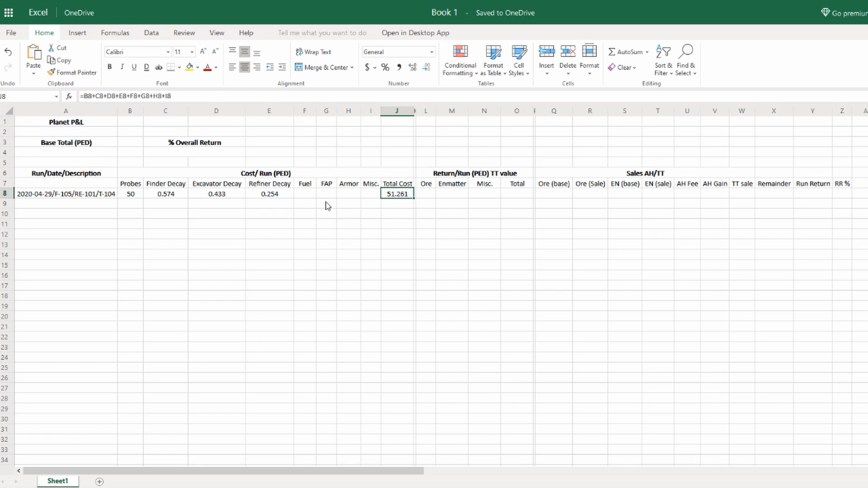
mouse_move(453, 199)
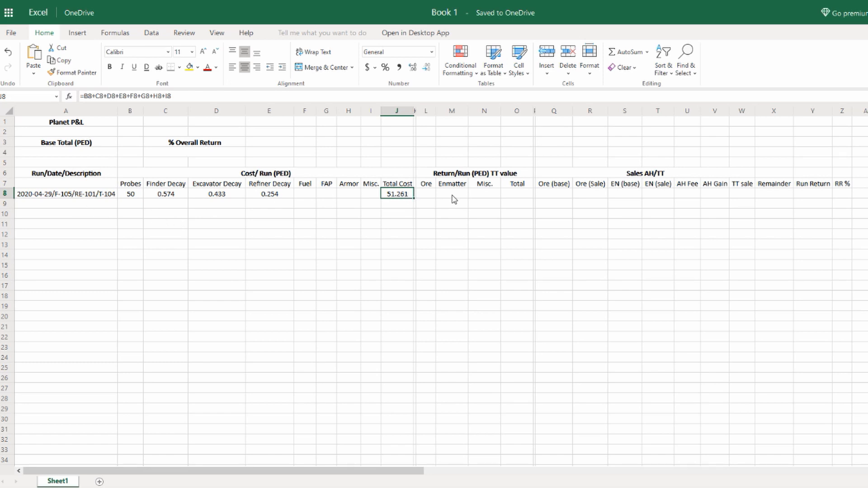
mouse_move(242, 203)
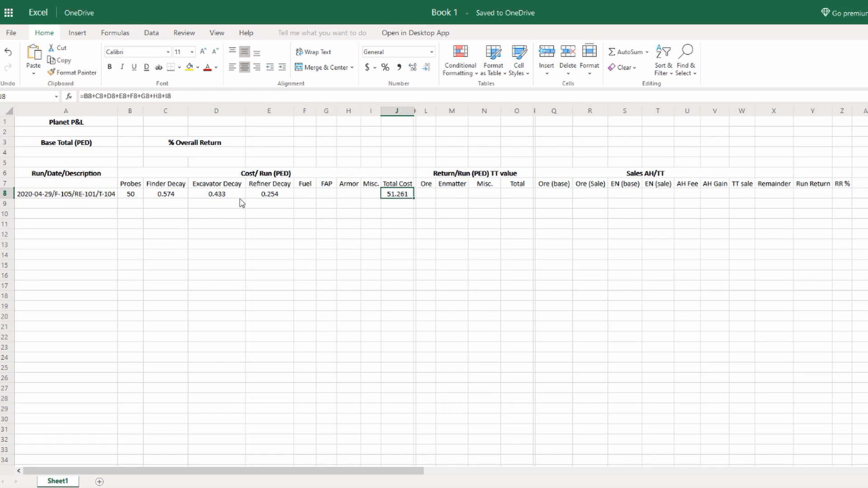
mouse_move(342, 194)
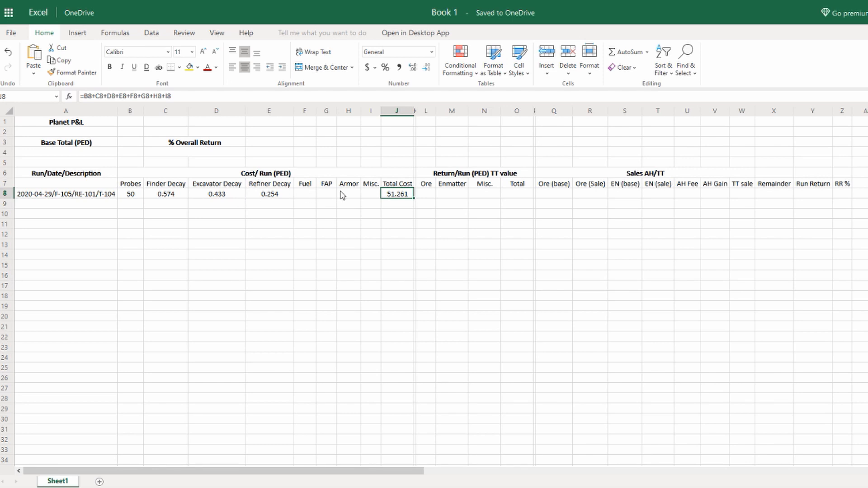
double_click(396, 193)
type("=")
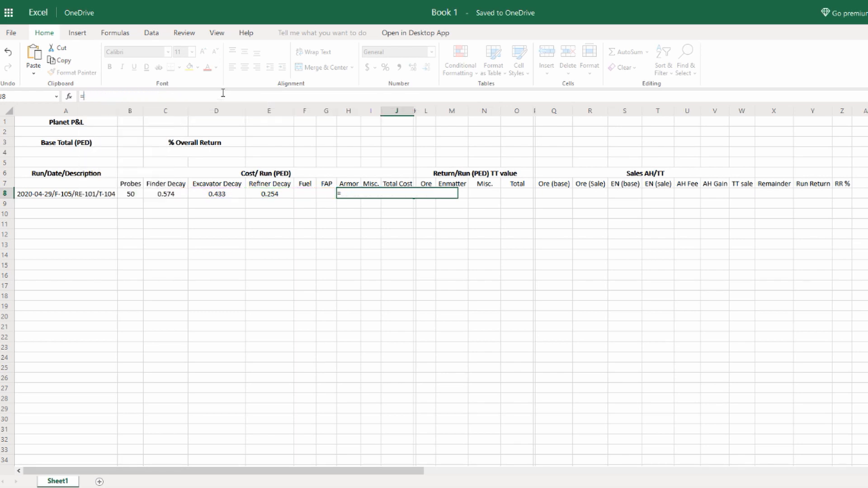
type("SUM")
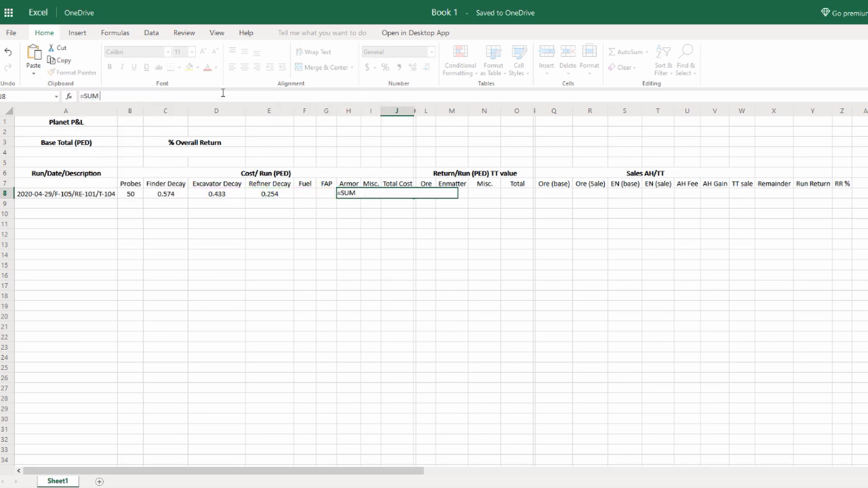
type("()")
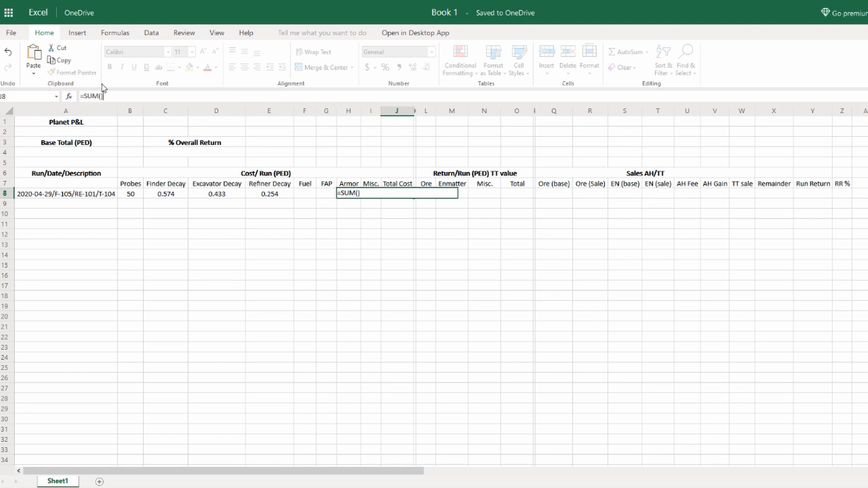
mouse_move(131, 198)
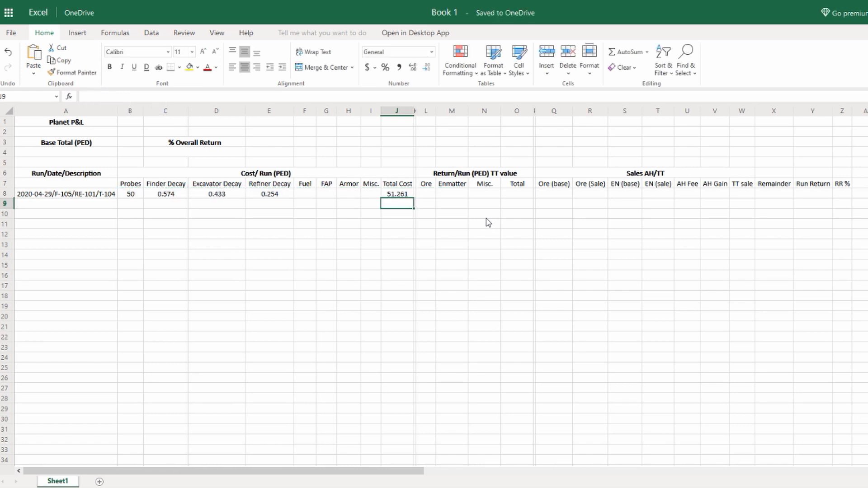
left_click(397, 194)
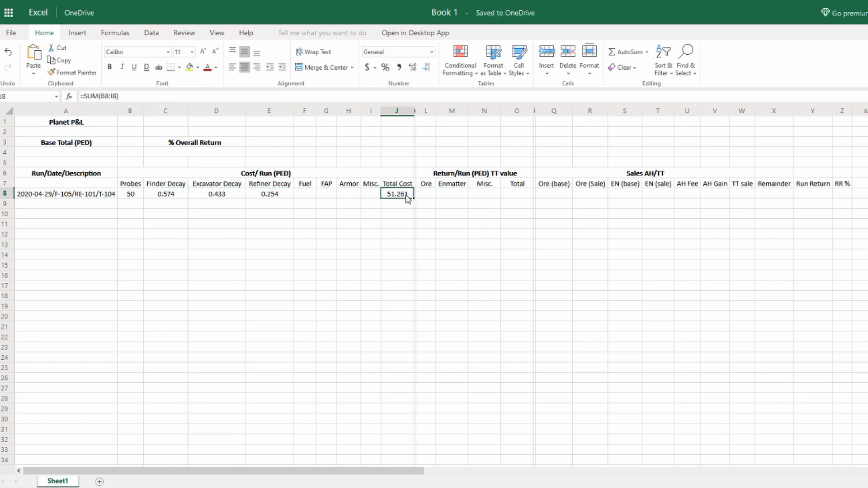
mouse_move(394, 205)
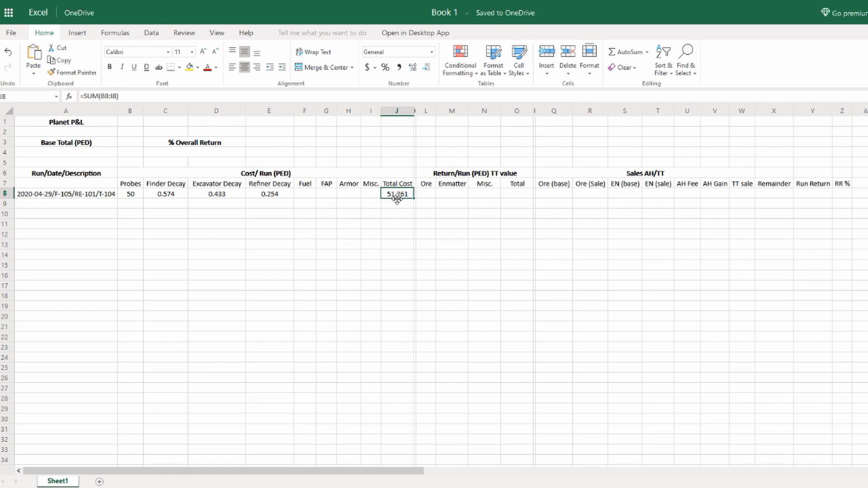
mouse_move(411, 198)
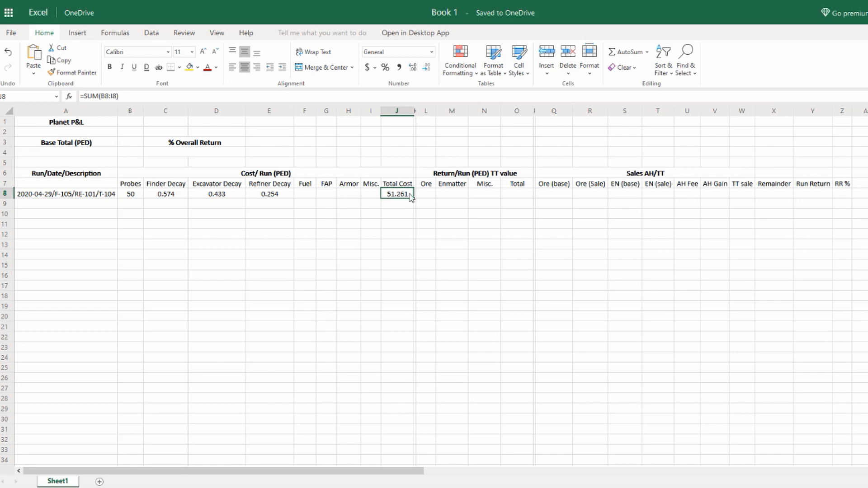
mouse_move(252, 190)
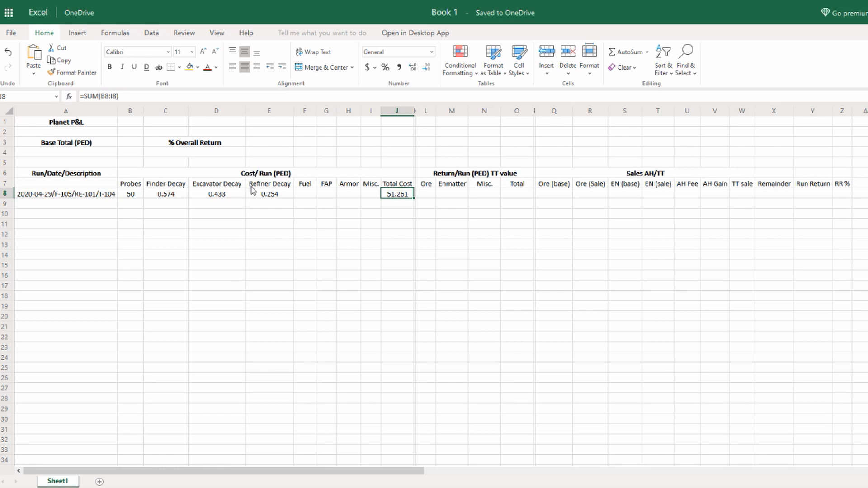
mouse_move(431, 196)
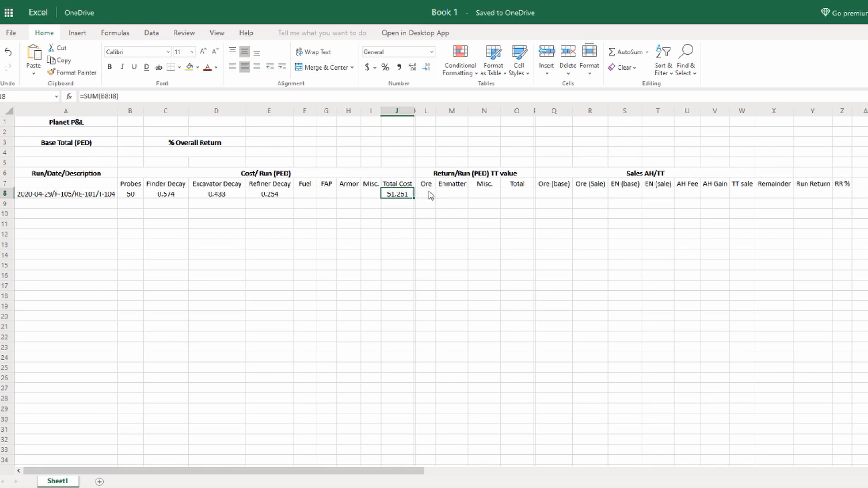
- Enter returns 28.67 Ore and 22 Misc., and sum L8:N8 into Total (50.67)
left_click(426, 193)
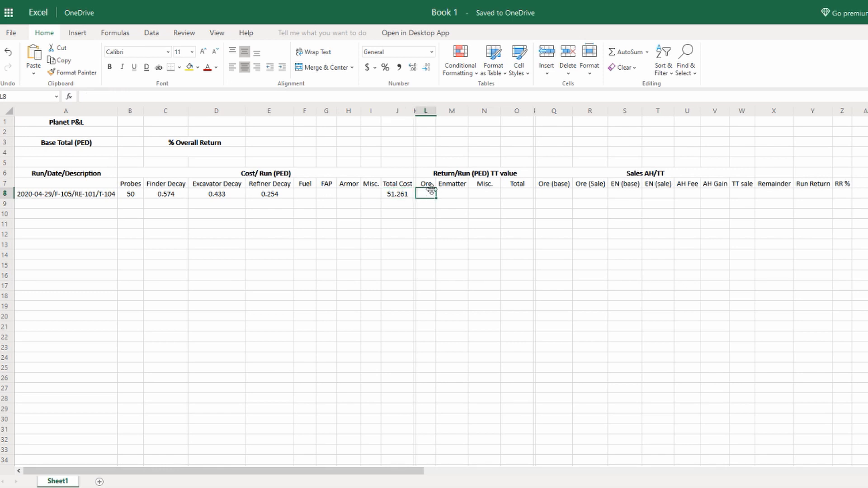
type("28.7")
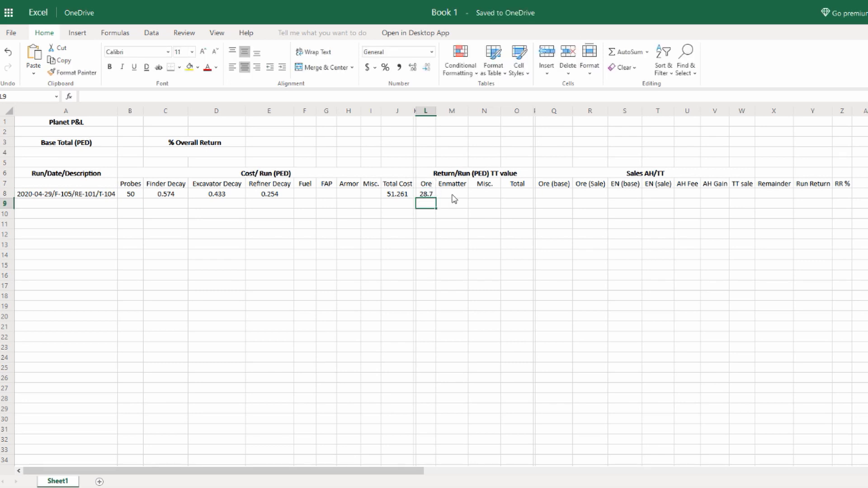
left_click(451, 193)
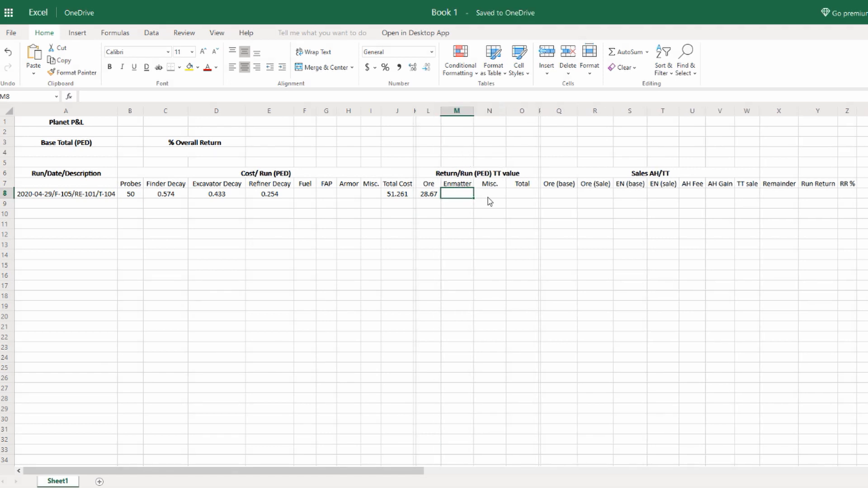
left_click(488, 193)
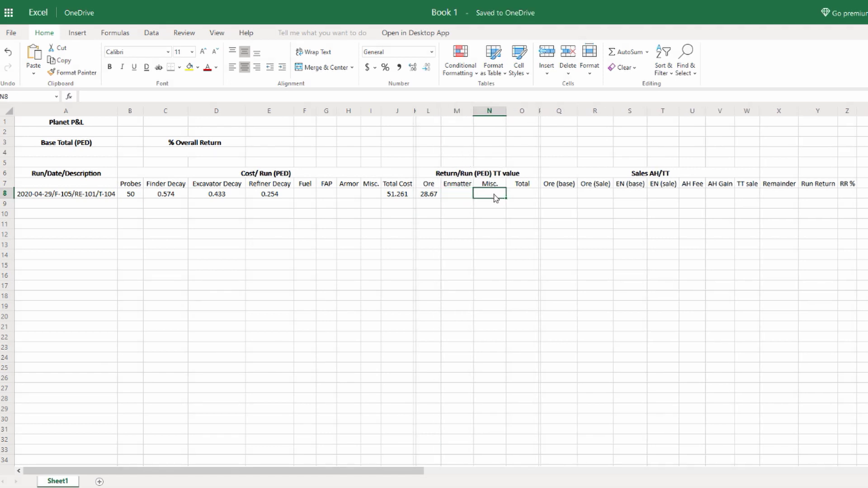
type("22.00")
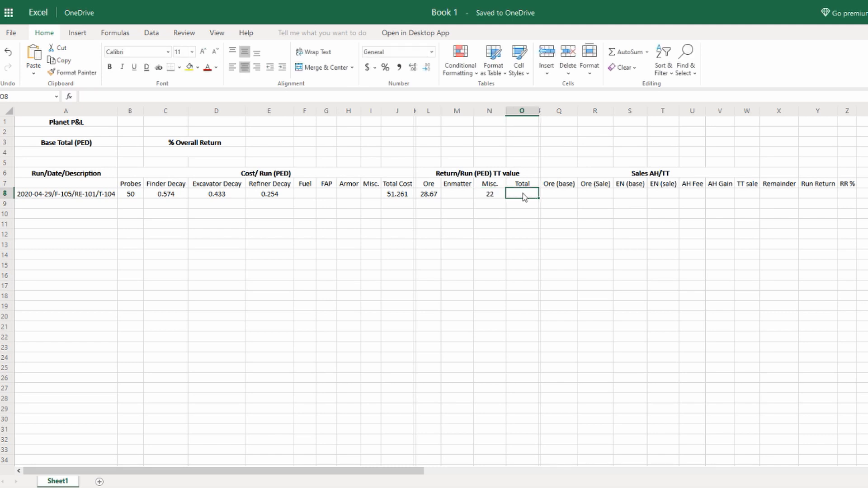
type("=SUM(")
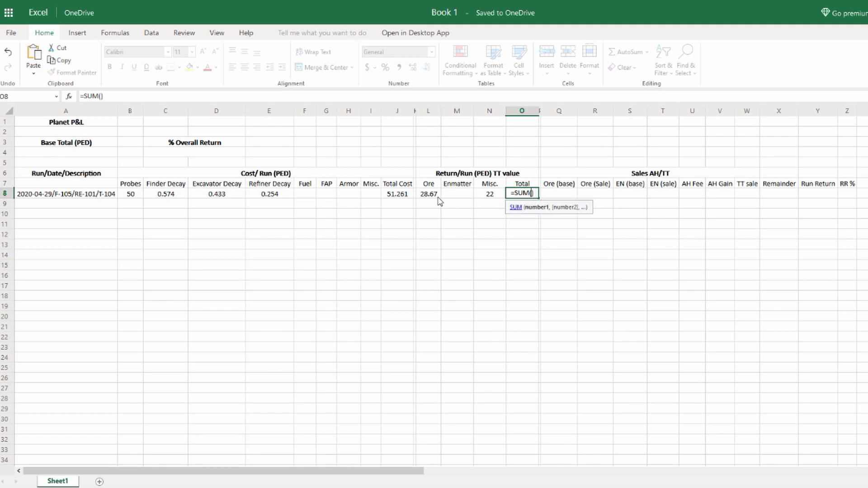
key("Return")
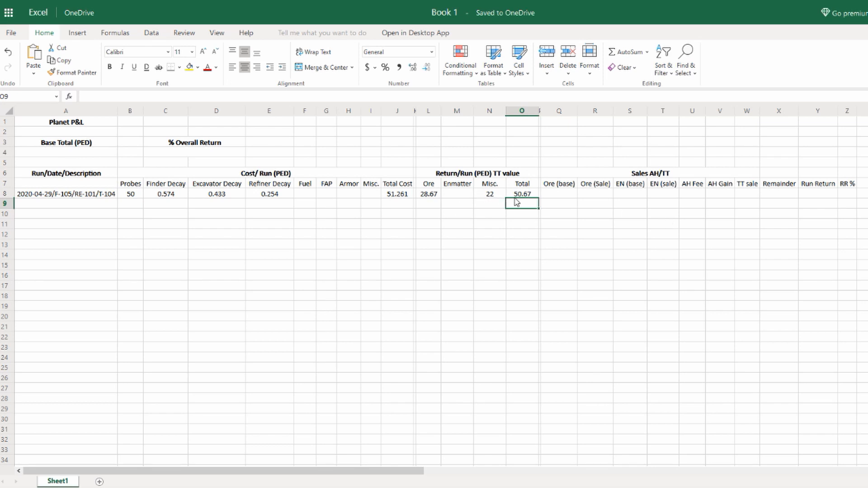
mouse_move(523, 209)
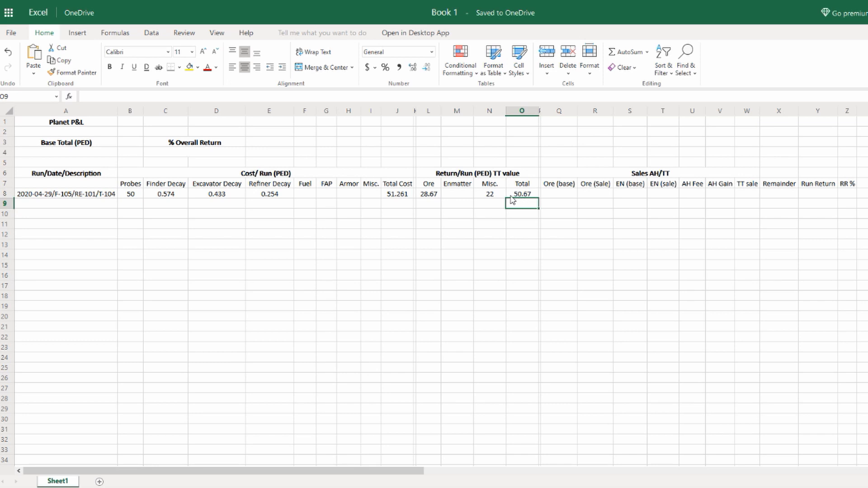
mouse_move(531, 195)
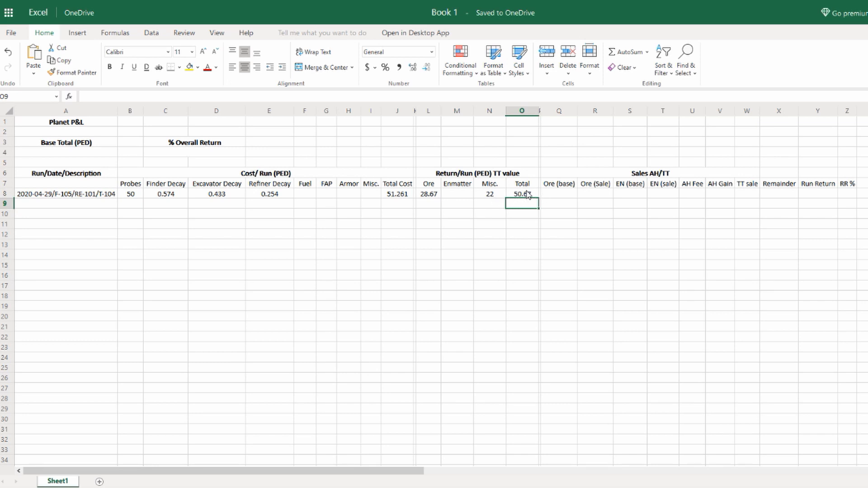
mouse_move(543, 192)
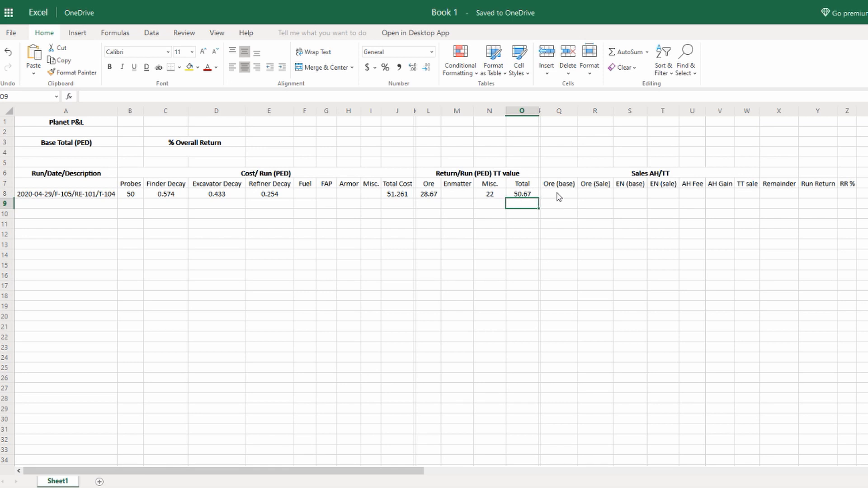
- Enter row 8's sales: Ore (base) 28.02, Ore (sale) 29 and AH Fee 0.54
left_click(558, 193)
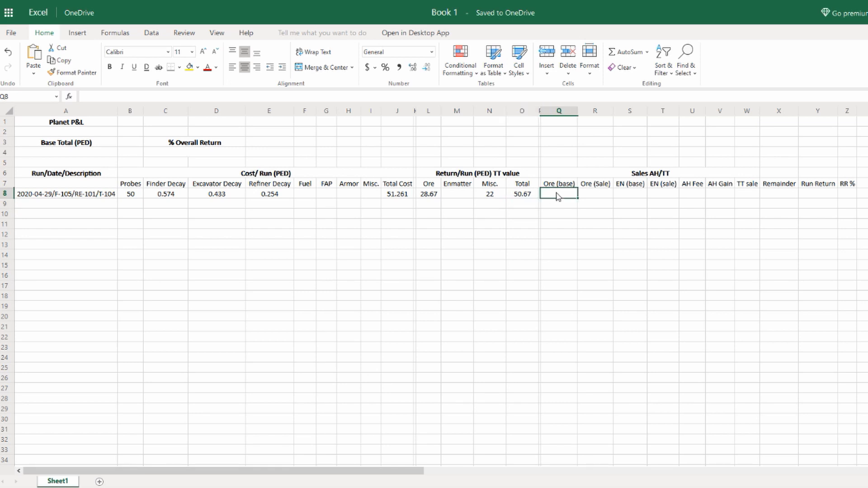
mouse_move(454, 201)
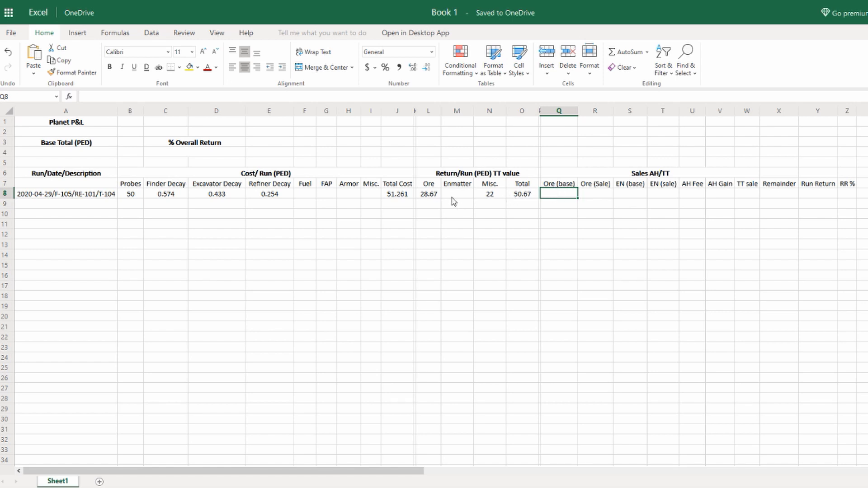
mouse_move(558, 214)
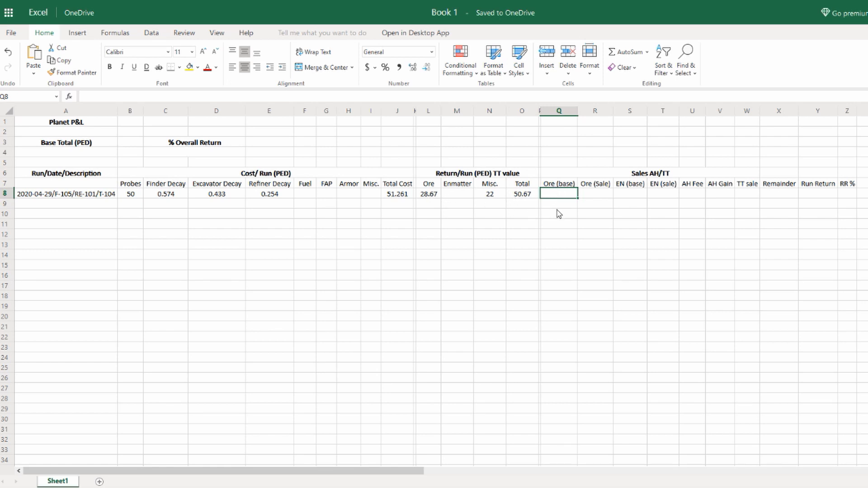
type("28.0")
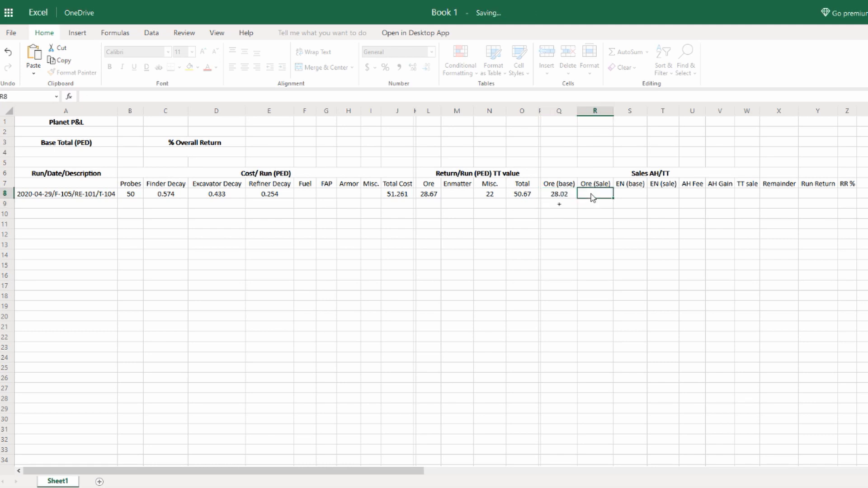
type("29")
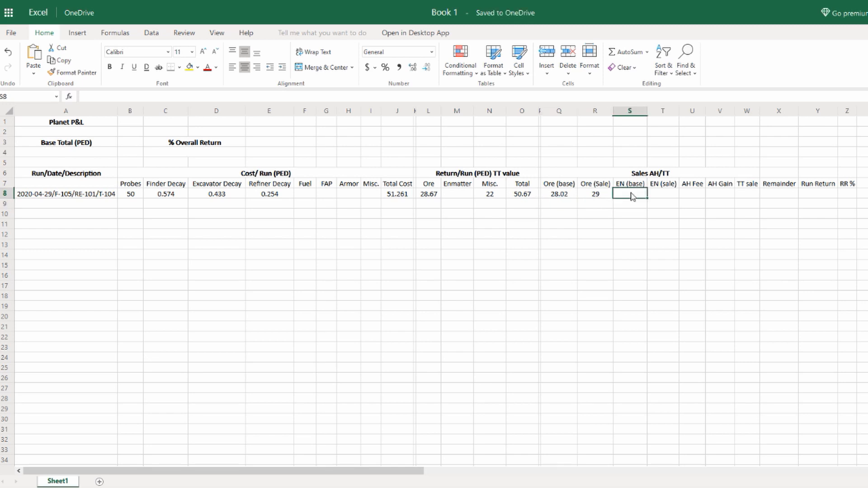
left_click(692, 194)
type("0.54")
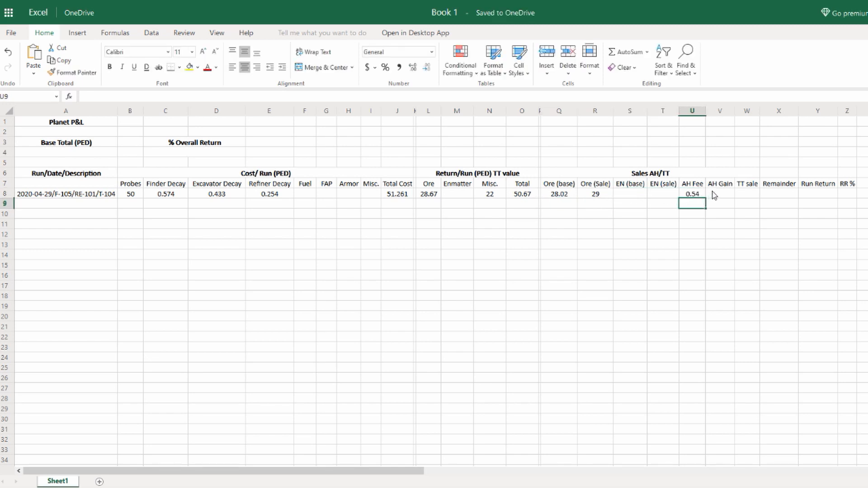
- Enter =R8-(Q8+U8) in V8 so AH Gain shows 0.44
type("=R8")
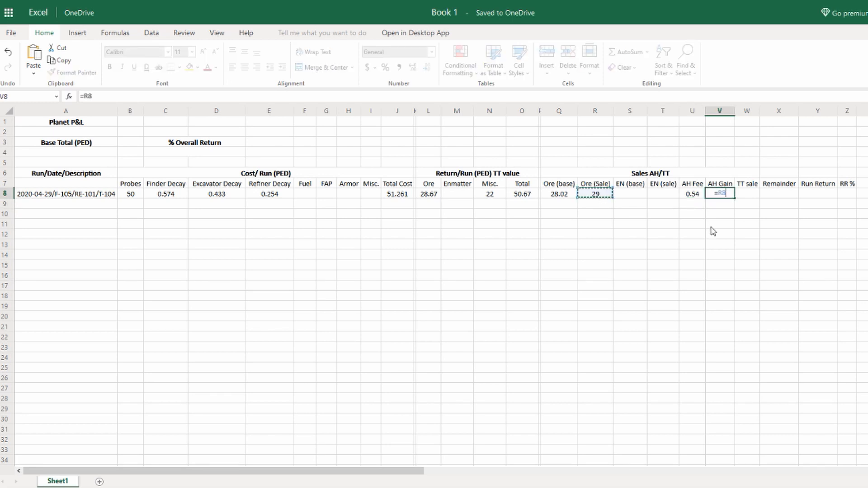
type("-(")
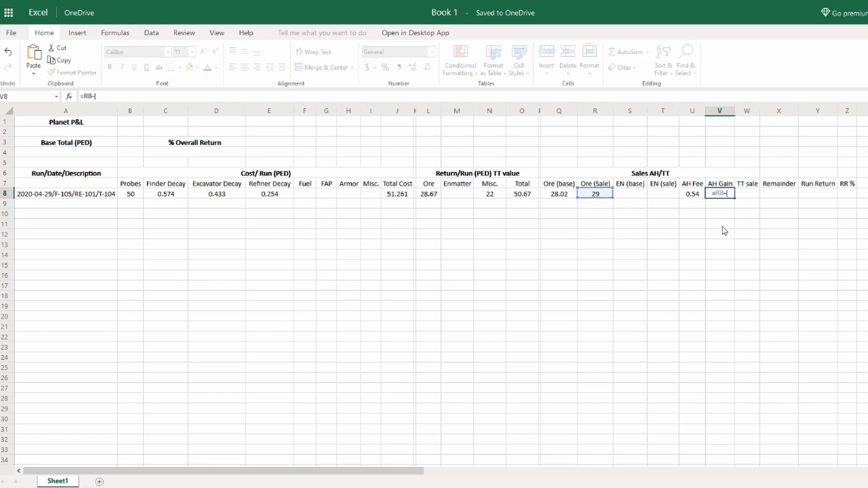
type(")")
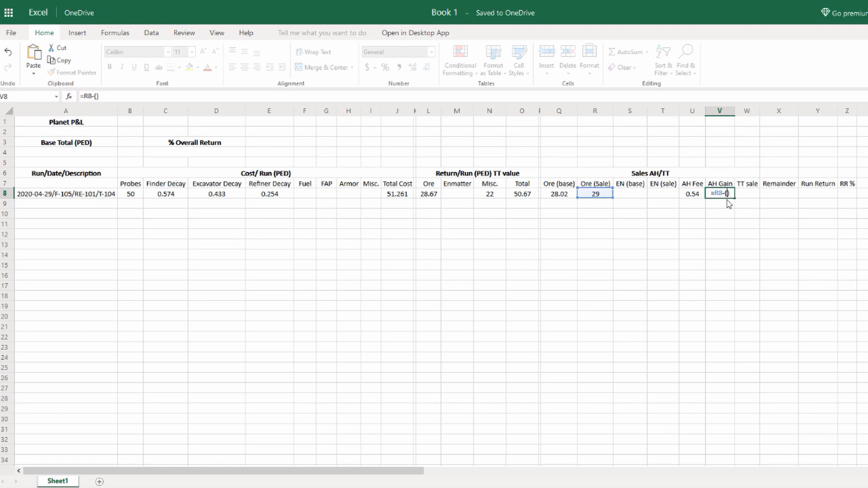
left_click(558, 194)
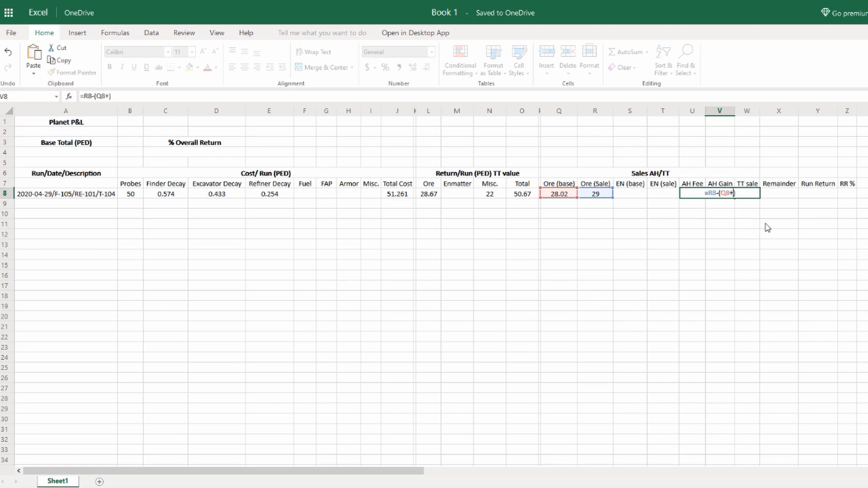
type("U*")
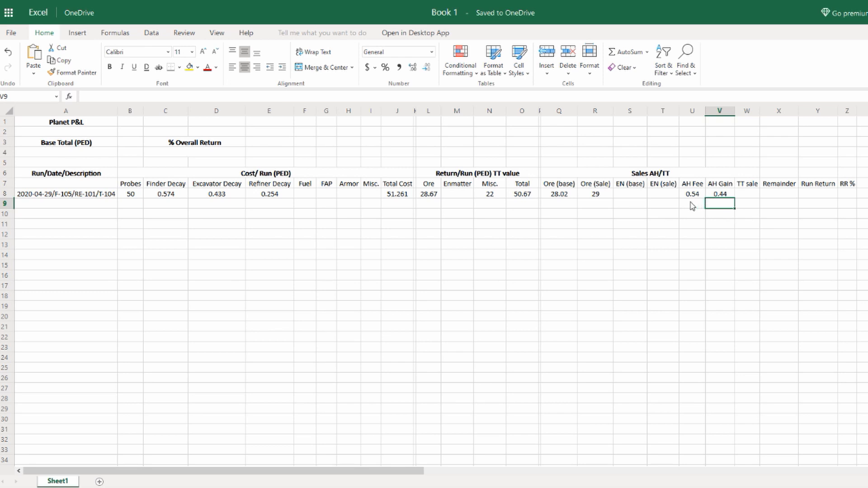
left_click(719, 193)
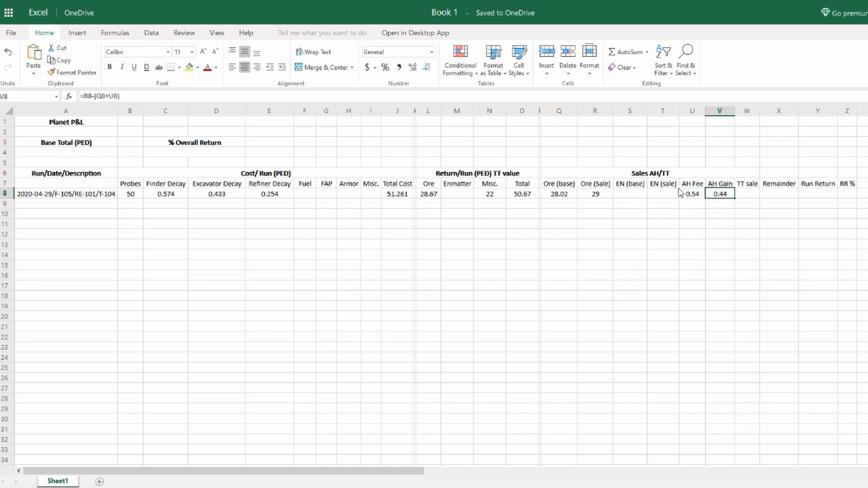
mouse_move(595, 196)
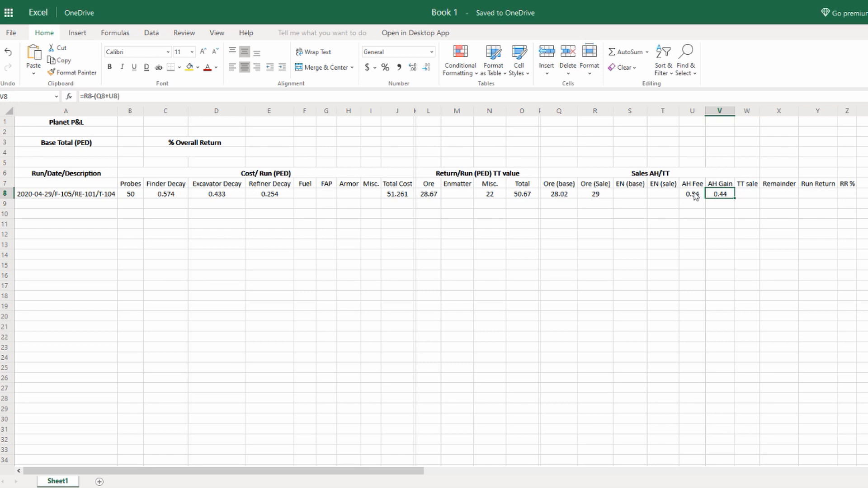
mouse_move(727, 206)
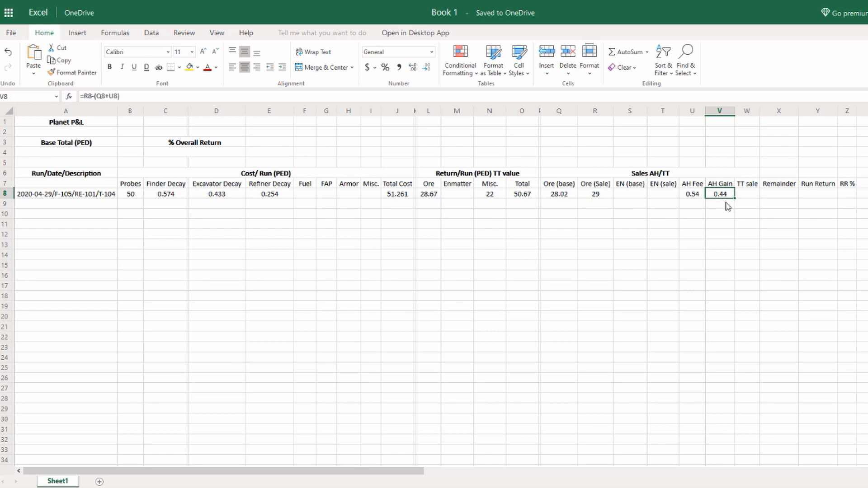
left_click(746, 193)
type("22")
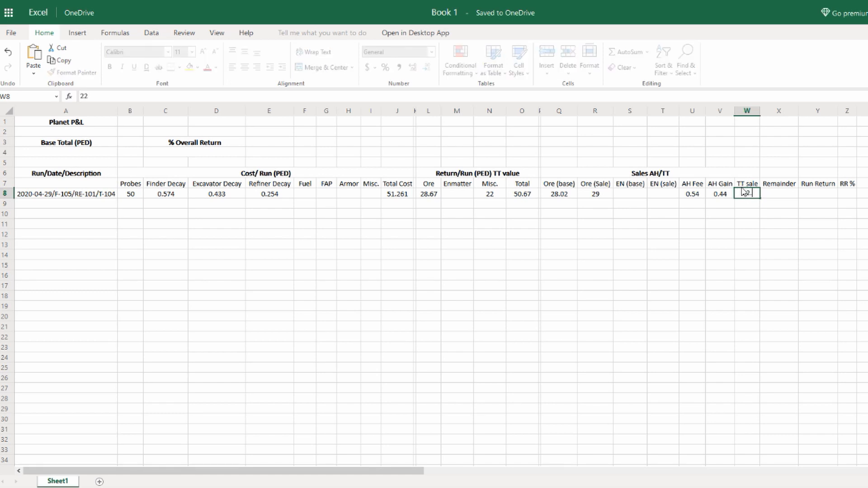
- Commit 22 as the TT sale and 0.65 as the Remainder in row 8
key("Return")
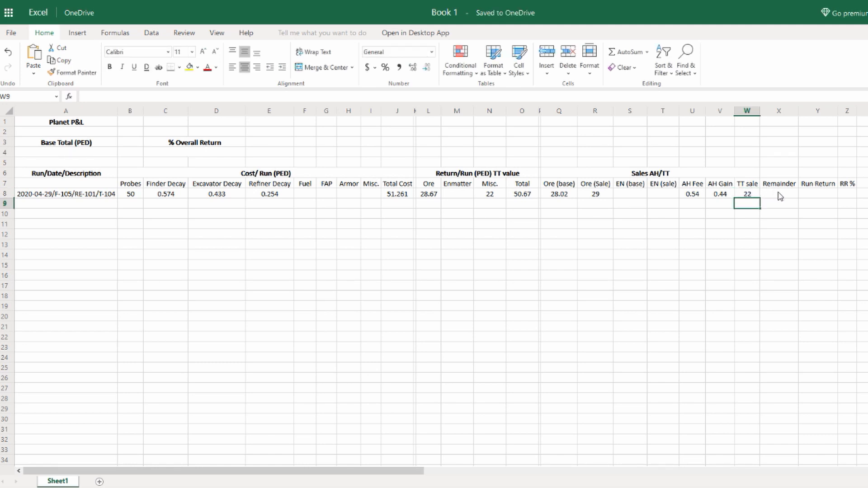
left_click(778, 193)
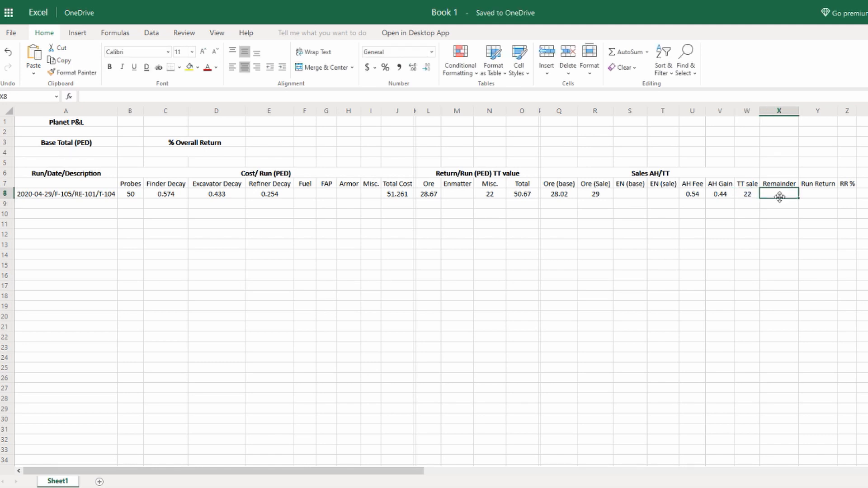
type(".6")
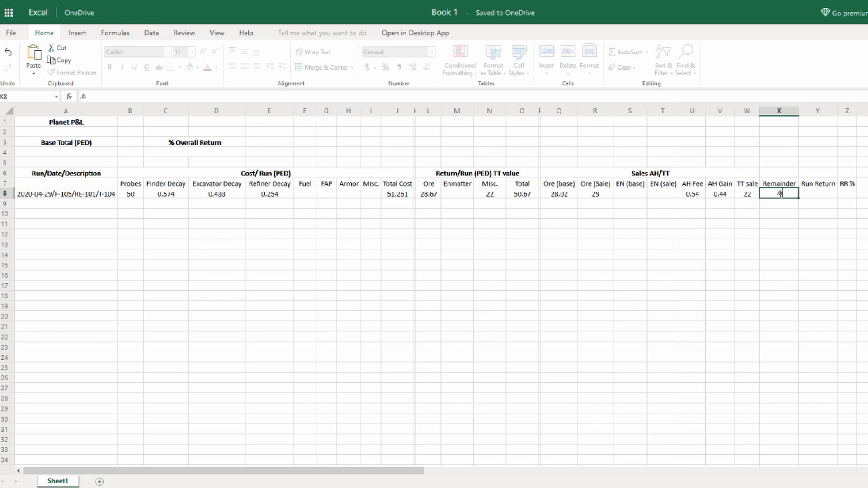
key("Return")
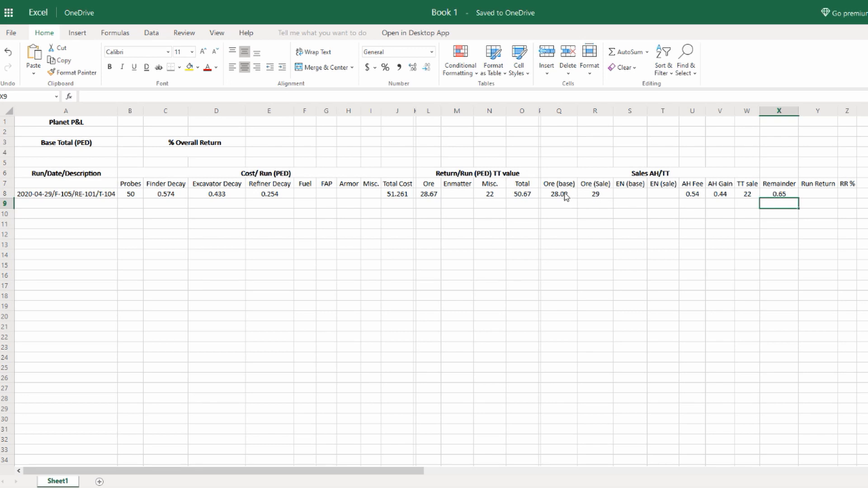
- Select the 28.02 Ore (base) cell in row 8
left_click(558, 194)
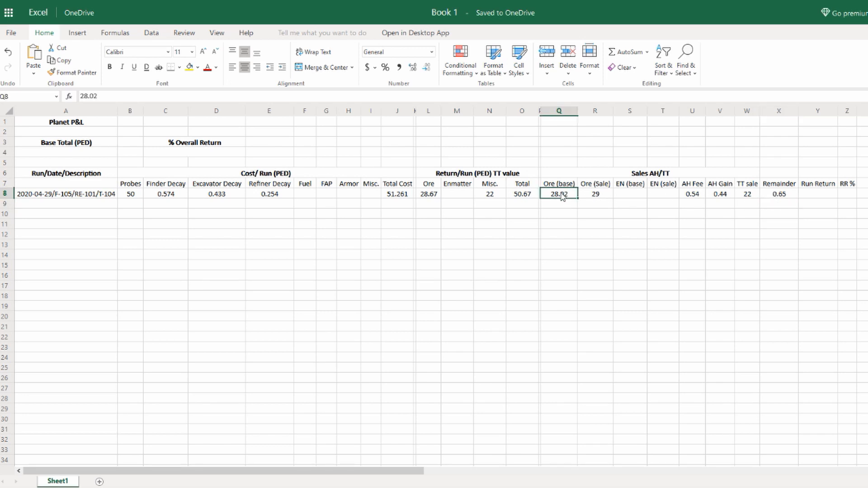
mouse_move(565, 201)
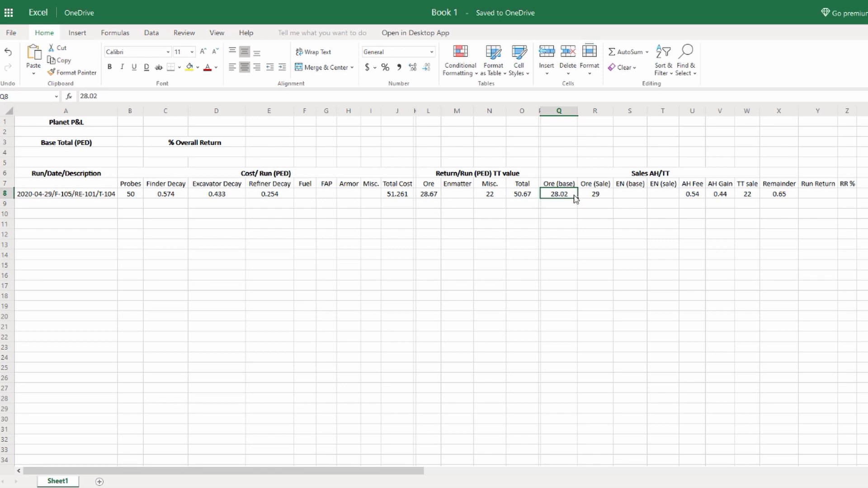
mouse_move(572, 205)
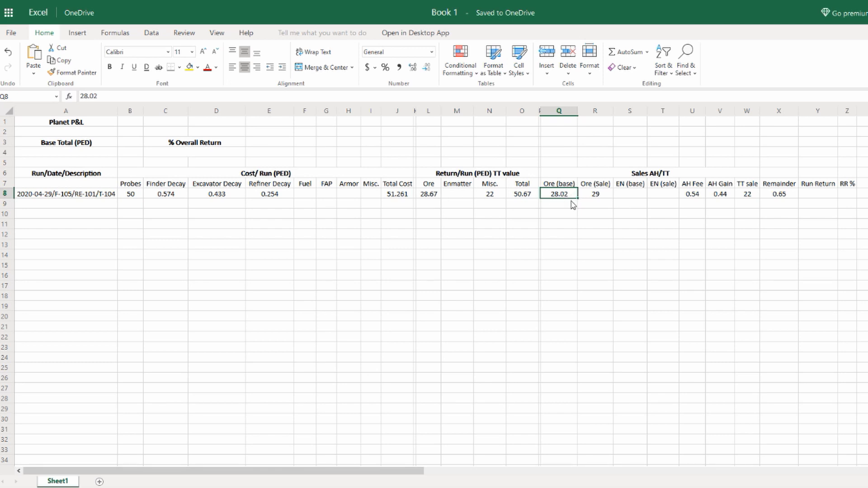
mouse_move(813, 196)
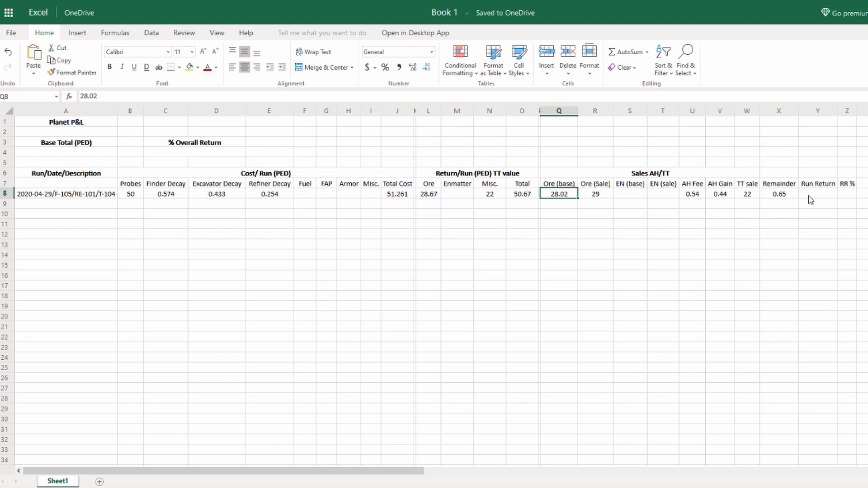
mouse_move(571, 201)
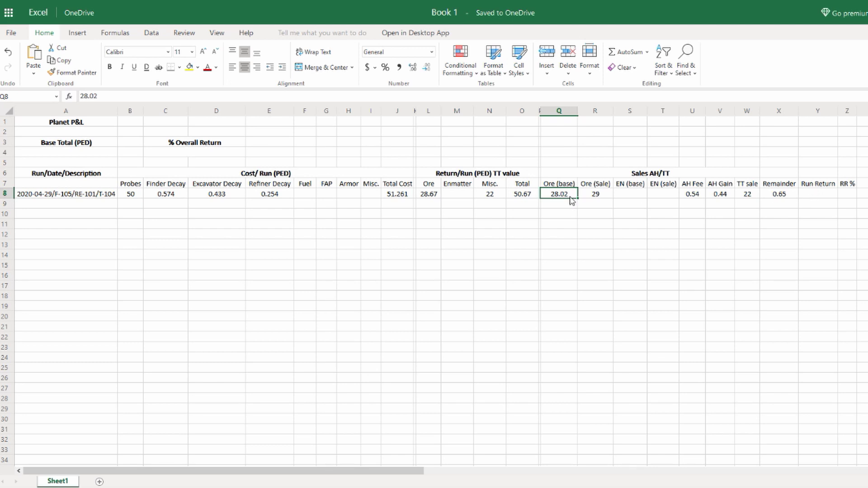
mouse_move(688, 202)
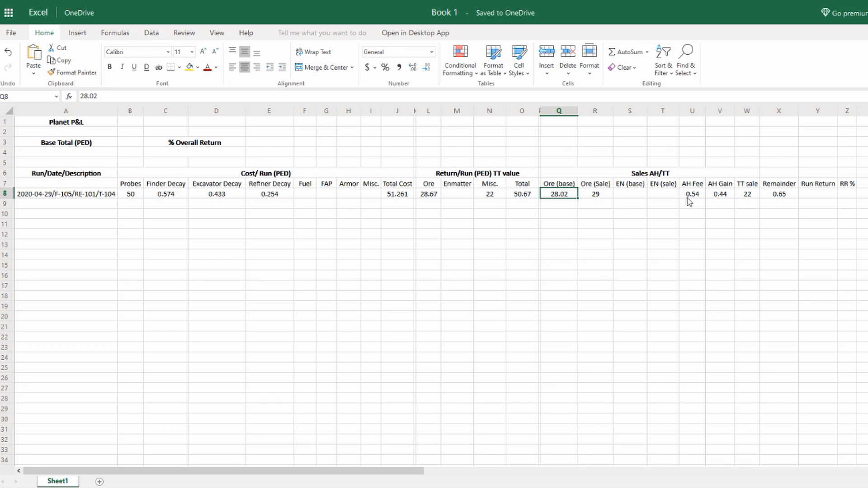
mouse_move(782, 198)
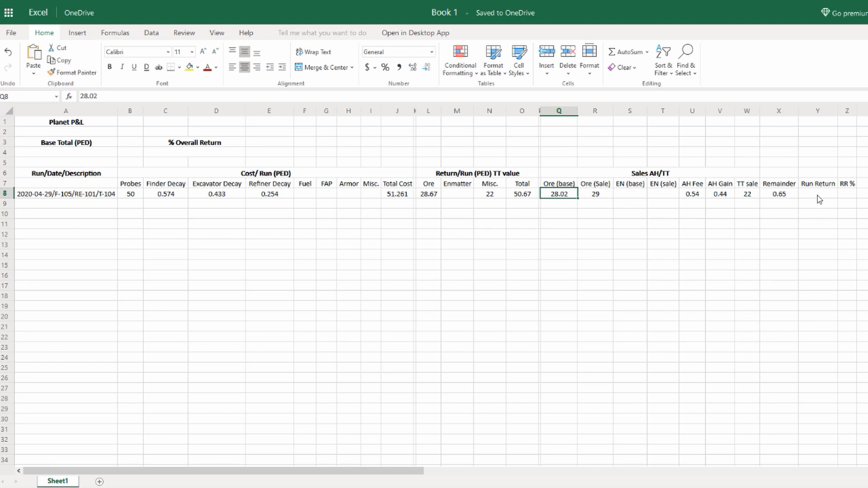
mouse_move(819, 197)
type("=")
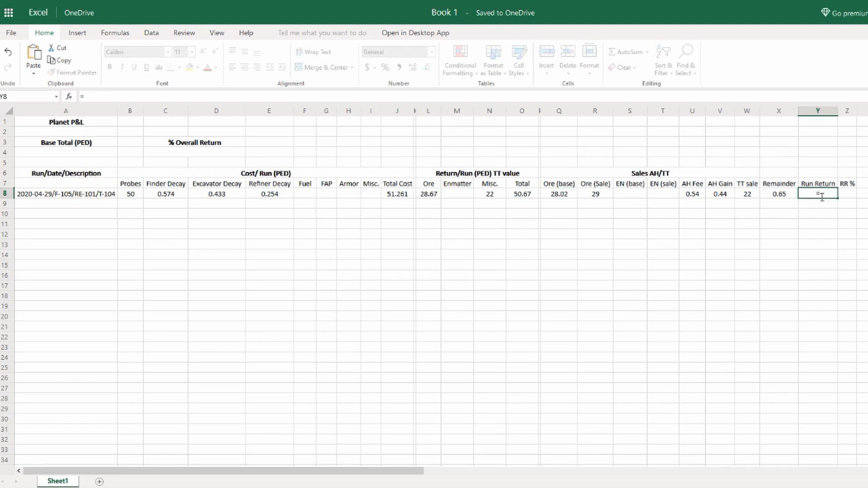
- Enter =(O8-J8) in Y8, giving a Run Return of -0.591
type("()")
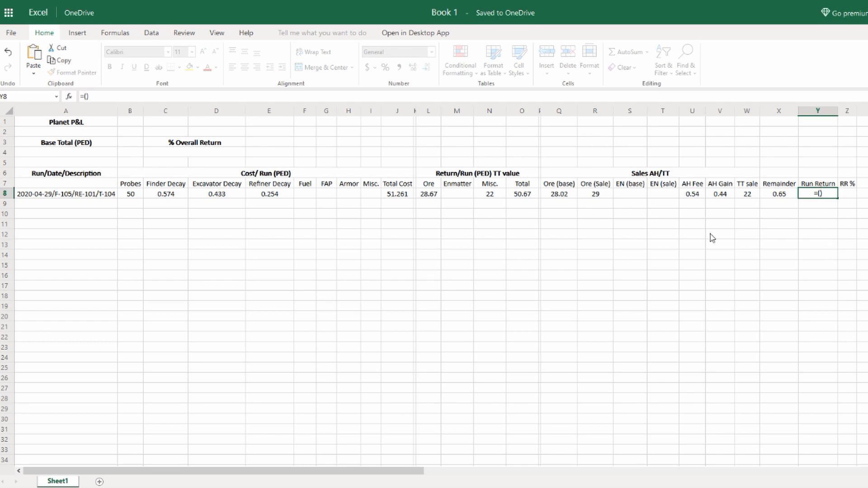
mouse_move(527, 201)
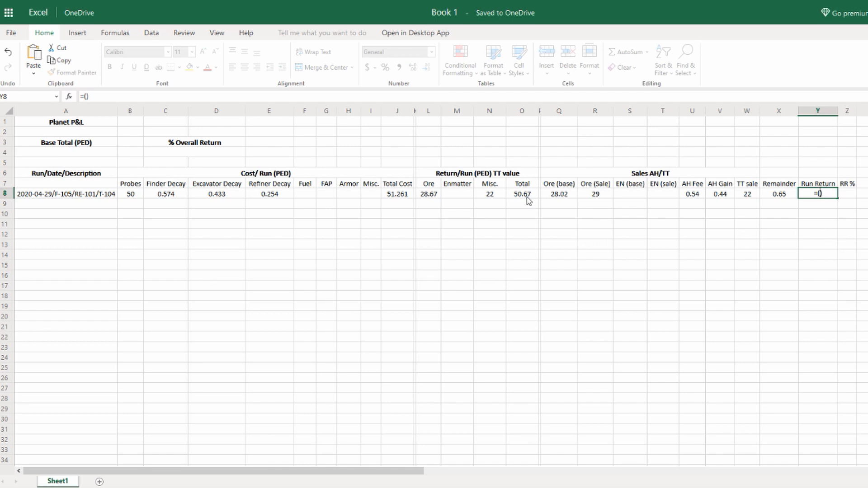
left_click(520, 193)
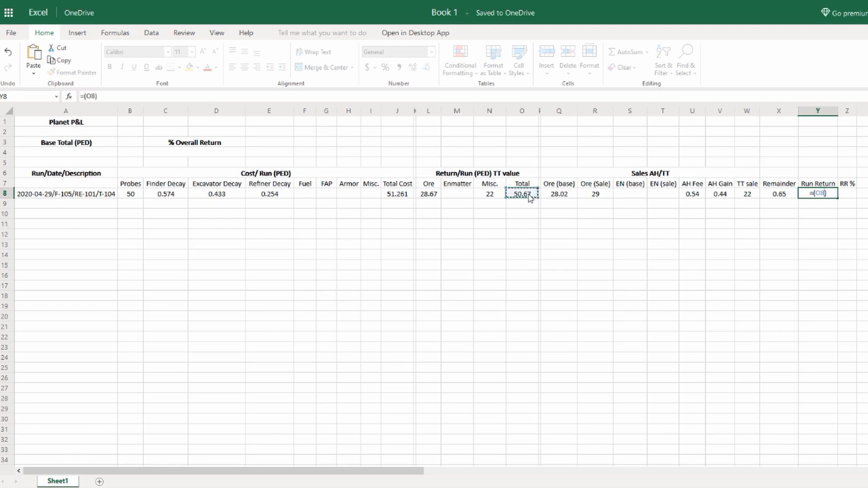
type("-J8")
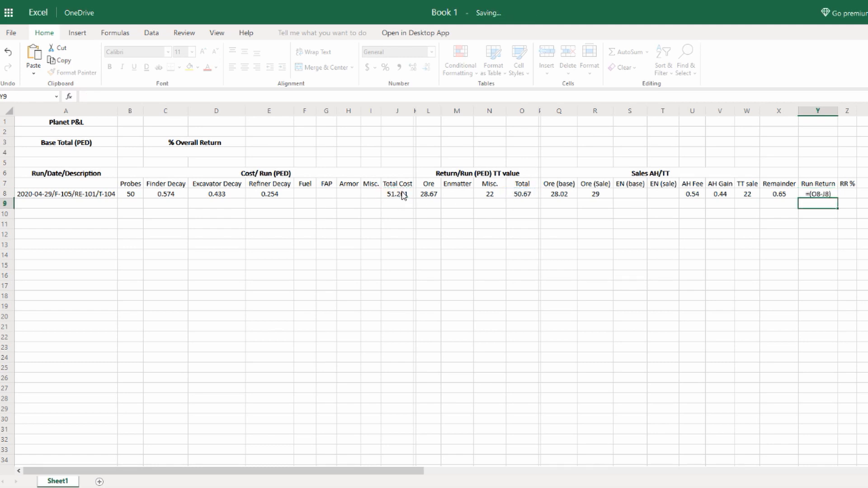
key("Return")
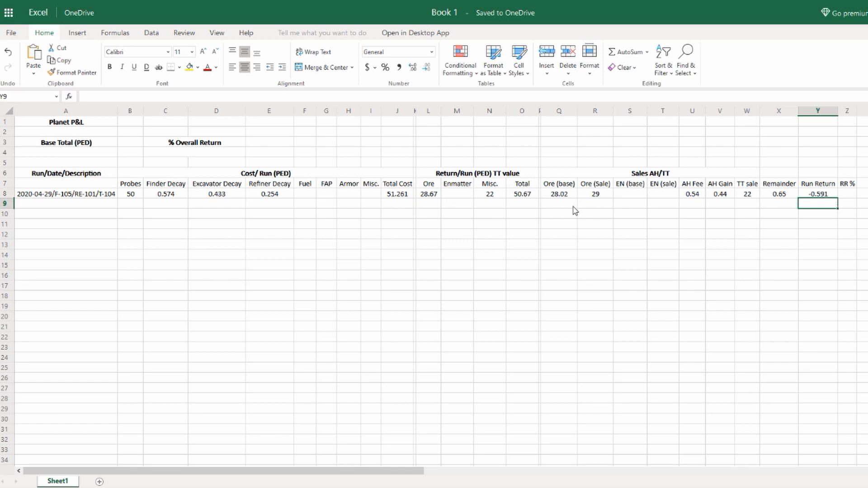
mouse_move(698, 216)
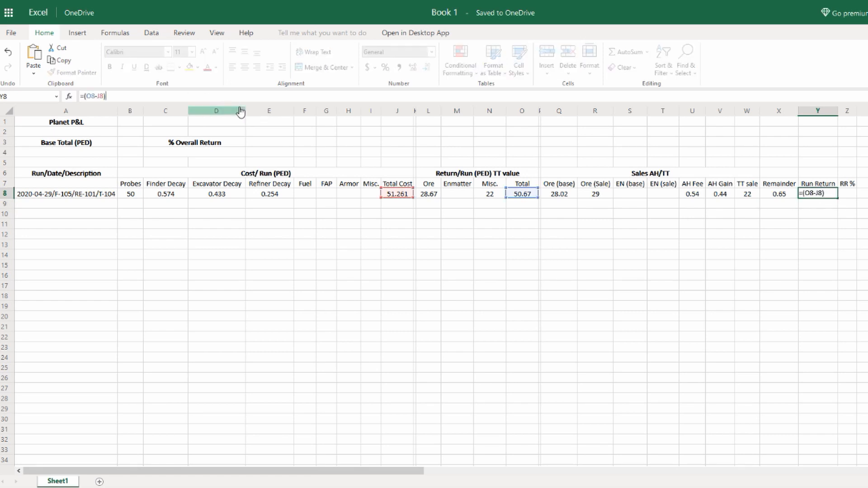
- Append +(R8+X8+W8) to the Y8 formula so Run Return shows 50.519
type("+()")
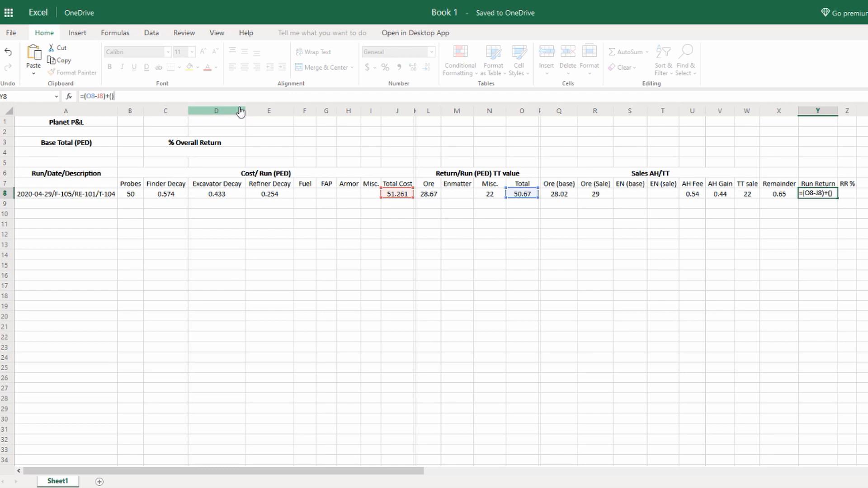
left_click(111, 96)
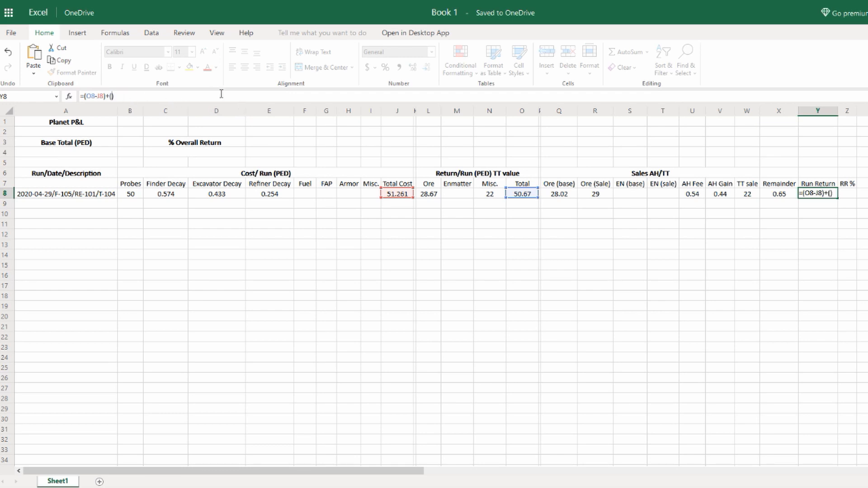
mouse_move(575, 160)
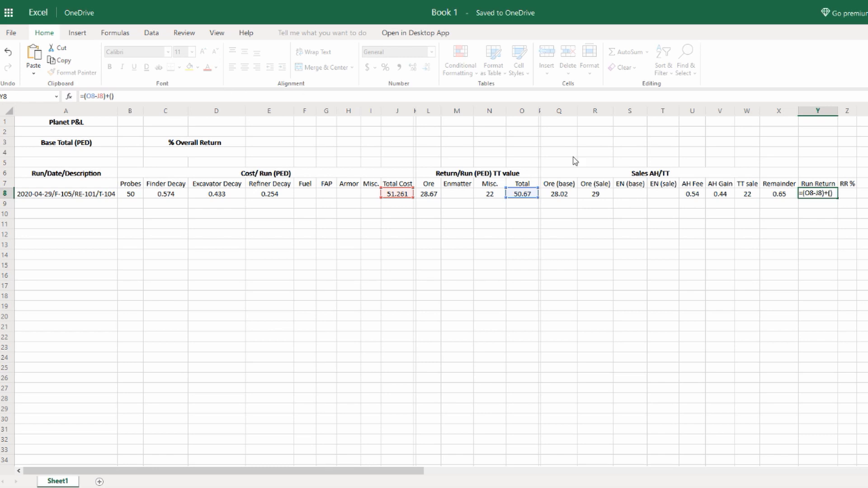
left_click(595, 194)
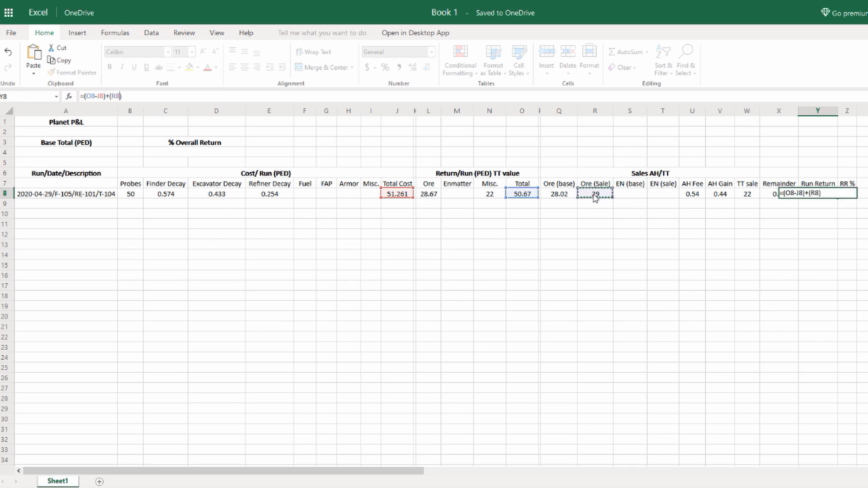
type("+")
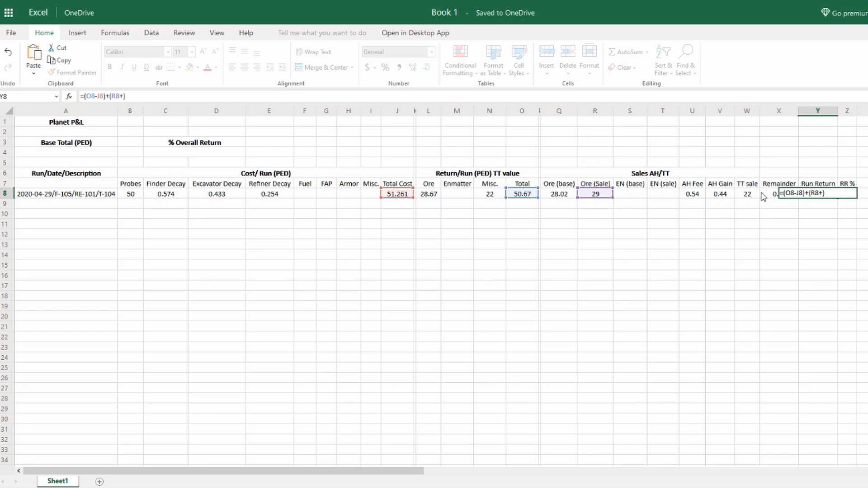
type("X8)")
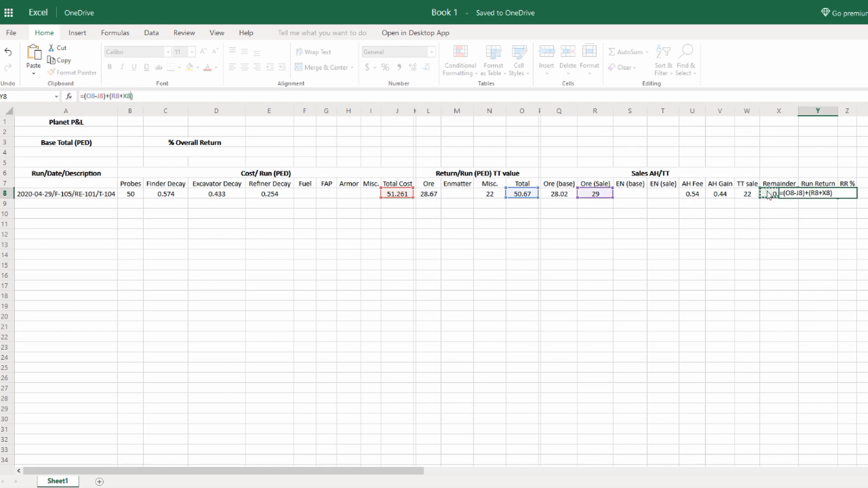
type("+W8")
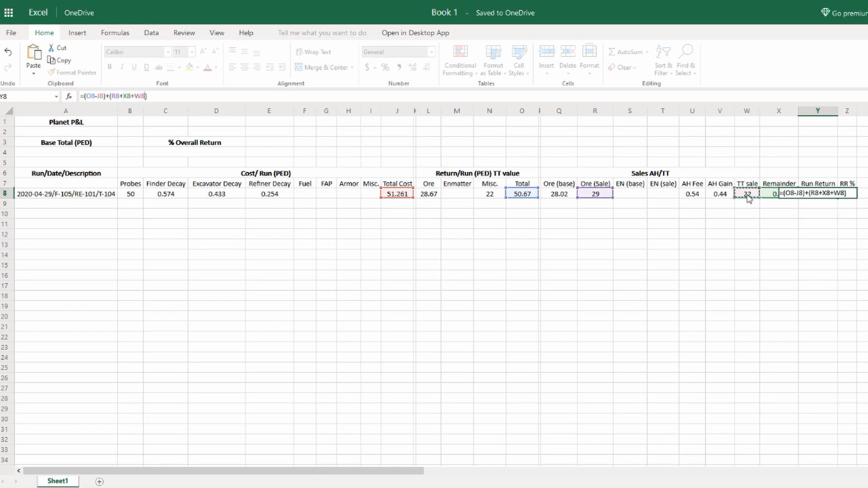
key("Return")
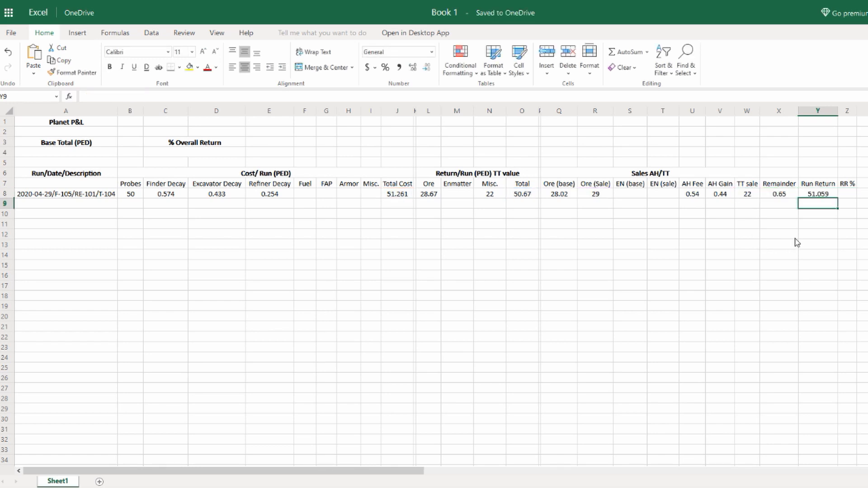
mouse_move(824, 200)
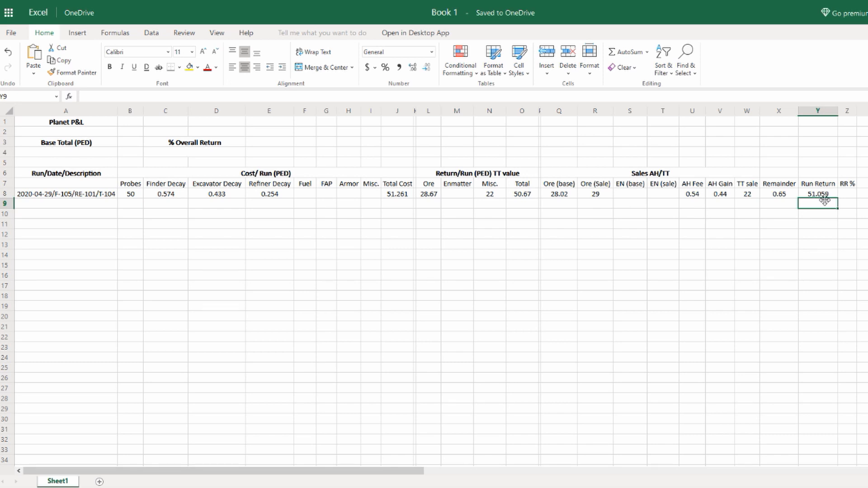
left_click(817, 194)
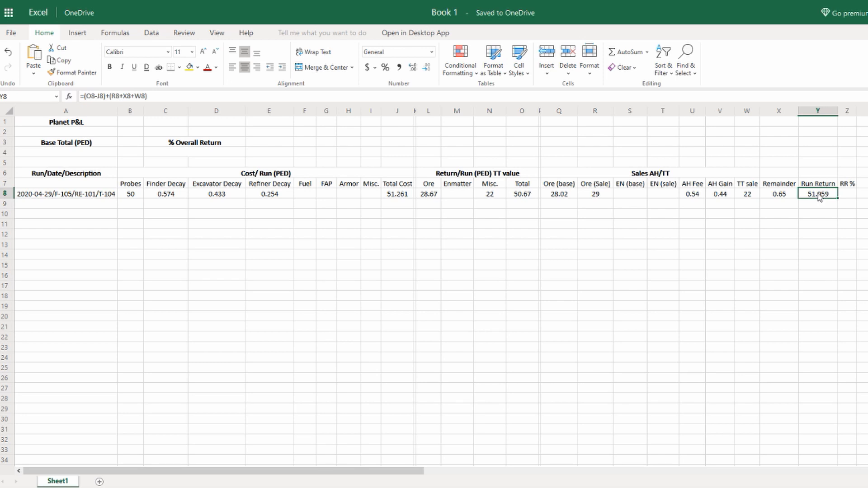
mouse_move(753, 219)
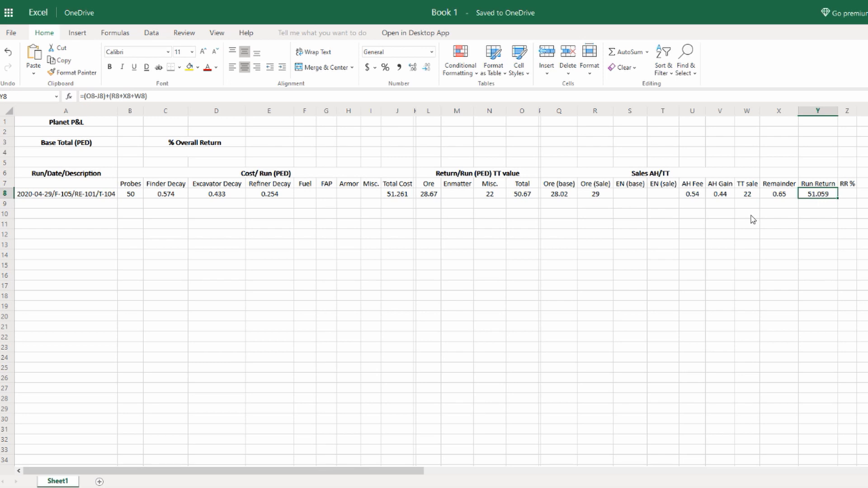
mouse_move(724, 374)
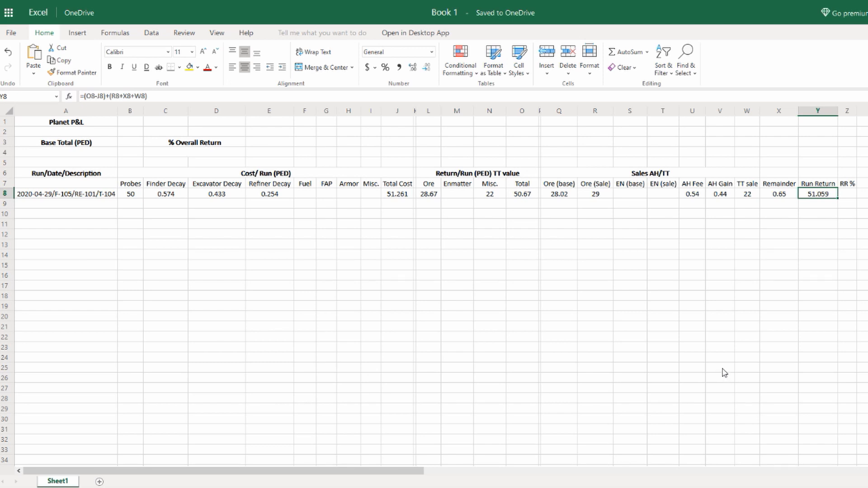
mouse_move(754, 280)
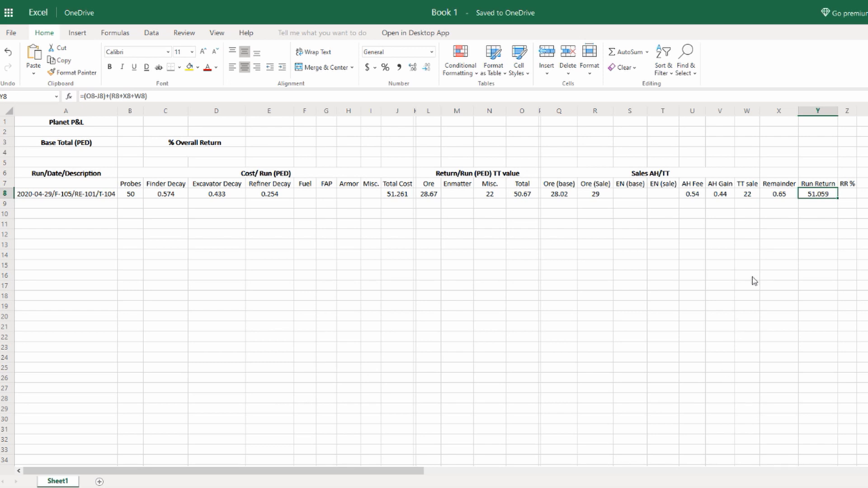
mouse_move(126, 96)
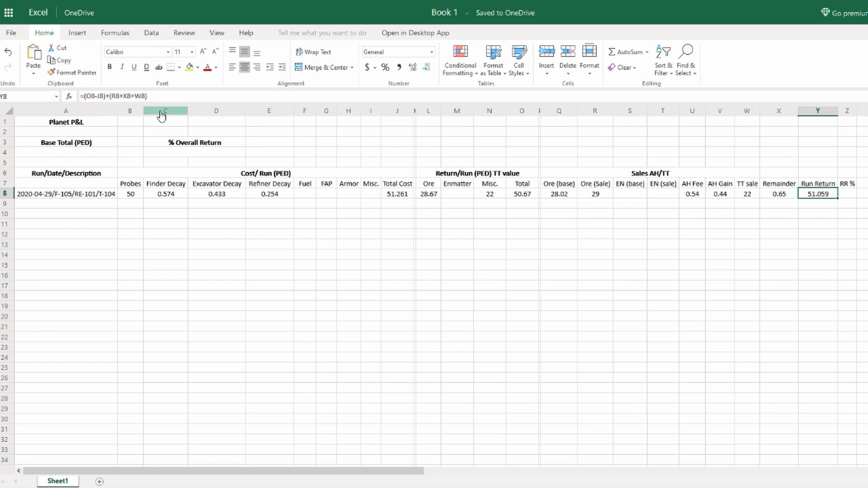
mouse_move(825, 200)
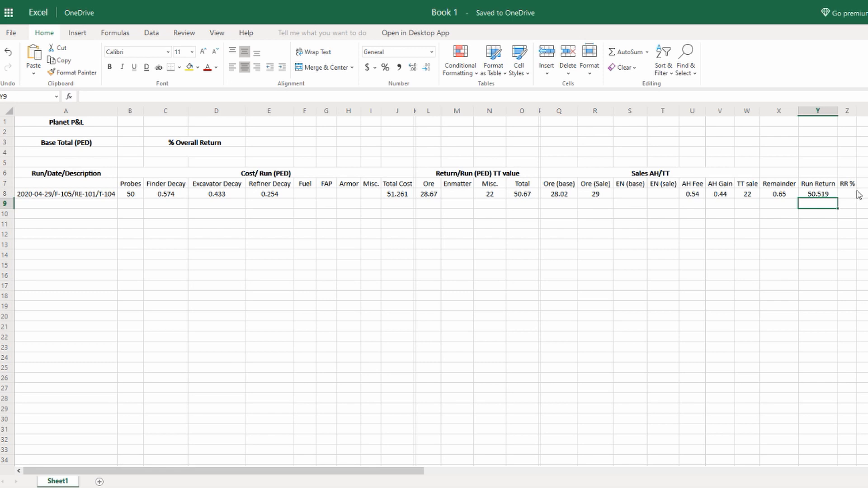
left_click(850, 199)
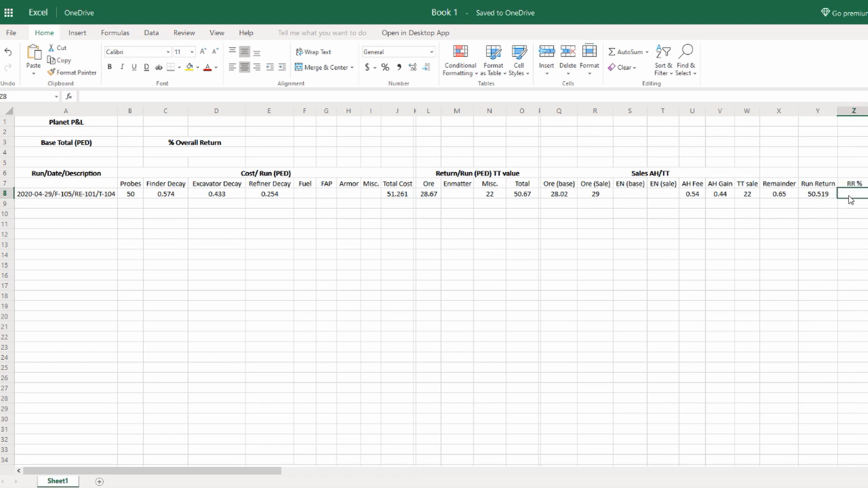
mouse_move(855, 199)
type("=Y8")
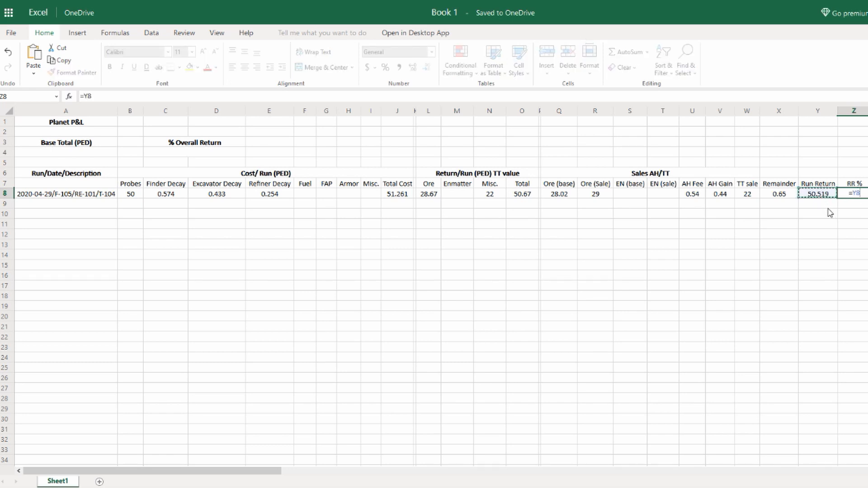
- Enter =(Y8/B8)*100 in Z8 so RR % shows 101.038
type("/")
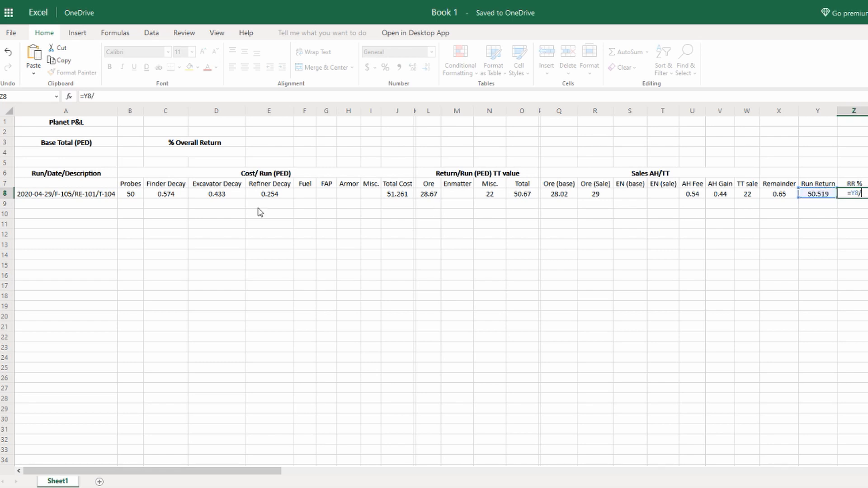
left_click(129, 193)
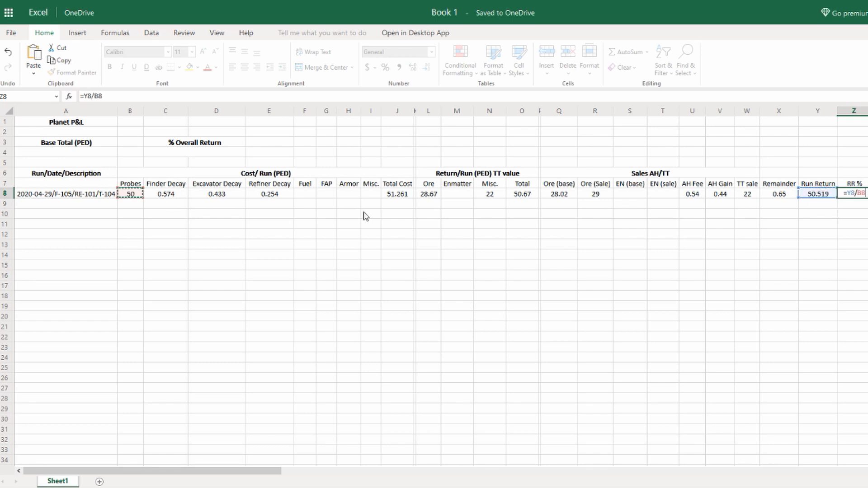
mouse_move(863, 235)
type("(")
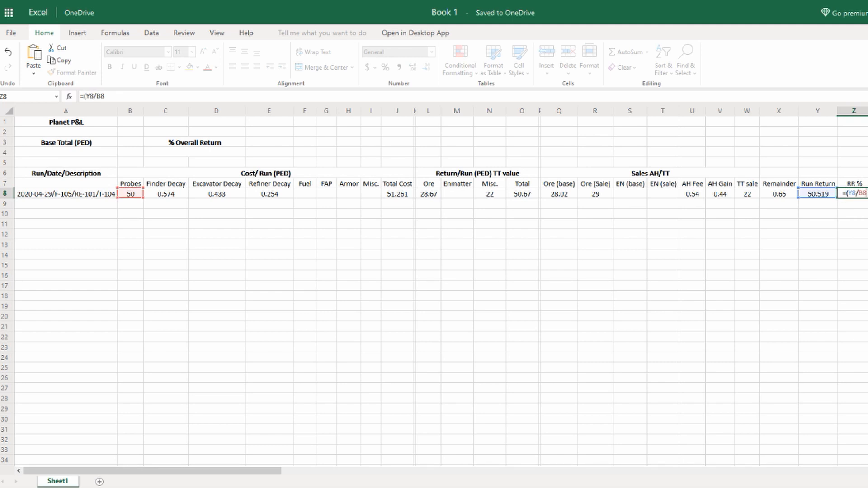
type(")*")
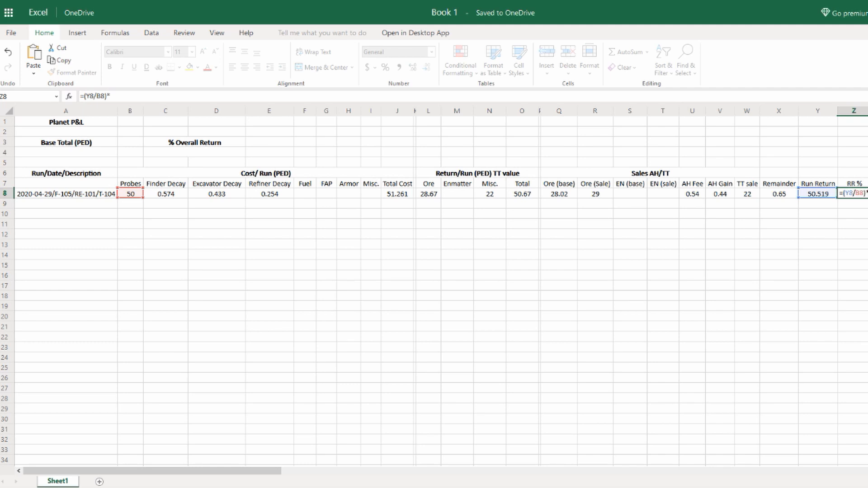
key("Return")
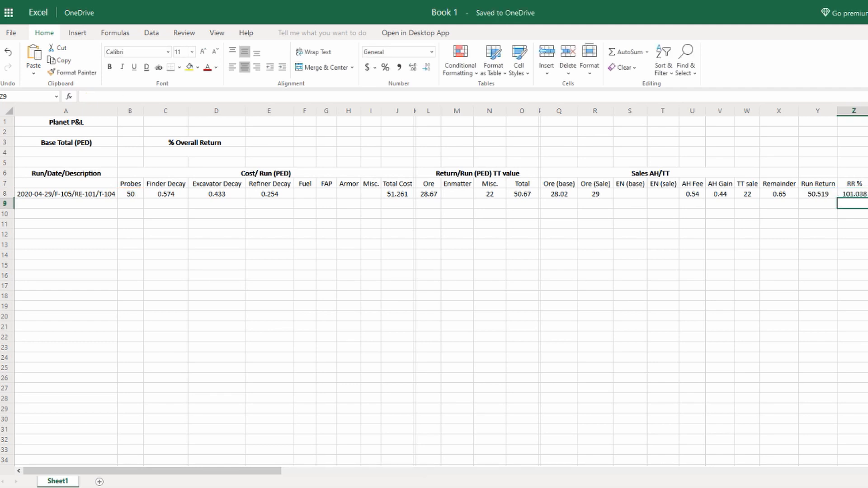
left_click(852, 193)
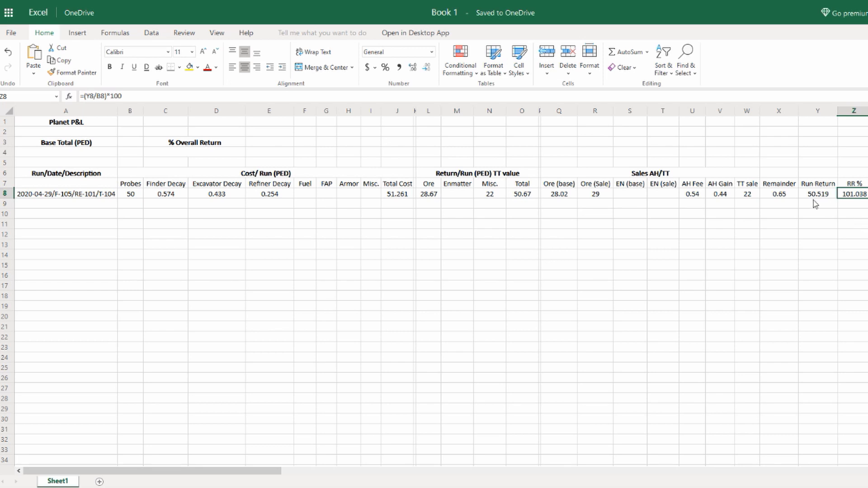
mouse_move(771, 219)
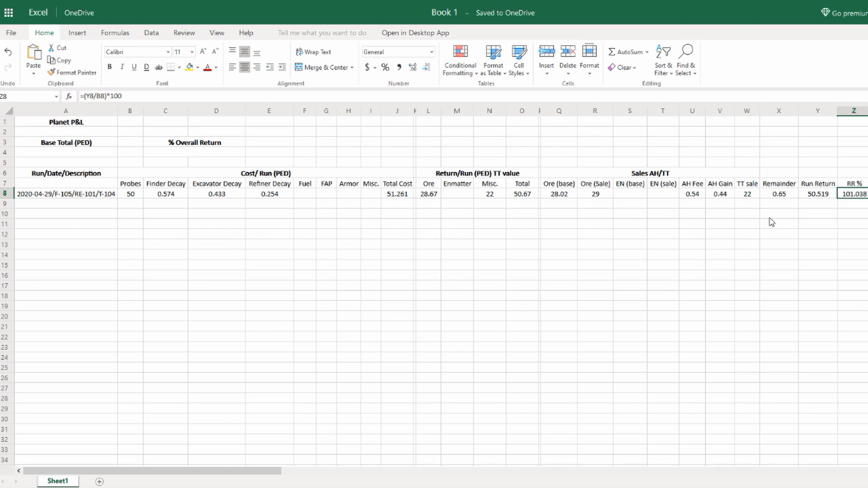
mouse_move(765, 221)
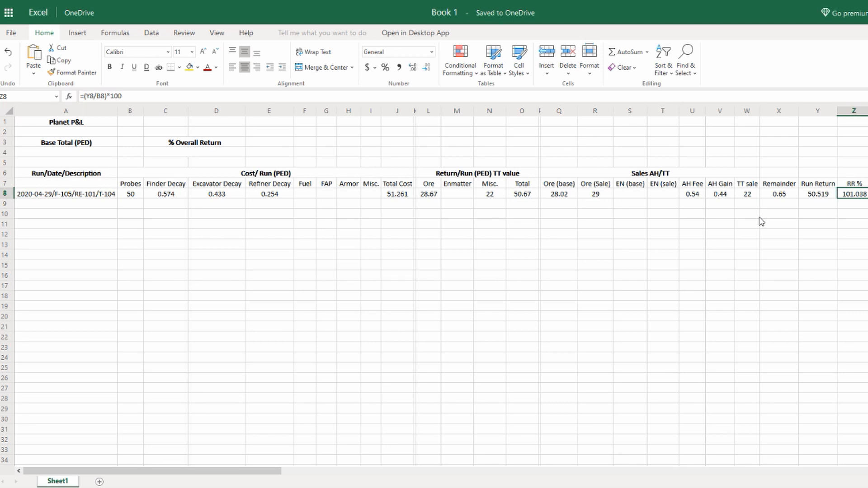
mouse_move(705, 232)
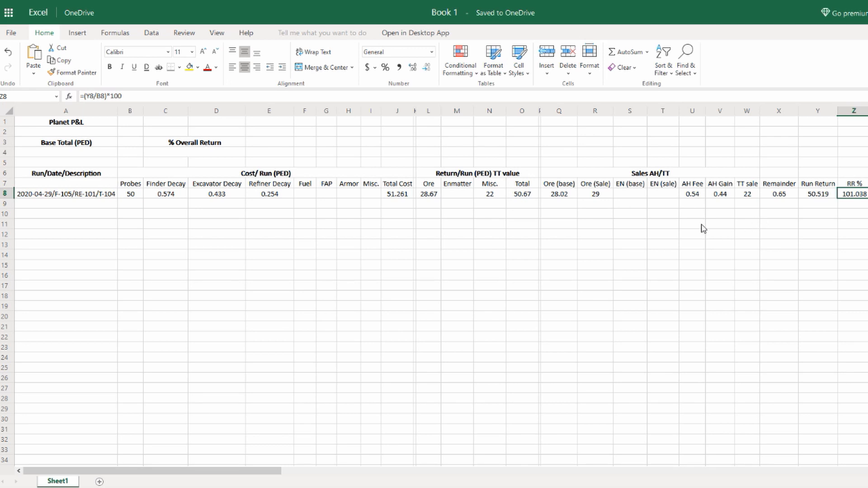
mouse_move(706, 228)
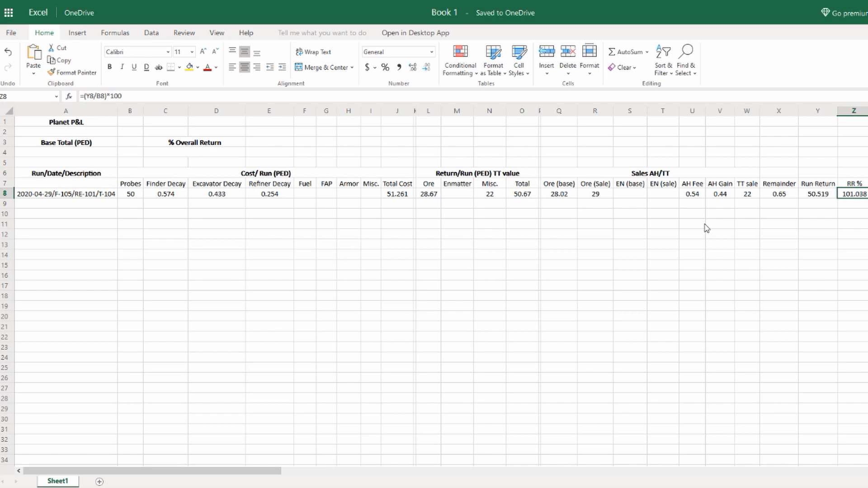
mouse_move(467, 261)
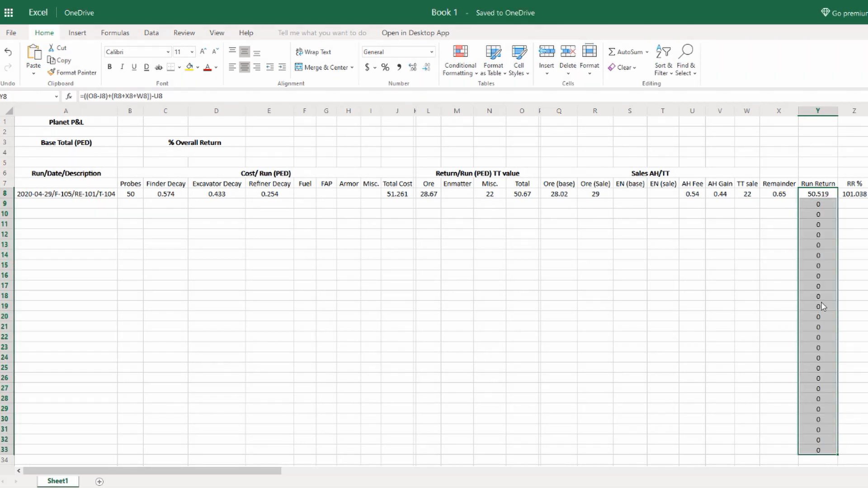
- Fill the Total, Total Cost and Run Return formulas from row 8 down to row 33
left_click(520, 194)
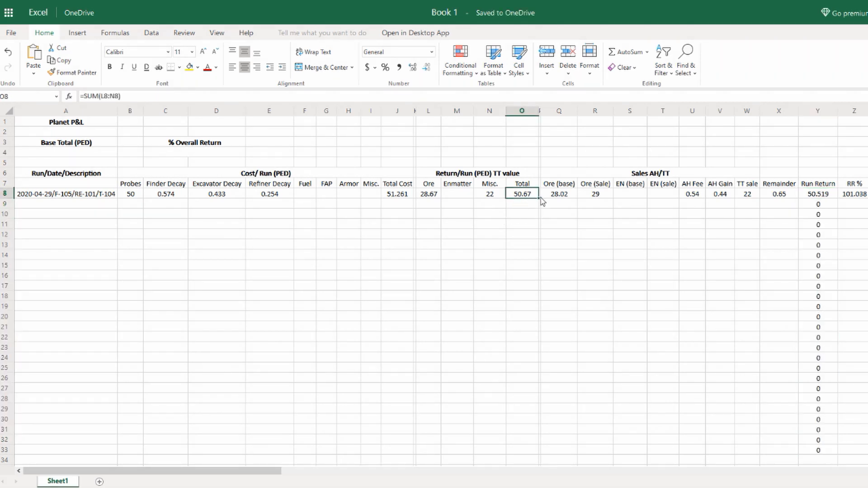
left_click(520, 214)
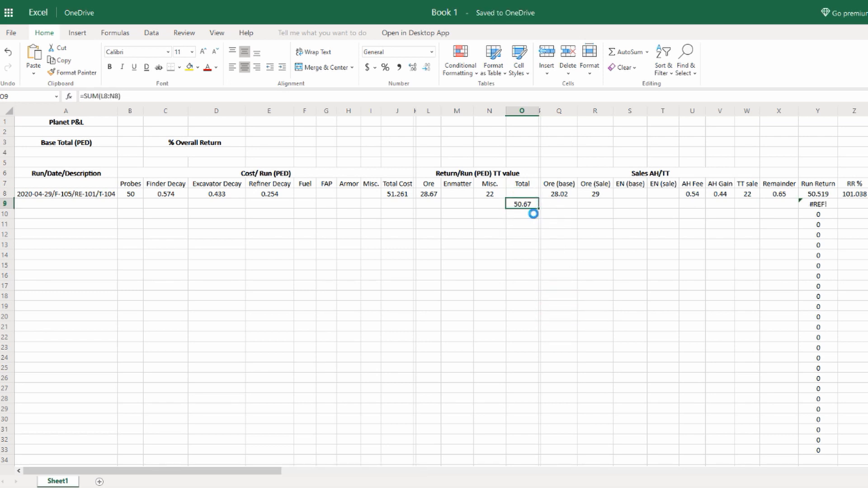
left_click(521, 193)
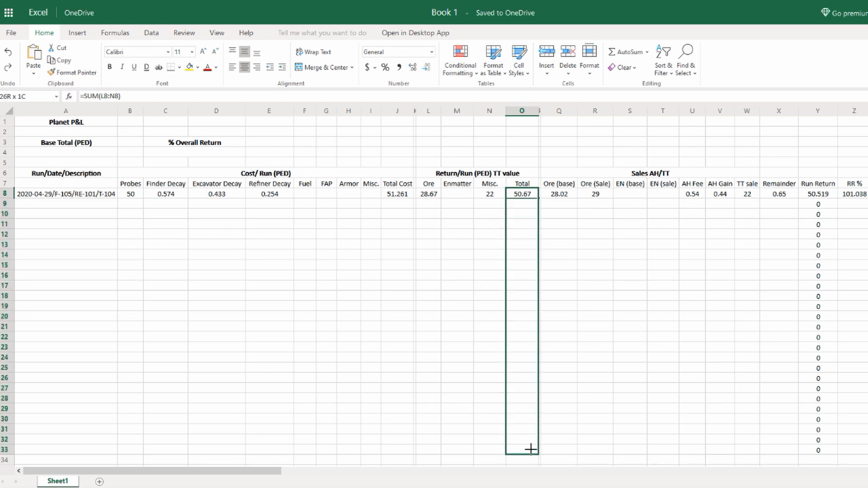
left_click(397, 223)
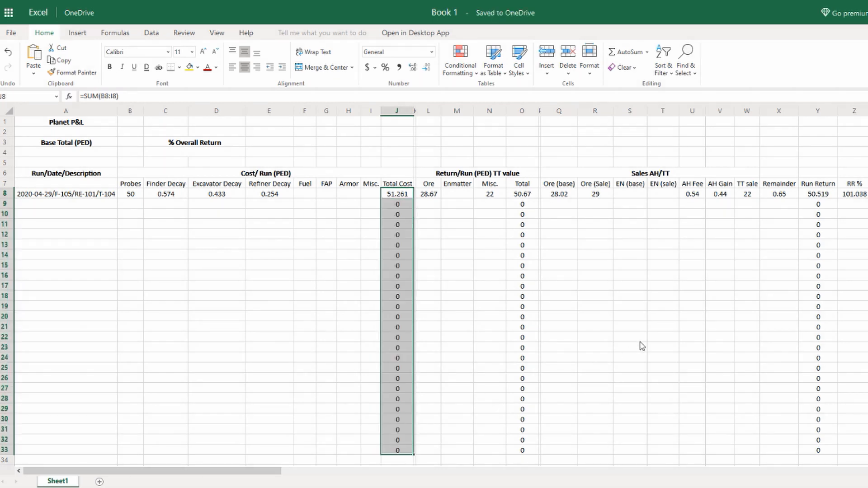
left_click(629, 335)
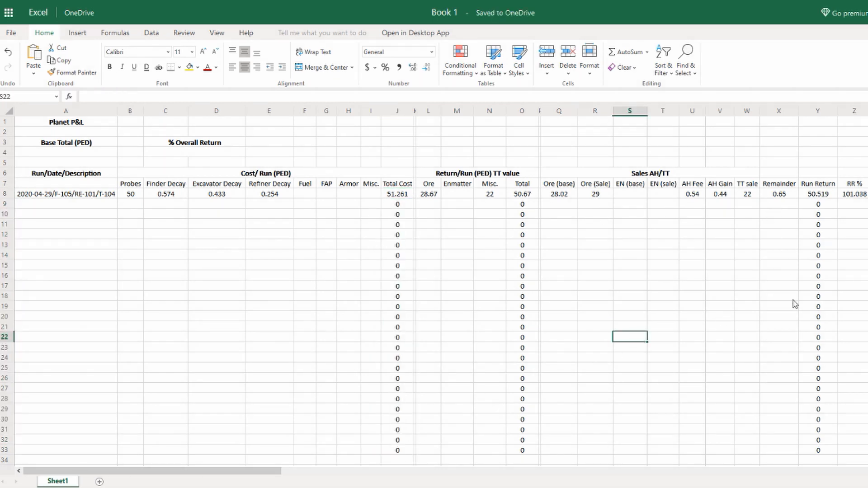
mouse_move(783, 290)
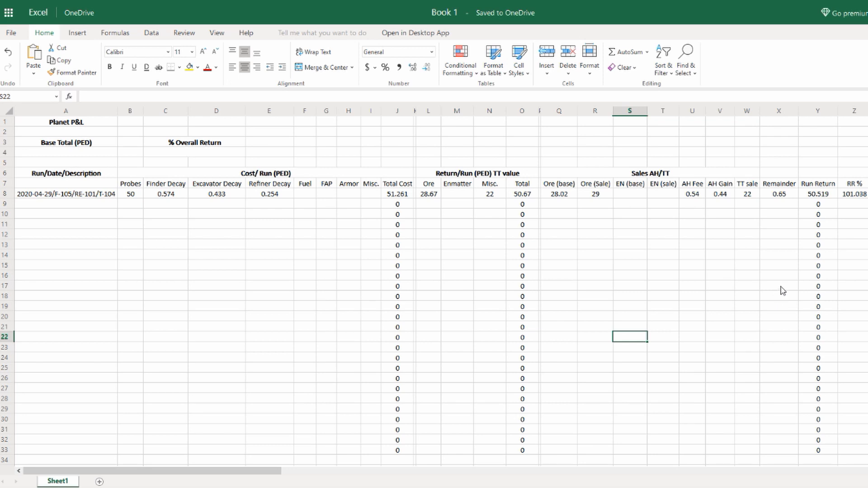
mouse_move(750, 199)
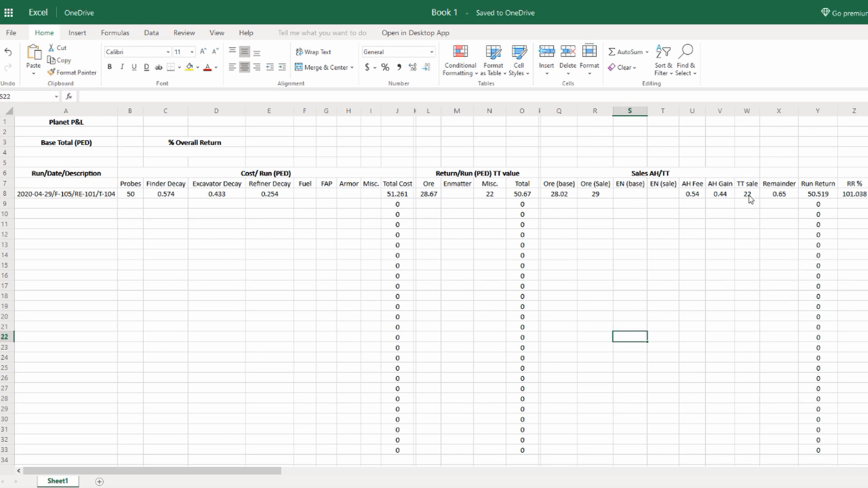
left_click(65, 152)
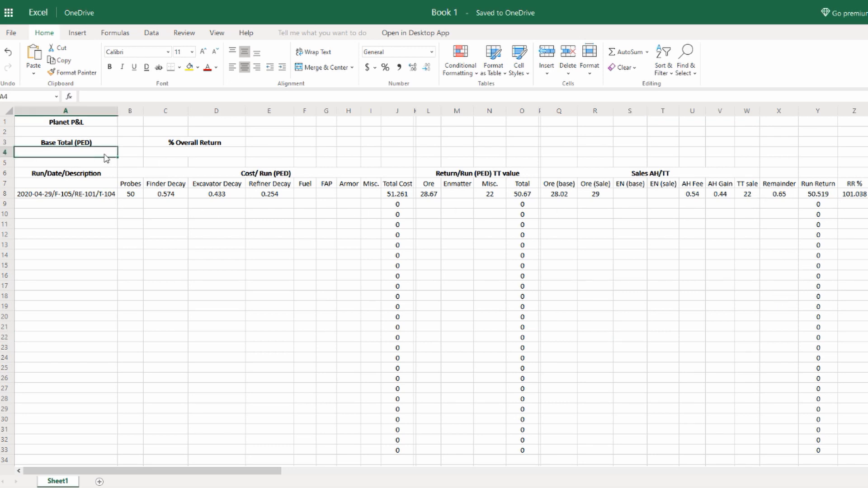
- Enter =SUM(Y8:Y33) in A4 so Base Total (PED) shows 50.519
type("=SUM(Y8:Y33")
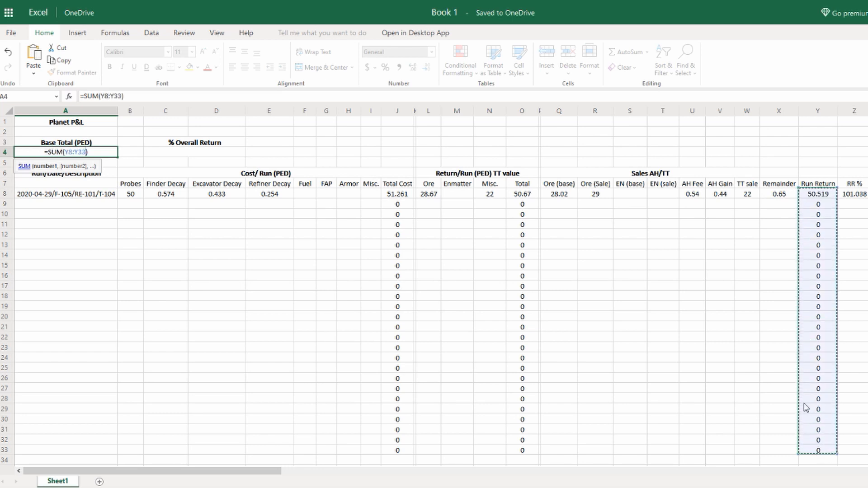
key("Return")
type("=")
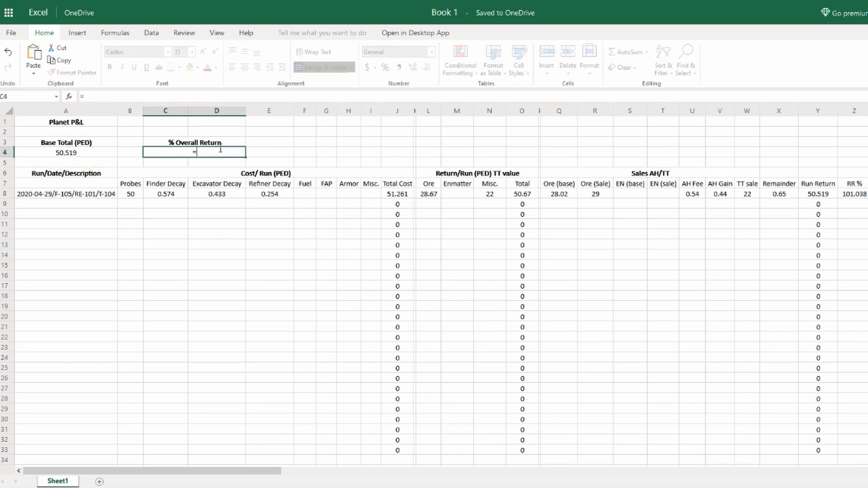
- Enter =AVERAGE(Z8:Z33) in C4 so % Overall Return shows 101.038
type("A")
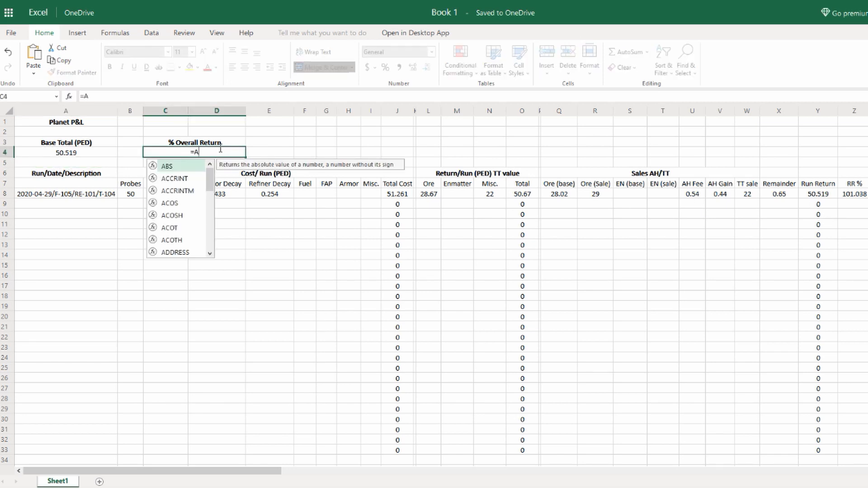
type("VERAGE")
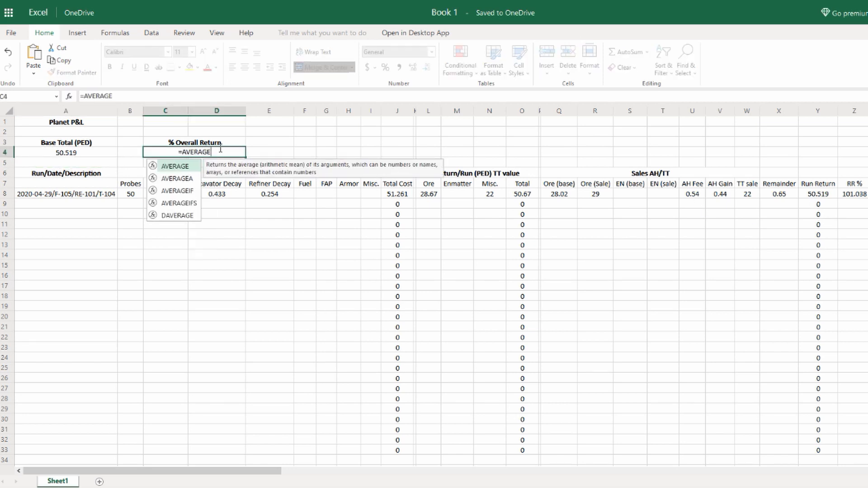
type(")")
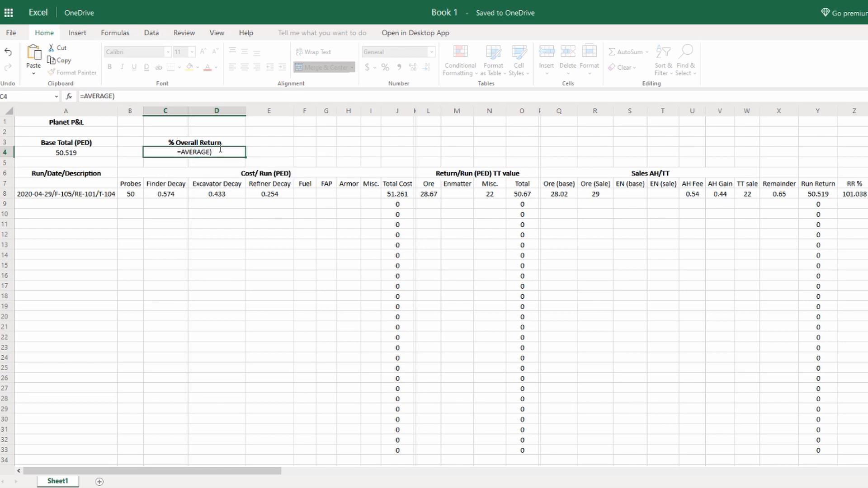
type("(")
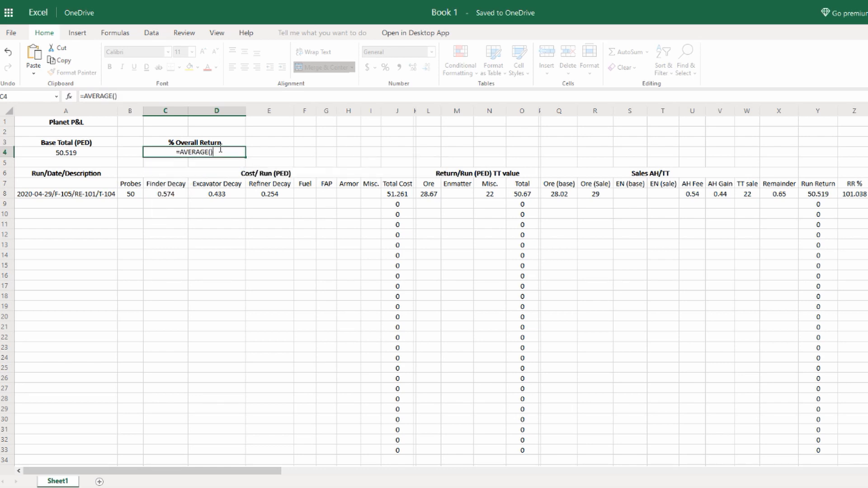
mouse_move(215, 162)
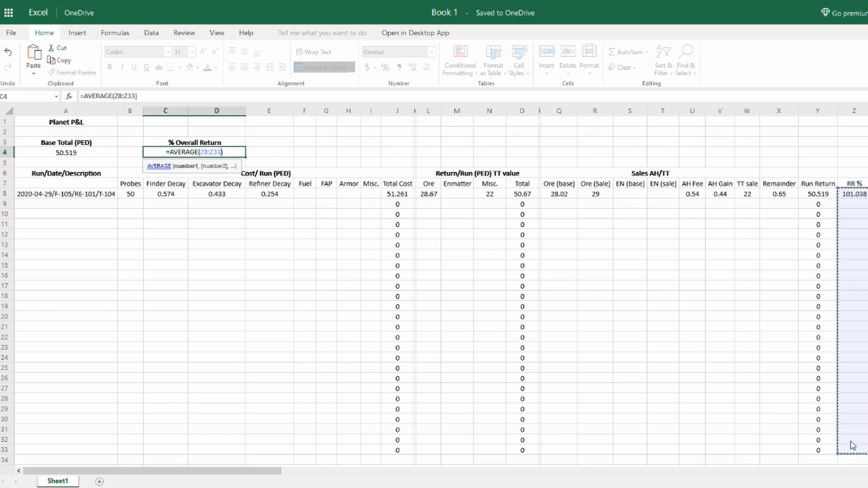
key("Return")
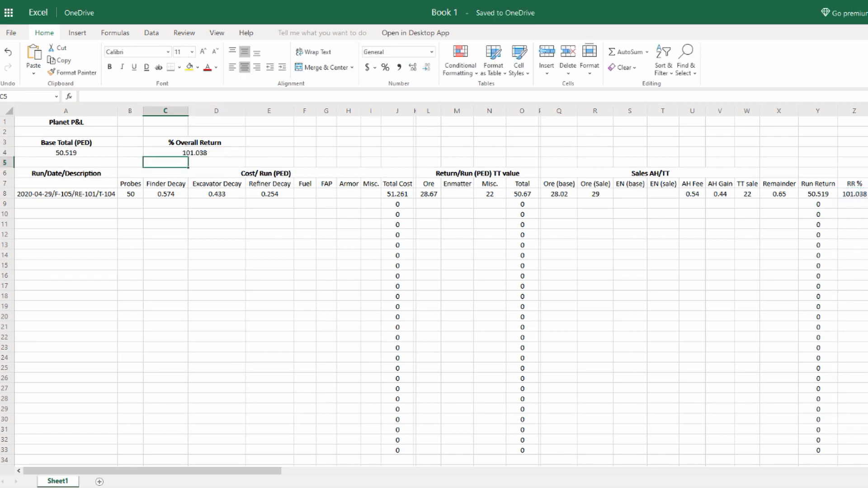
mouse_move(794, 207)
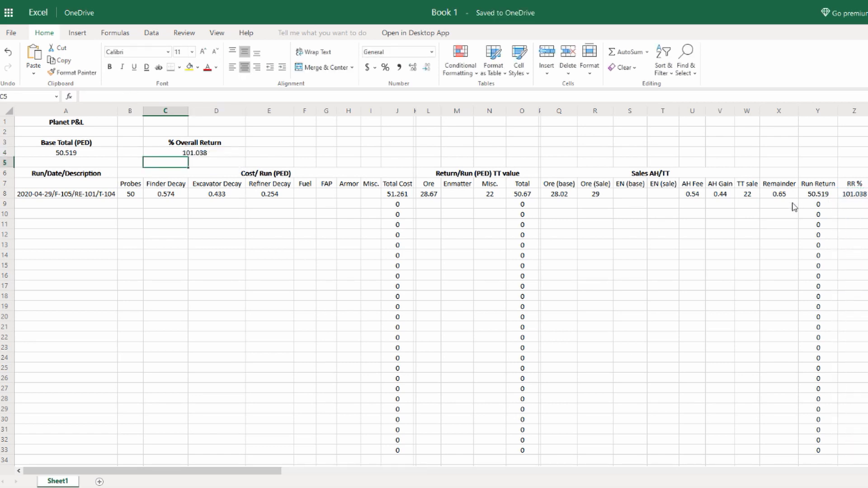
left_click(854, 214)
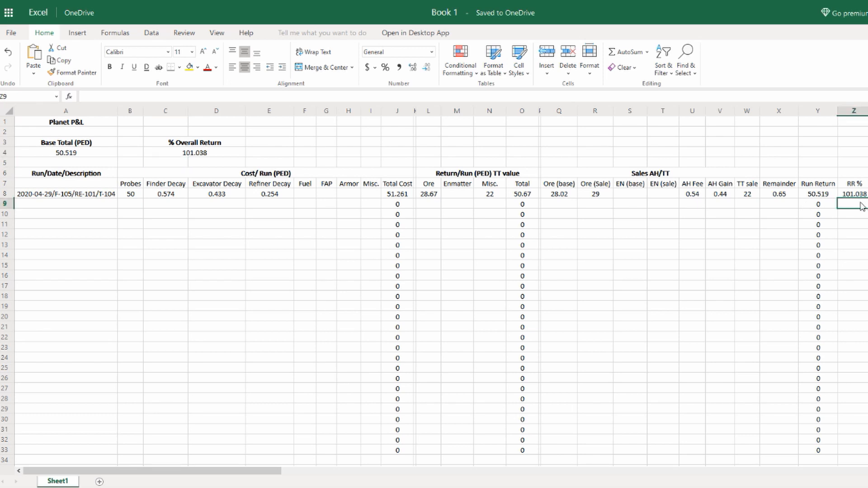
mouse_move(829, 205)
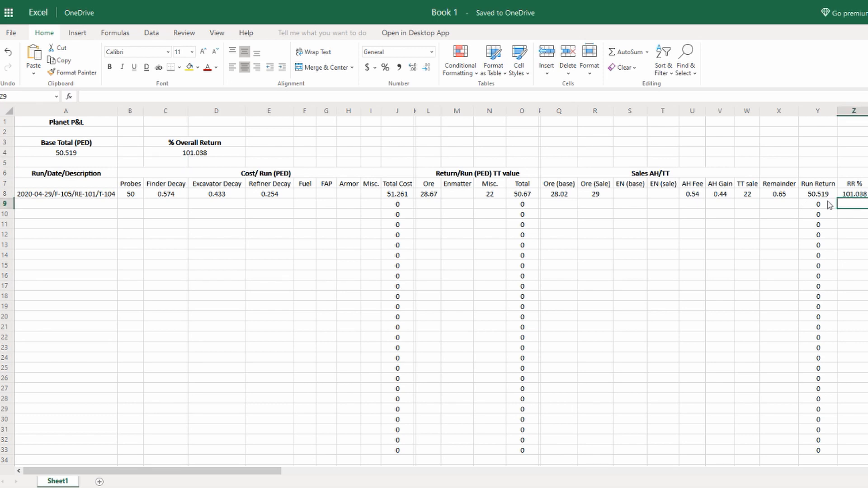
left_click(853, 194)
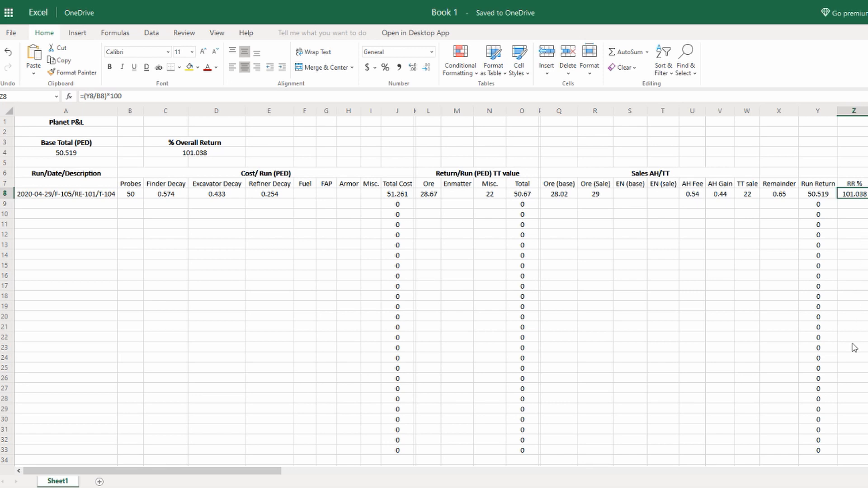
left_click(853, 202)
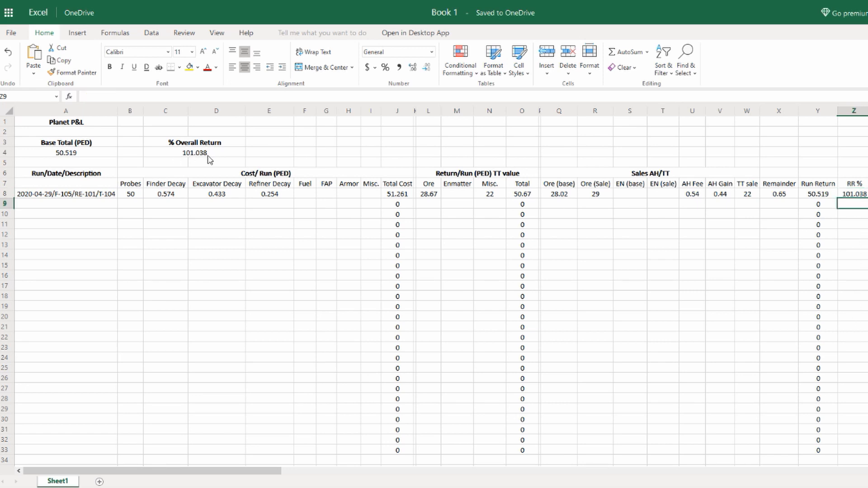
mouse_move(863, 197)
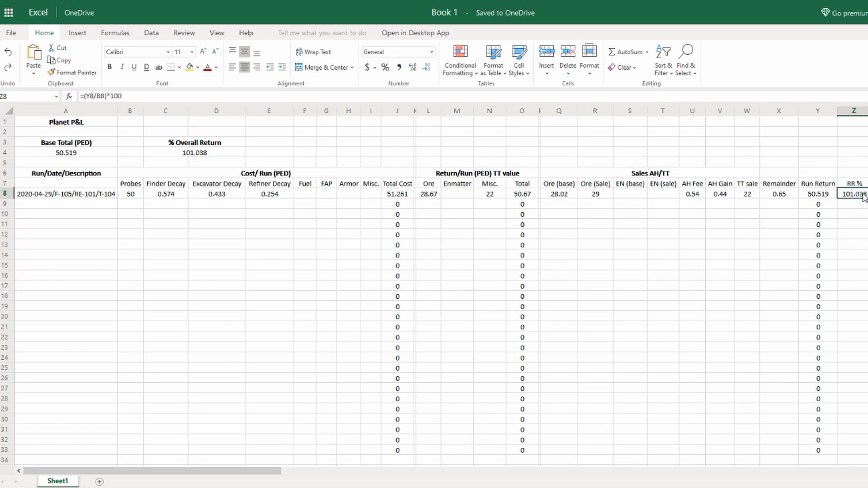
mouse_move(814, 240)
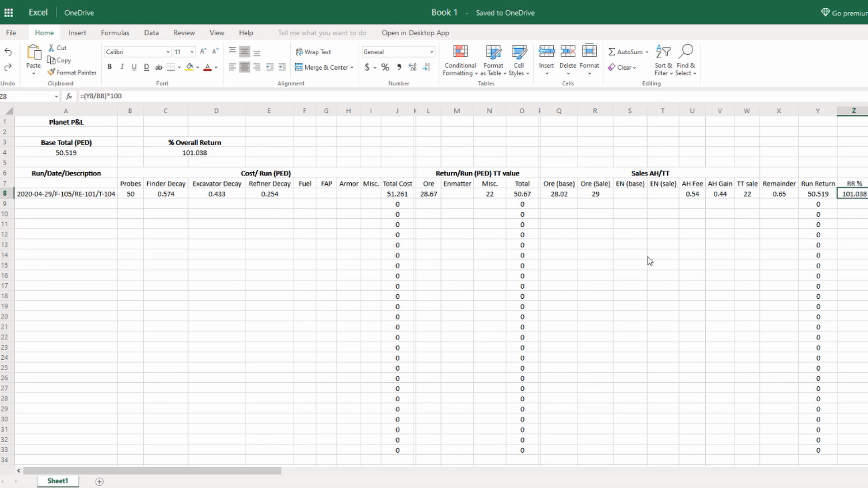
mouse_move(377, 200)
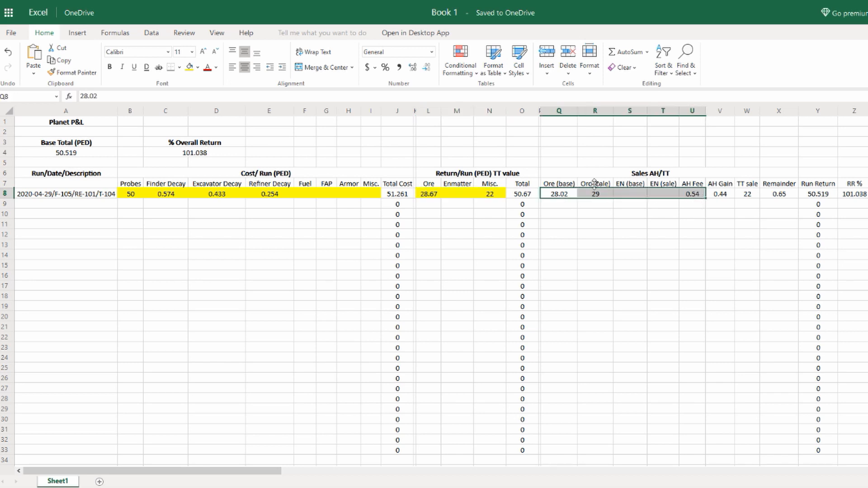
mouse_move(737, 199)
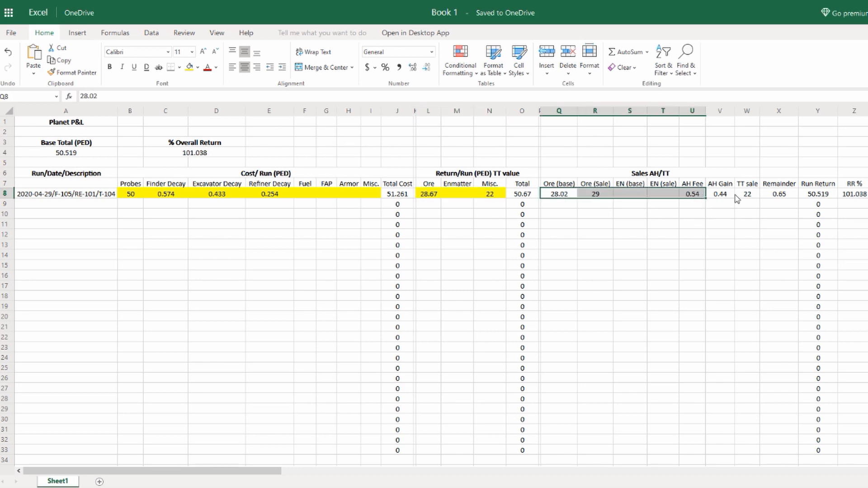
- Apply yellow fill to the row 8 sales inputs Q8:U8 and TT sale/Remainder W8:X8
left_click(778, 194)
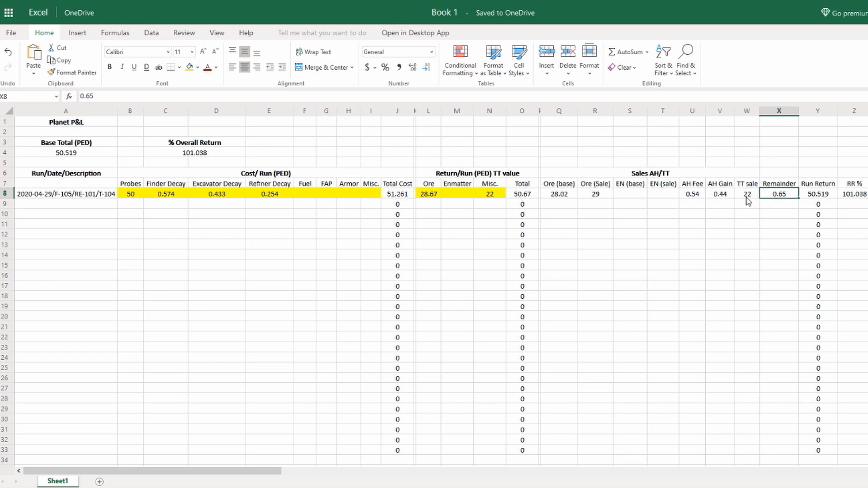
left_click(747, 194)
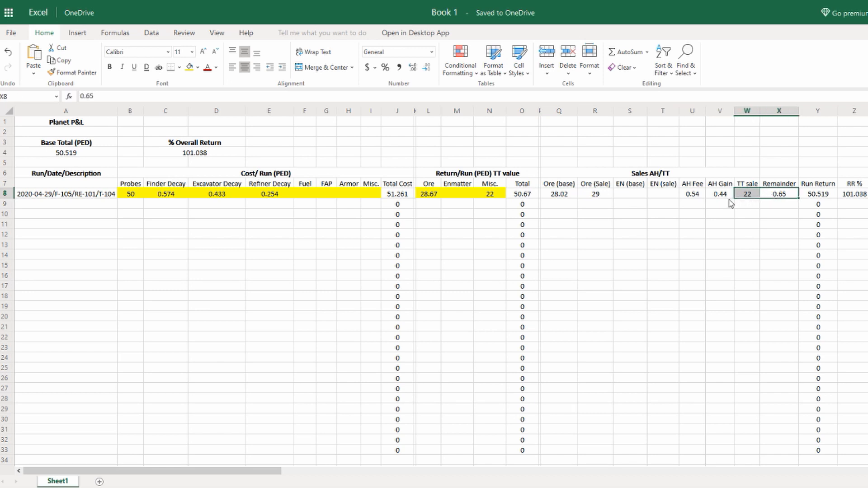
mouse_move(688, 203)
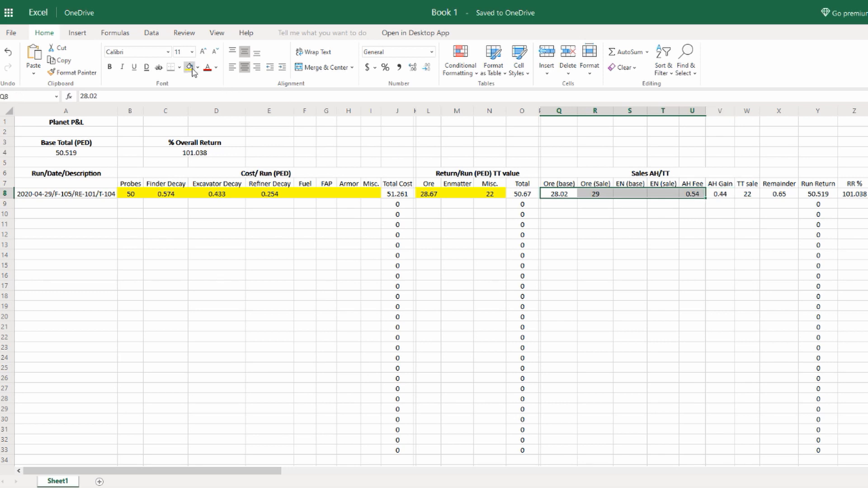
left_click(746, 193)
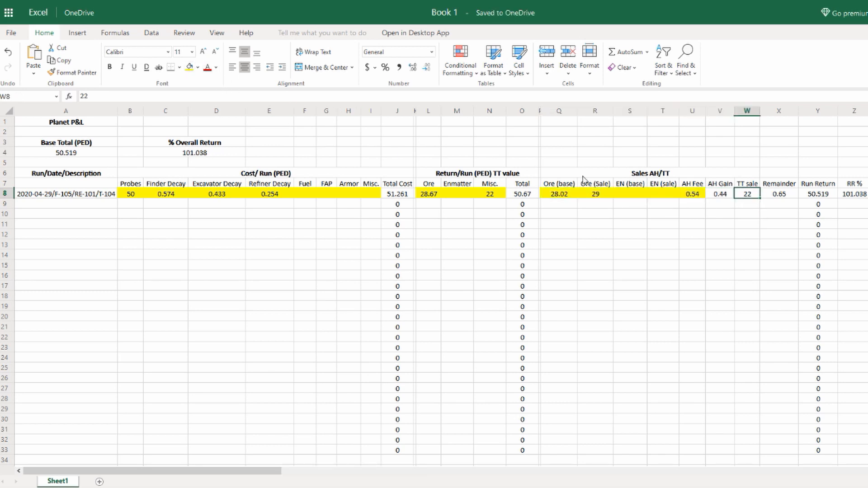
left_click(778, 193)
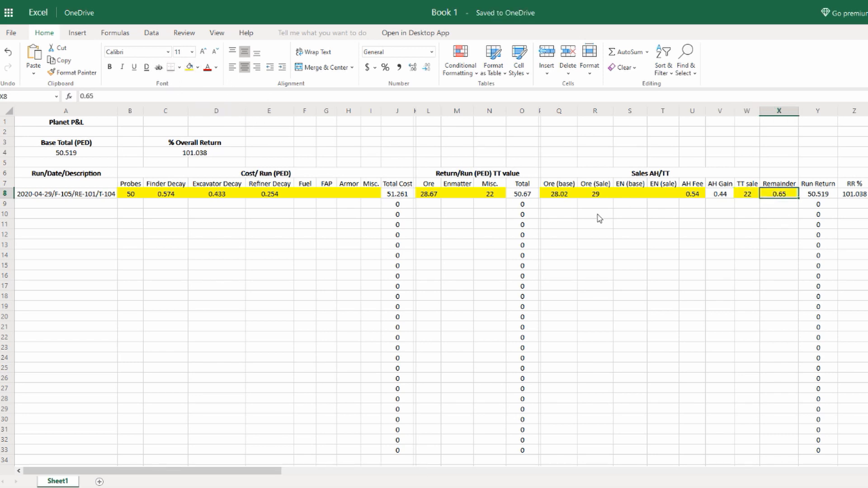
left_click(65, 193)
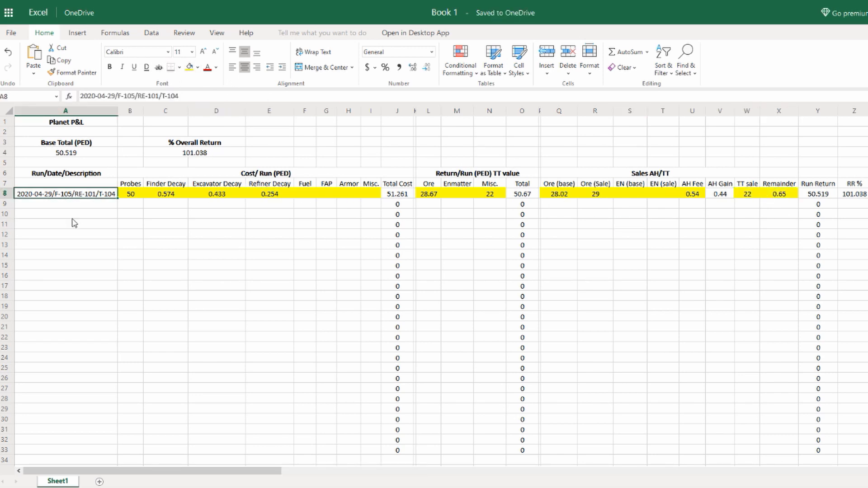
mouse_move(512, 222)
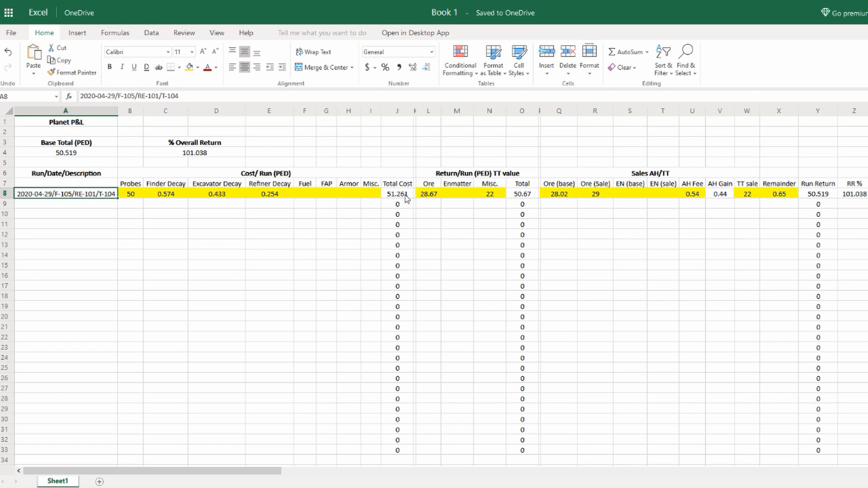
left_click(216, 67)
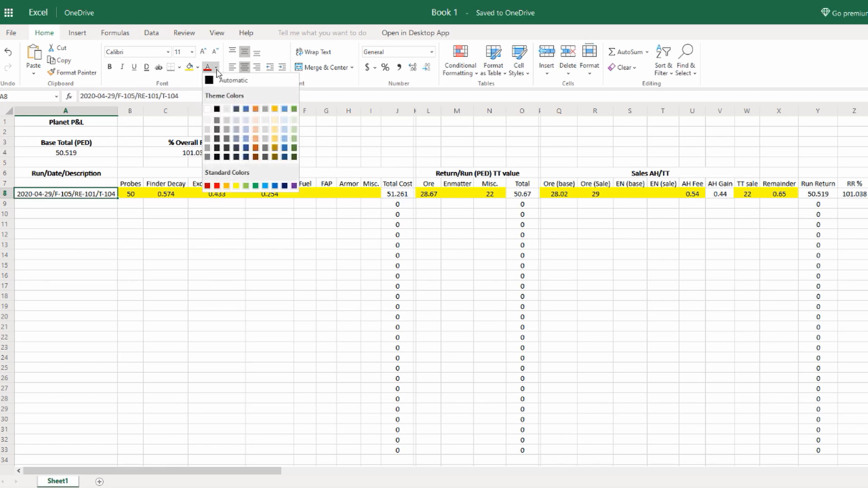
left_click(397, 194)
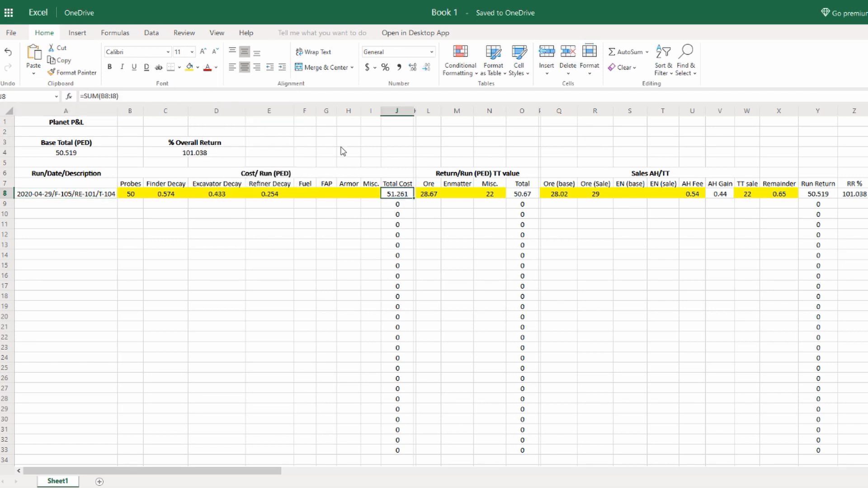
left_click(215, 67)
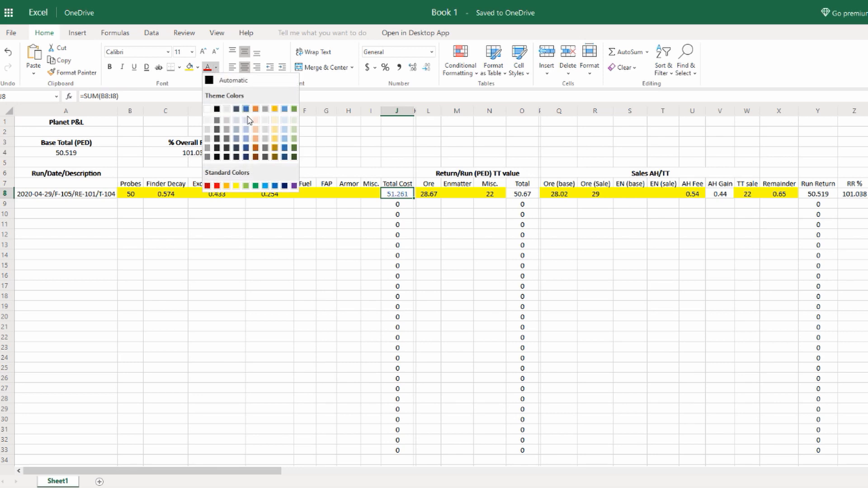
mouse_move(286, 163)
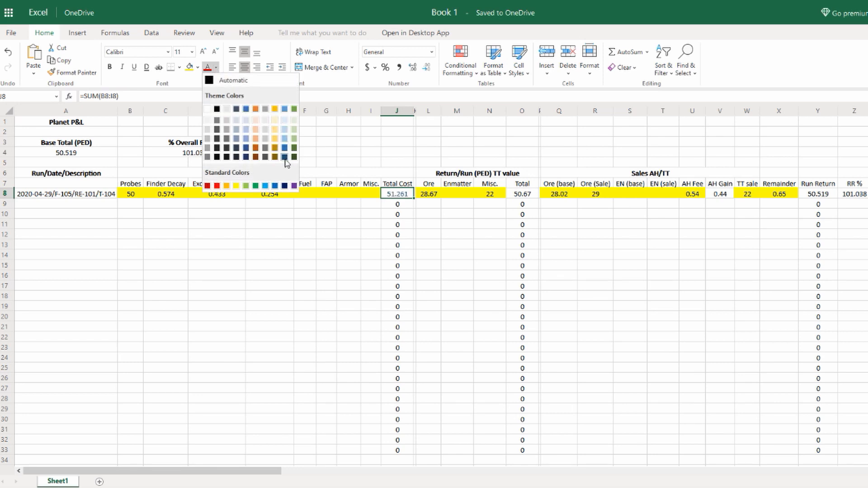
mouse_move(293, 130)
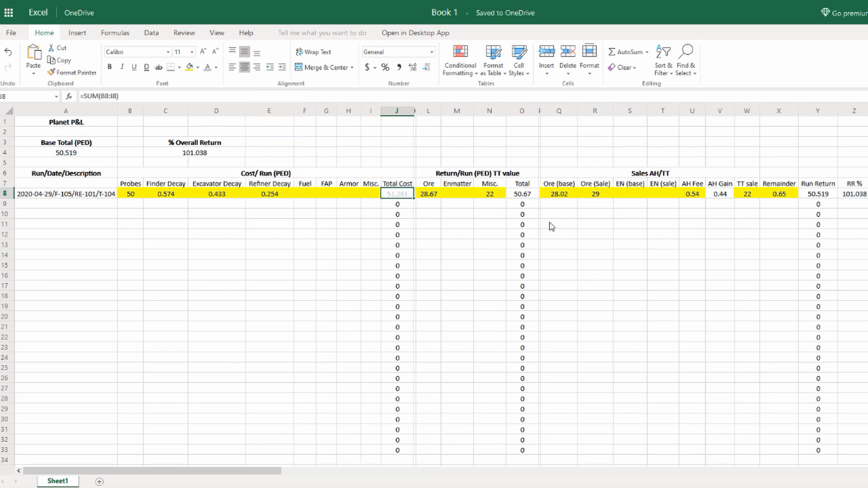
left_click(215, 67)
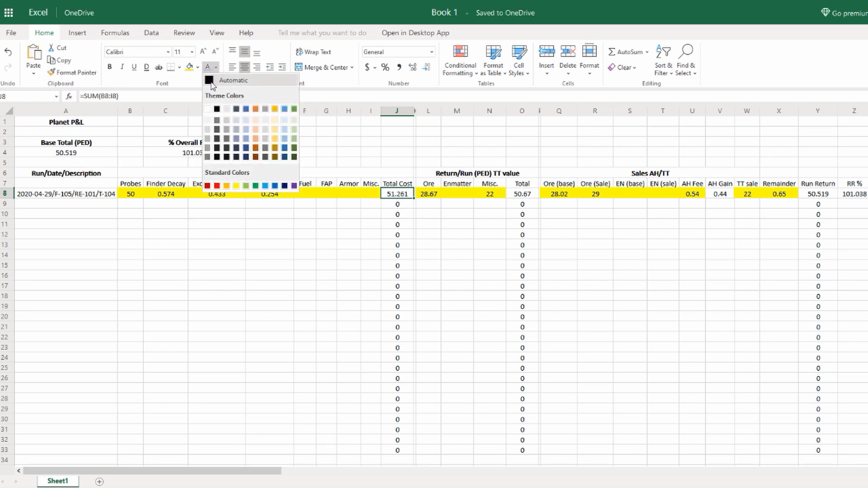
left_click(197, 67)
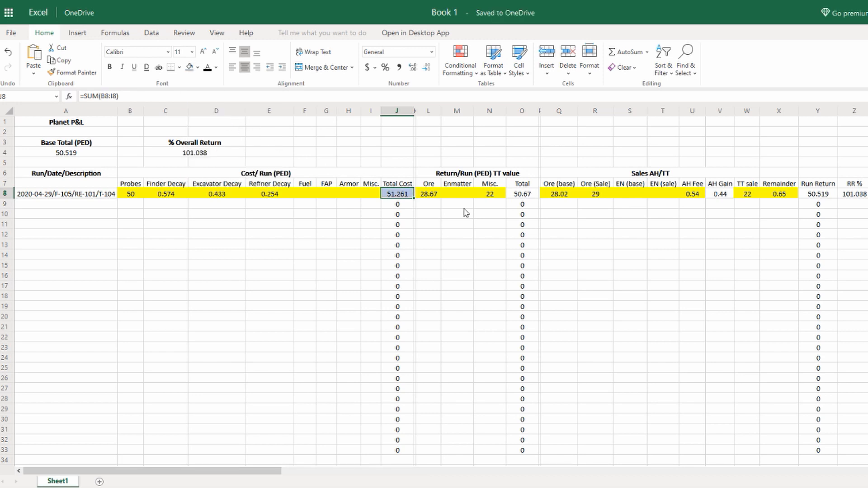
- Shade the return Total result and the Base Total and % Overall Return cells light blue
left_click(520, 193)
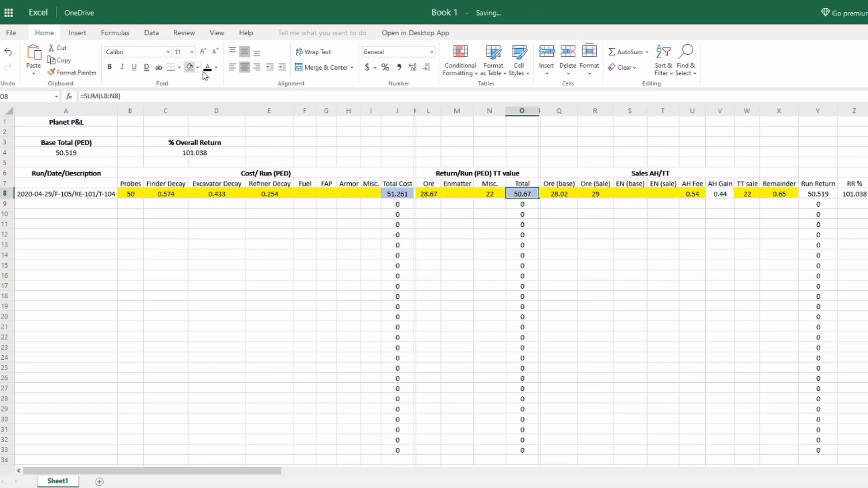
left_click(719, 193)
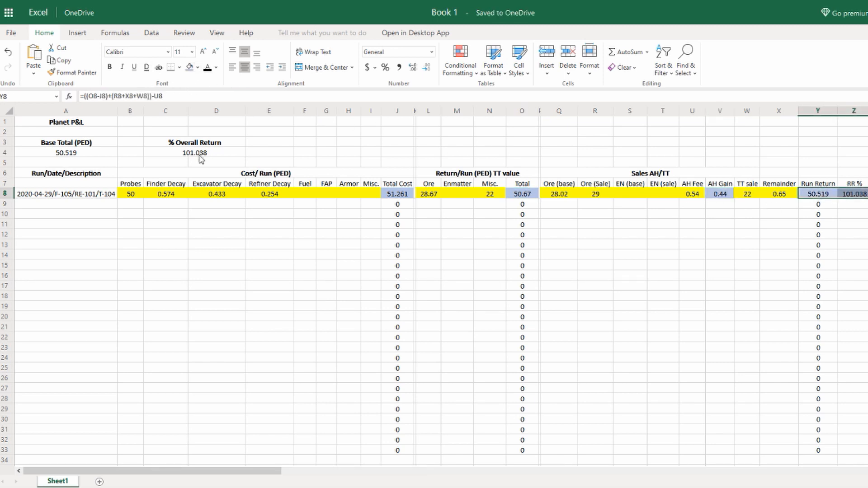
left_click(65, 153)
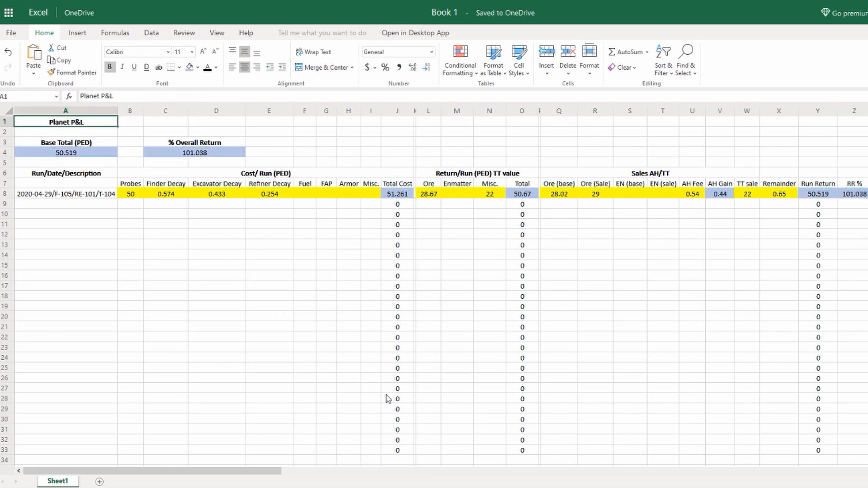
mouse_move(392, 224)
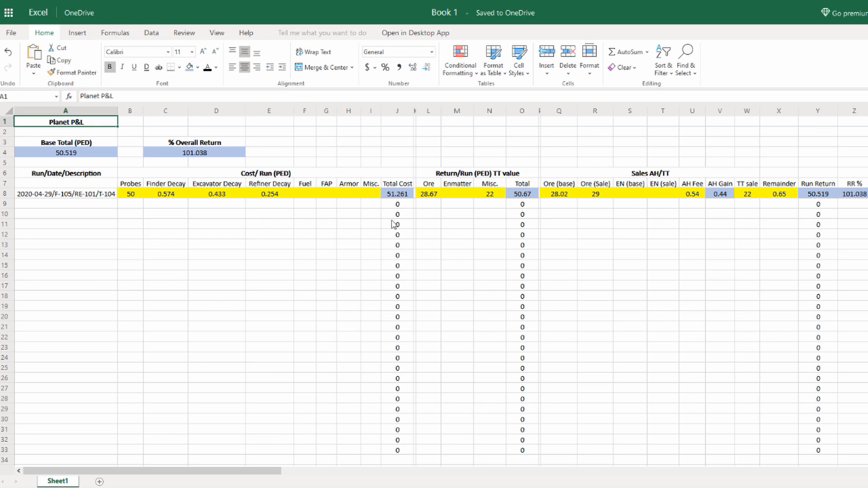
mouse_move(338, 203)
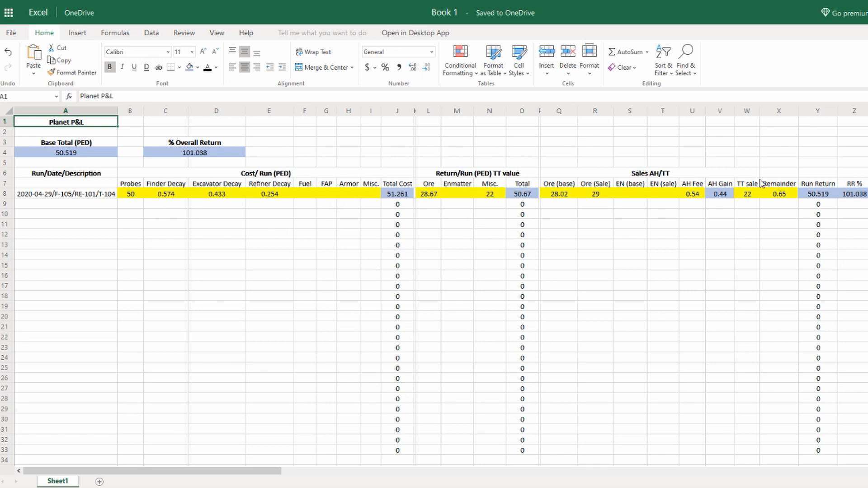
mouse_move(833, 204)
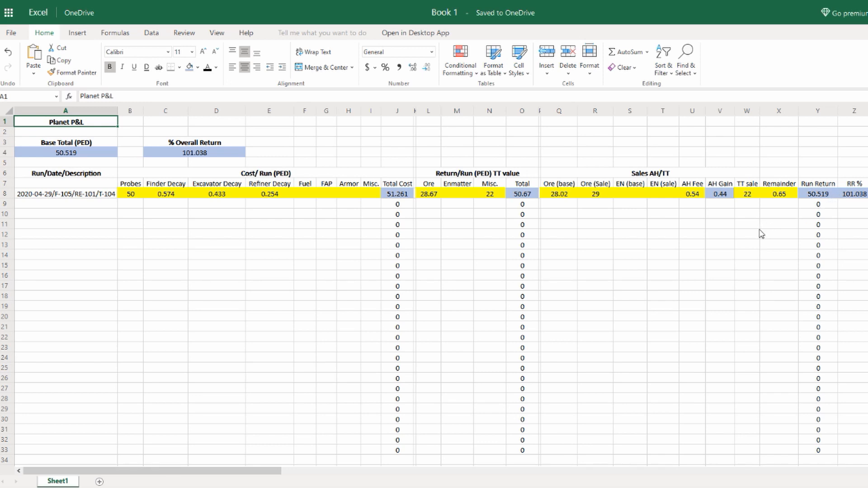
mouse_move(69, 285)
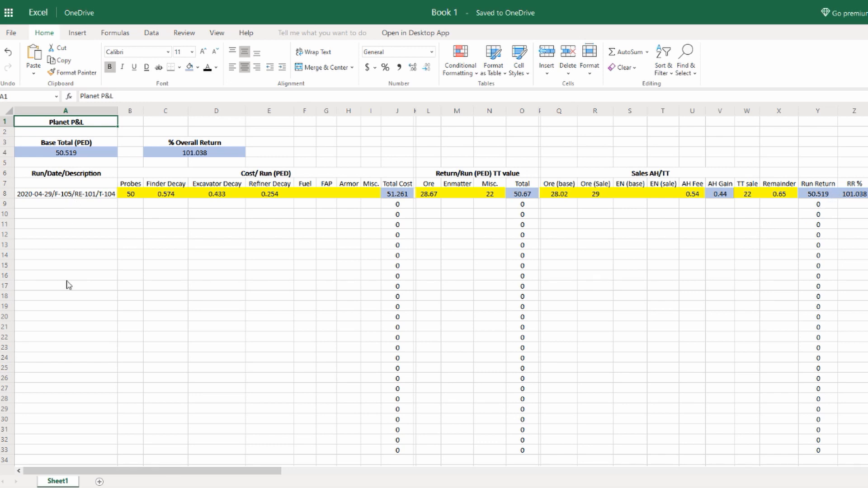
mouse_move(497, 207)
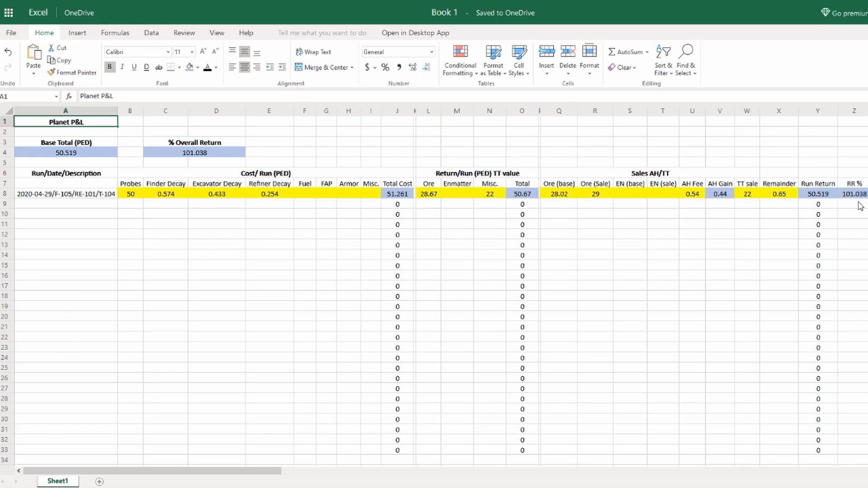
left_click(855, 194)
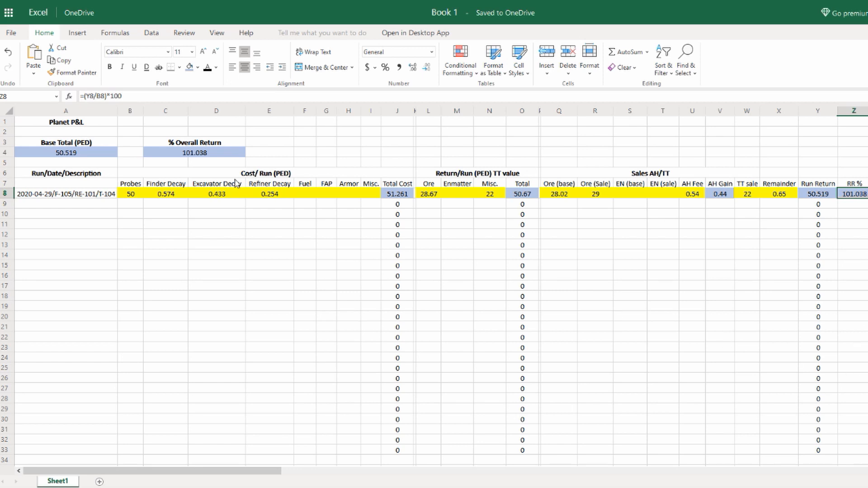
mouse_move(176, 161)
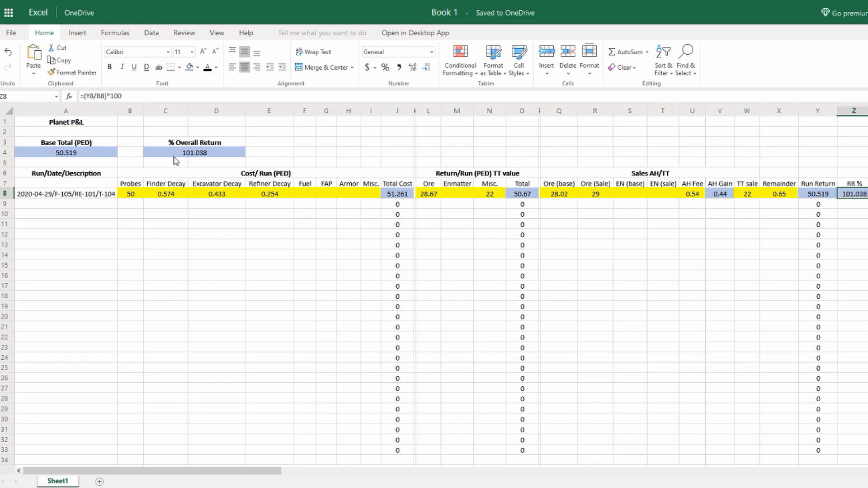
mouse_move(206, 158)
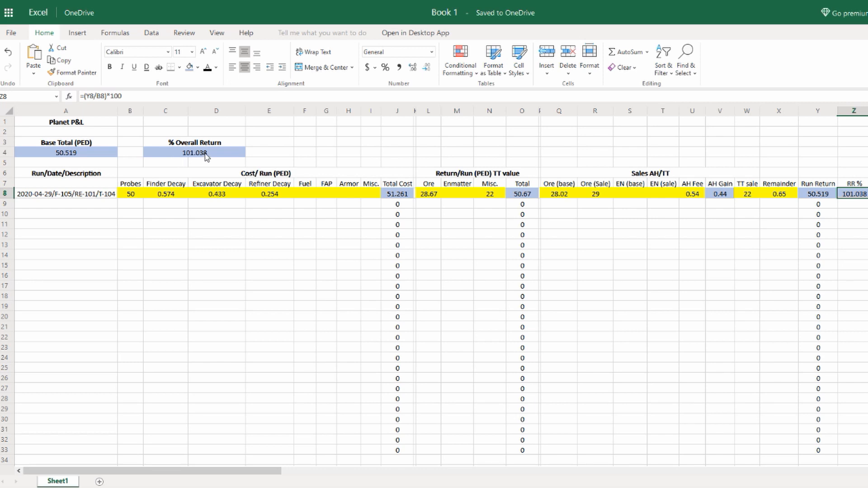
mouse_move(240, 160)
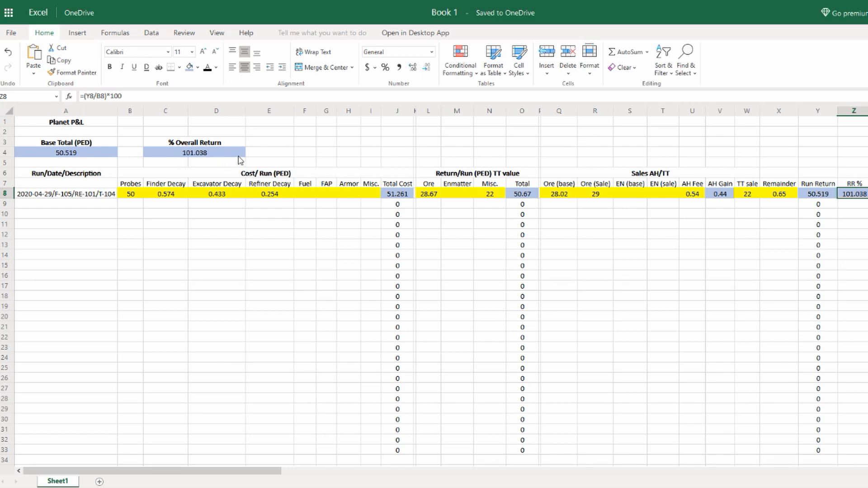
mouse_move(240, 160)
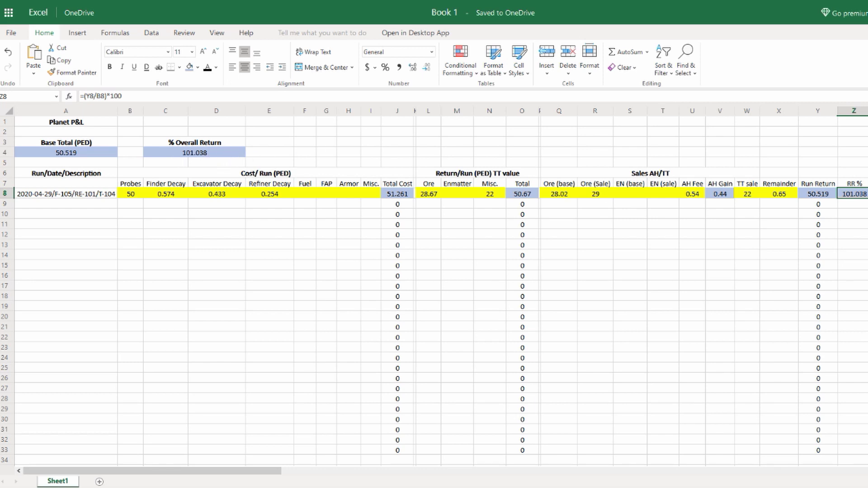